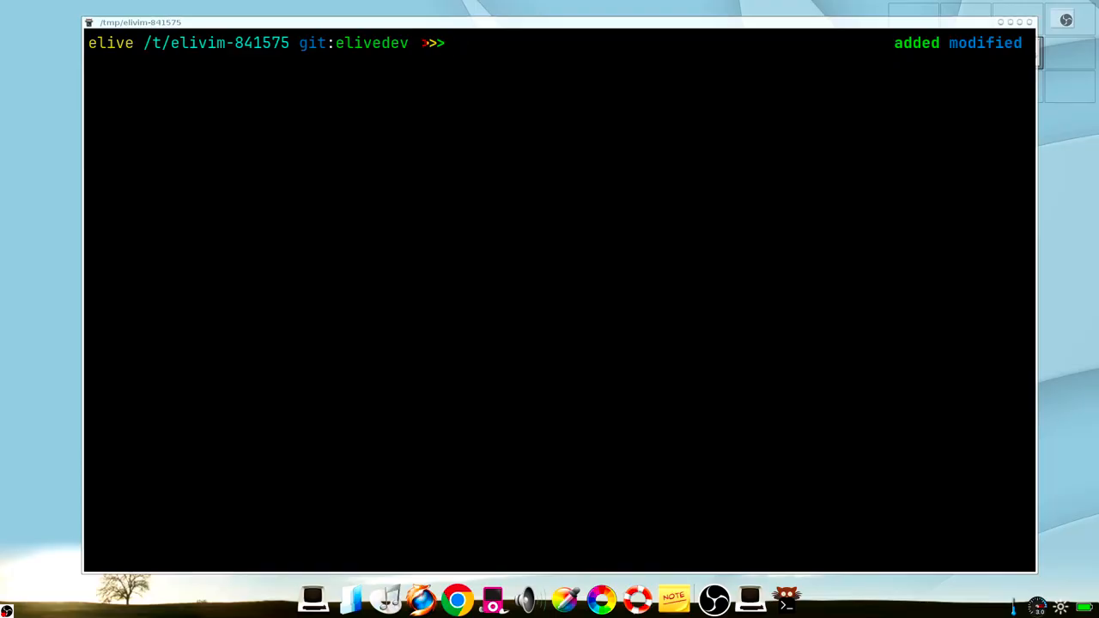
Launch elivim on every file in /tmp/sources-examples, showing about.edc first
{"action": "type", "text": "elivim /tmp/sources-examples/*"}
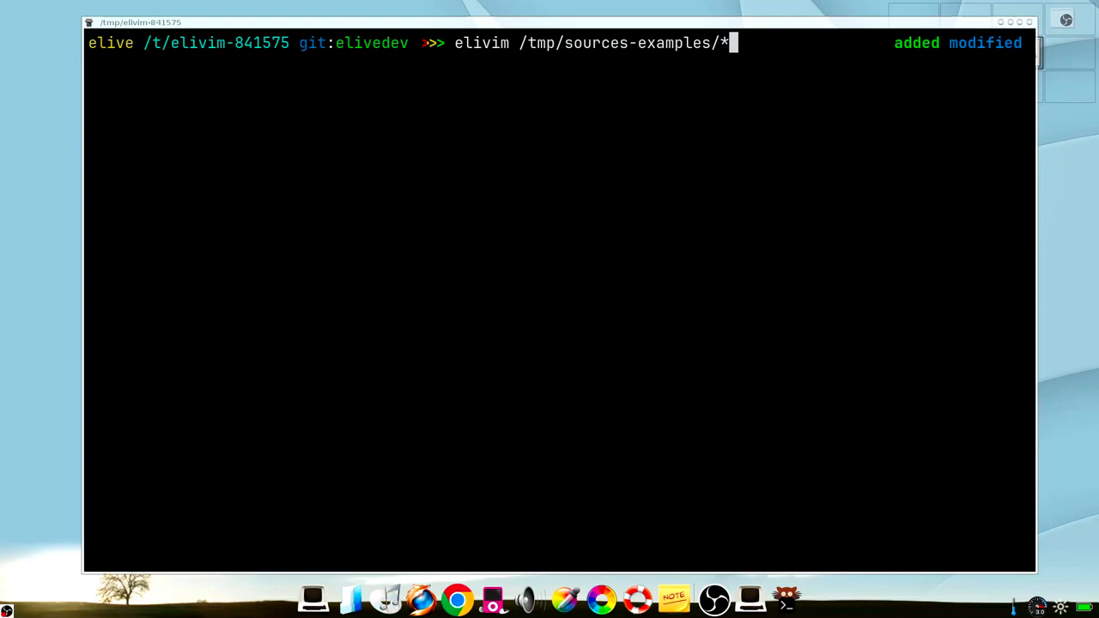
{"action": "key", "text": "Return"}
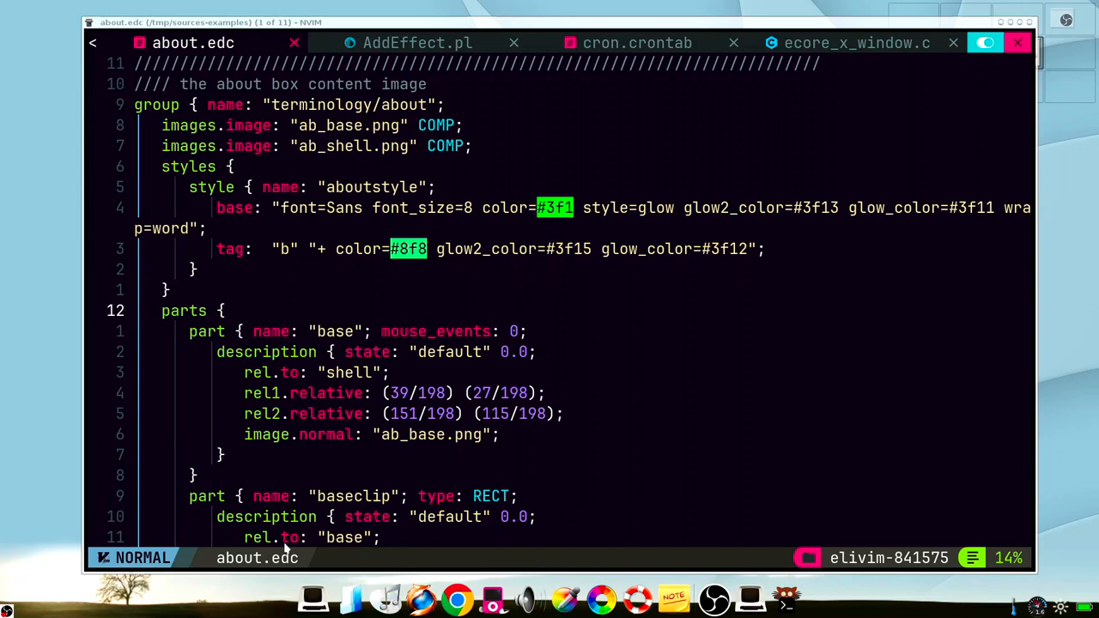
Insert a Copilot-suggested 'icon' part using image.png at the top of the parts block
{"action": "key", "text": "o"}
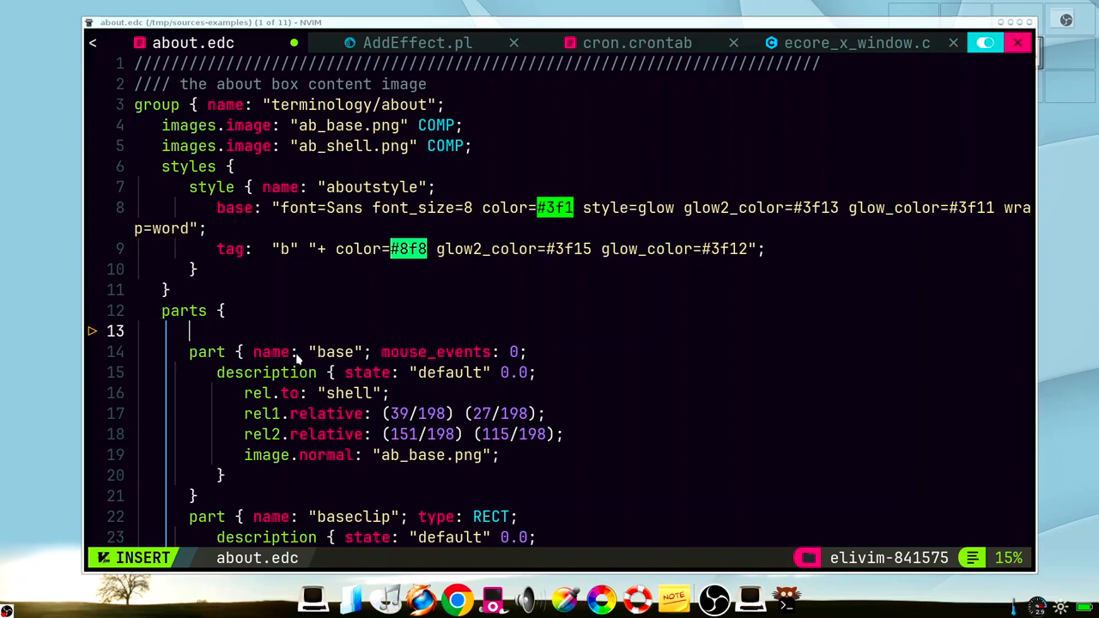
{"action": "mouse_move", "coordinate": [515, 358]}
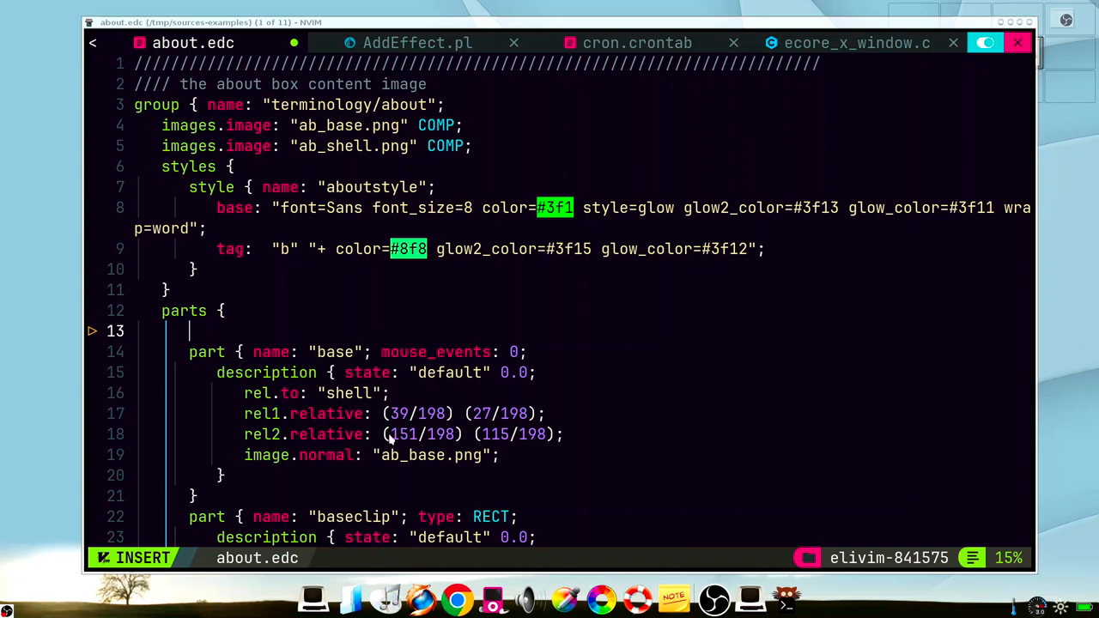
{"action": "type", "text": "par"}
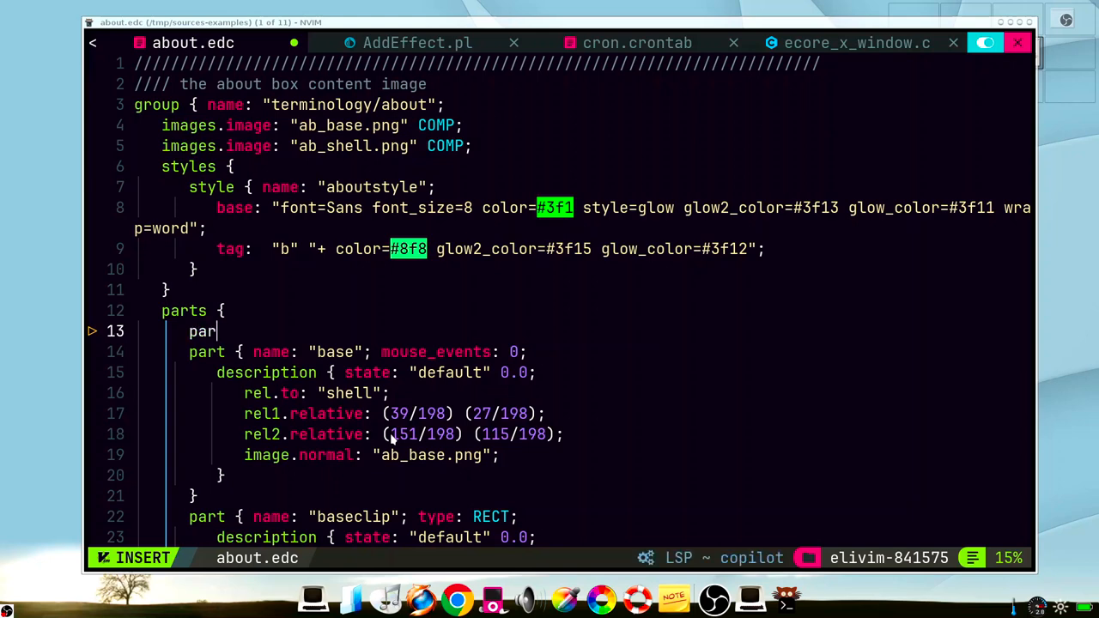
{"action": "type", "text": "t"}
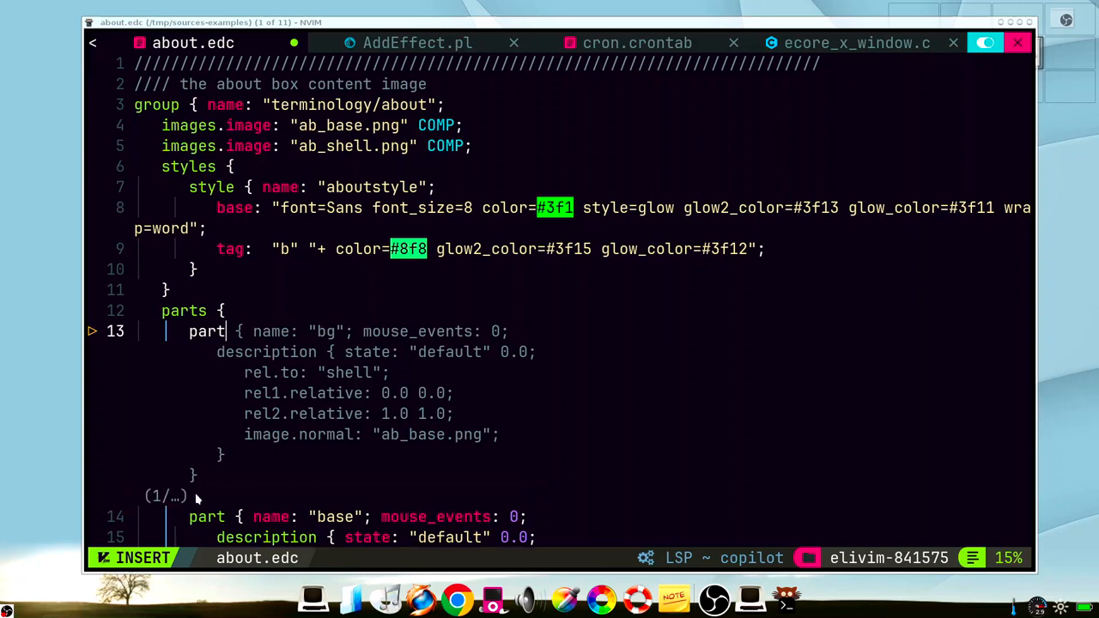
{"action": "mouse_move", "coordinate": [159, 501]}
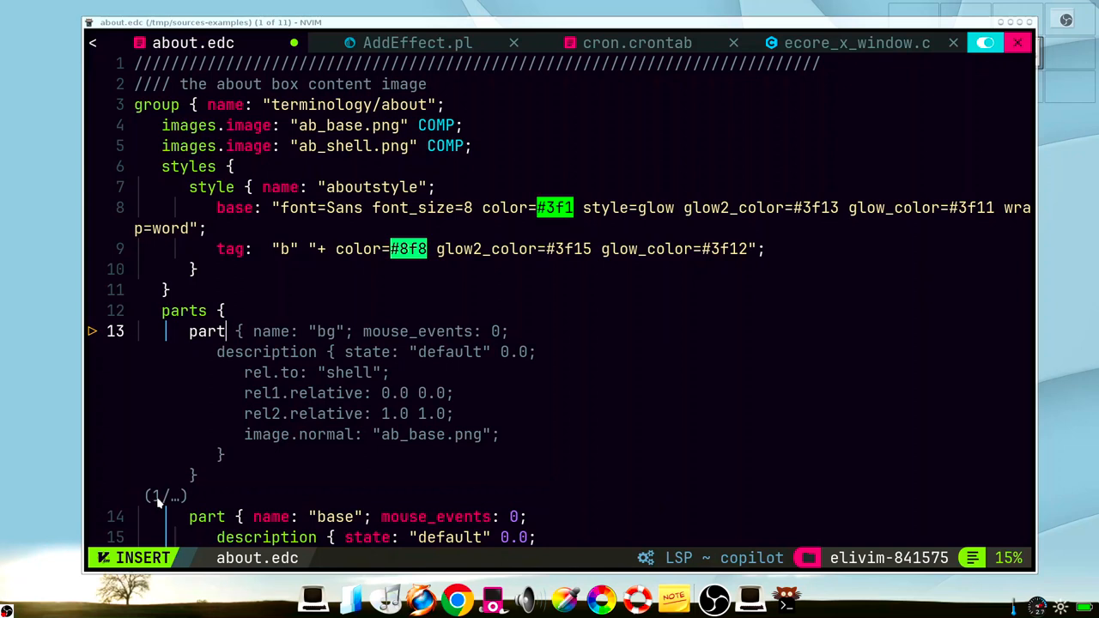
{"action": "mouse_move", "coordinate": [383, 382]}
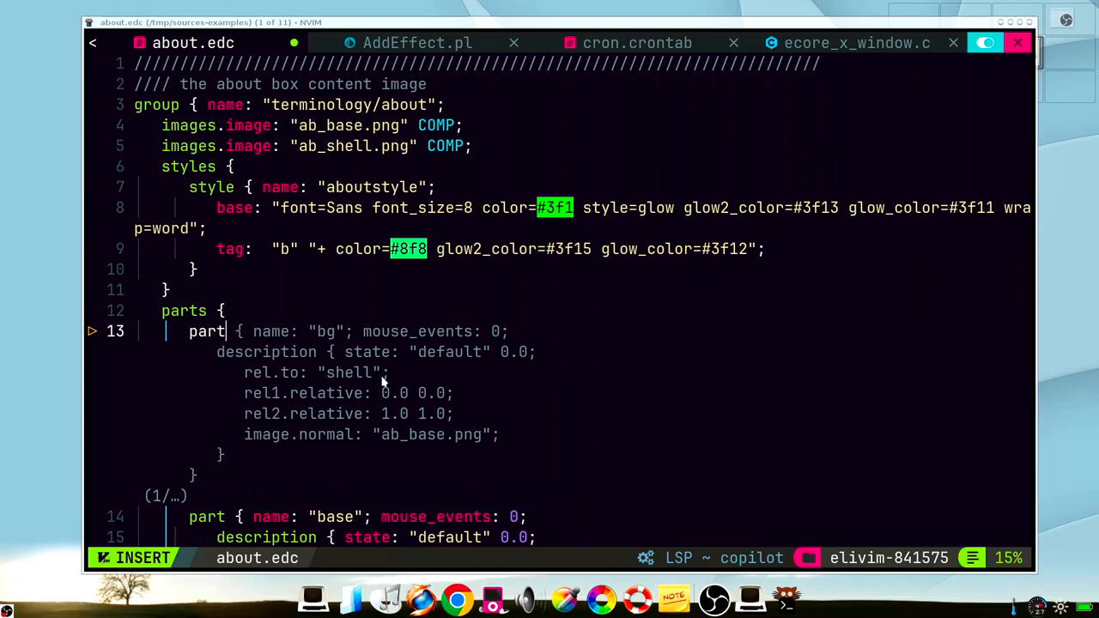
{"action": "scroll", "scroll_direction": "down", "scroll_amount": 3}
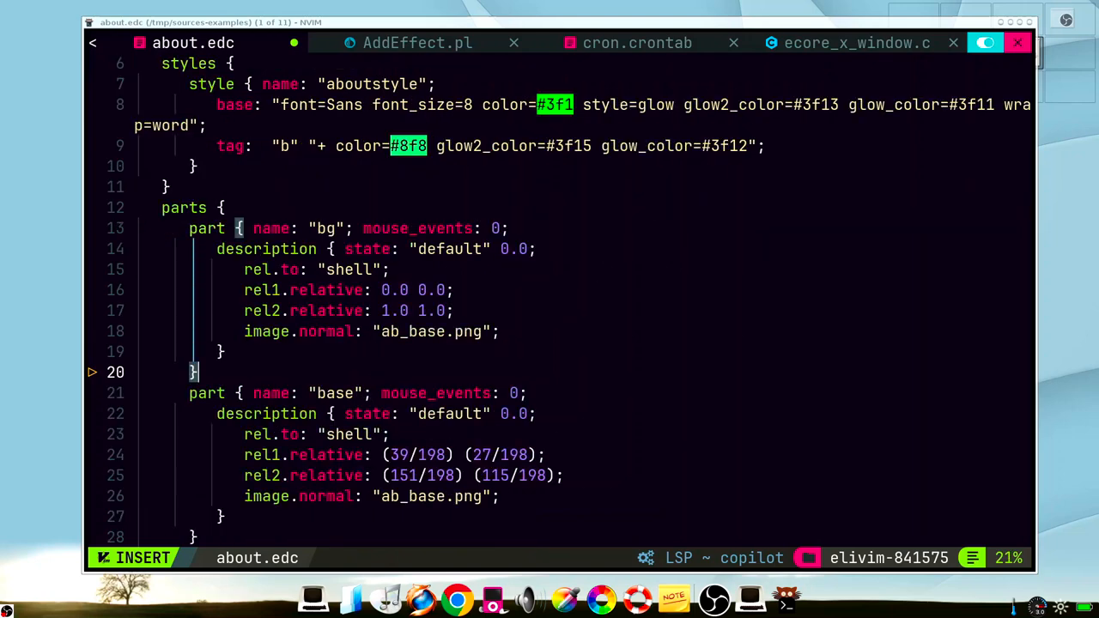
{"action": "mouse_move", "coordinate": [301, 226]}
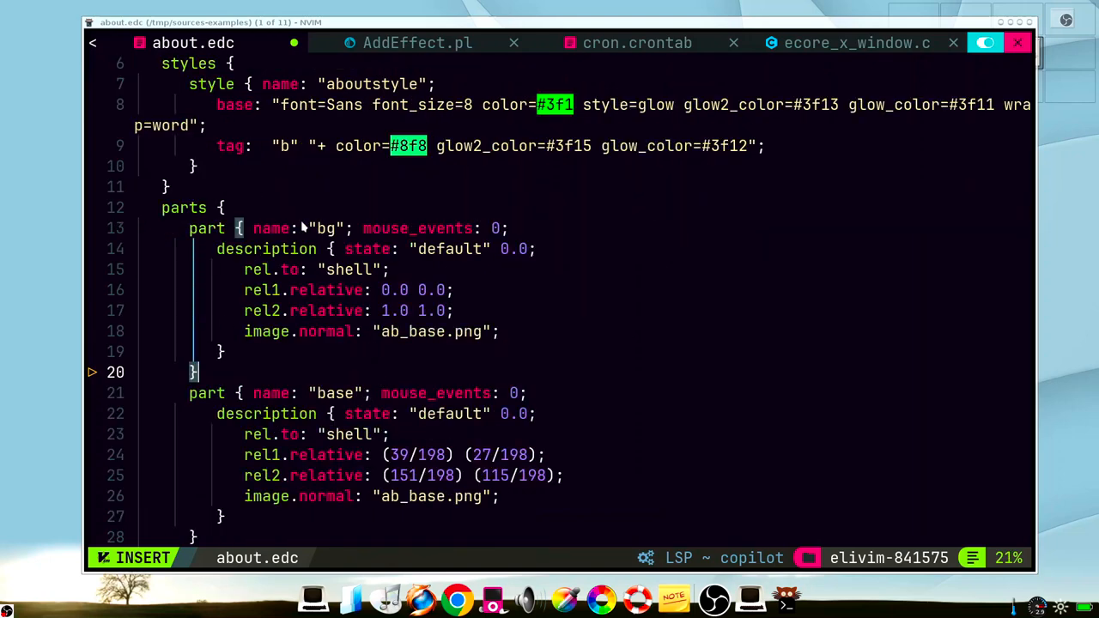
{"action": "mouse_move", "coordinate": [455, 343]}
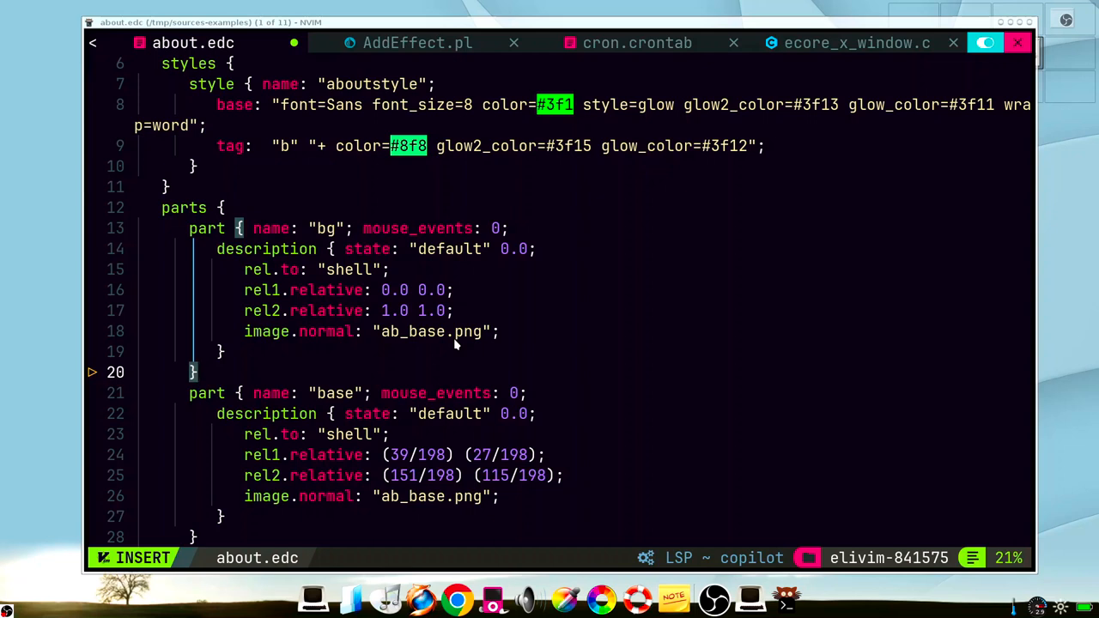
{"action": "mouse_move", "coordinate": [319, 329]}
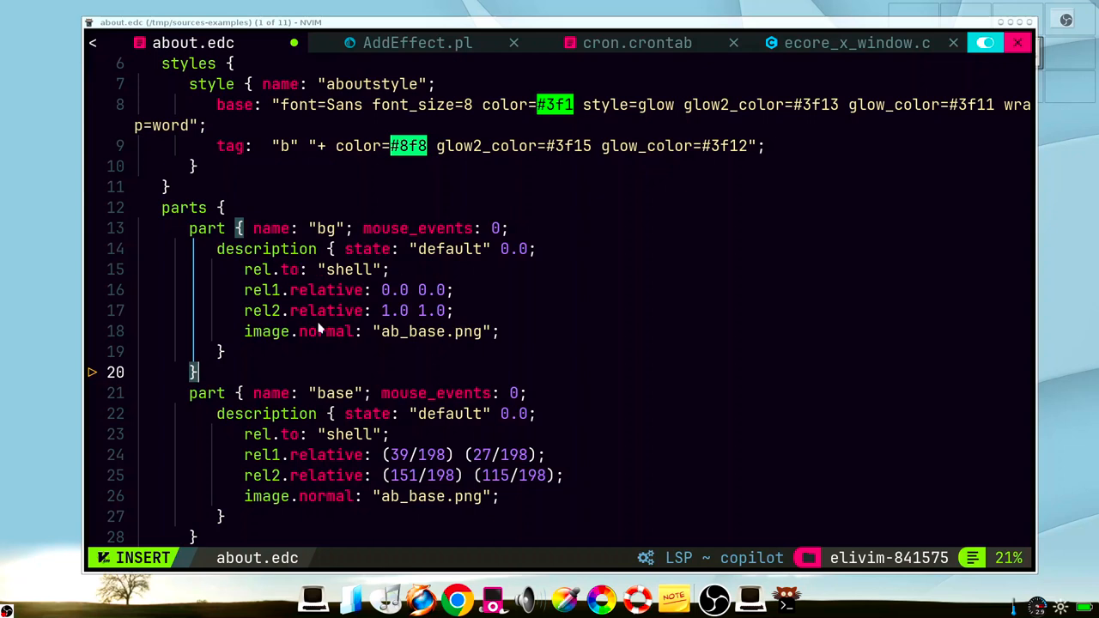
{"action": "key", "text": "Escape"}
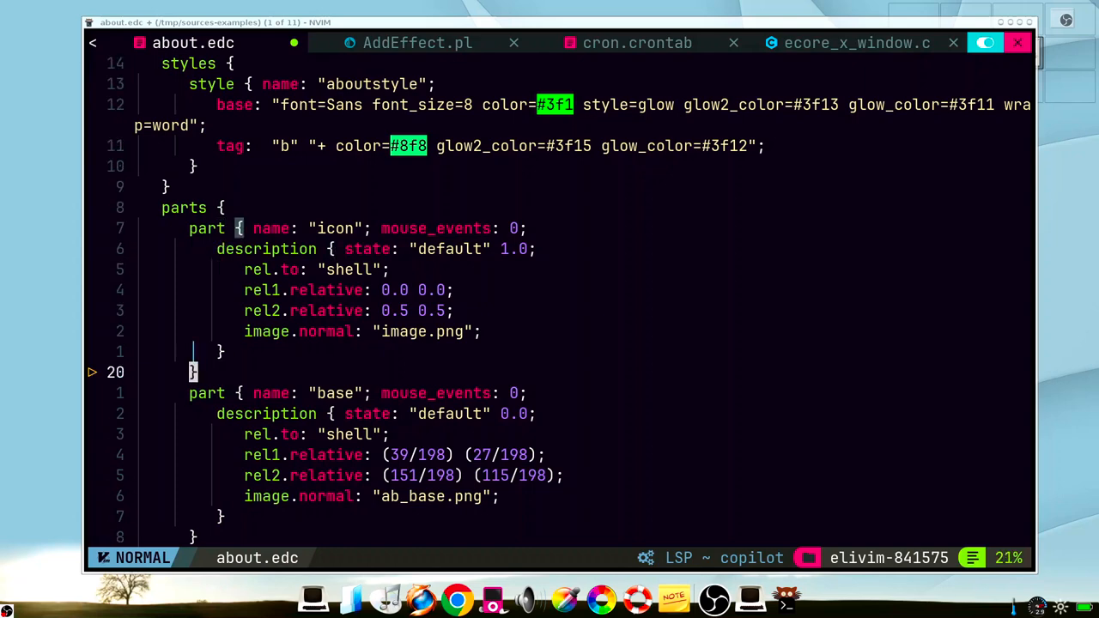
Create a 'myprogram' program block with a STATE_SET "default" 0.0 action
{"action": "scroll", "scroll_direction": "down", "scroll_amount": 3}
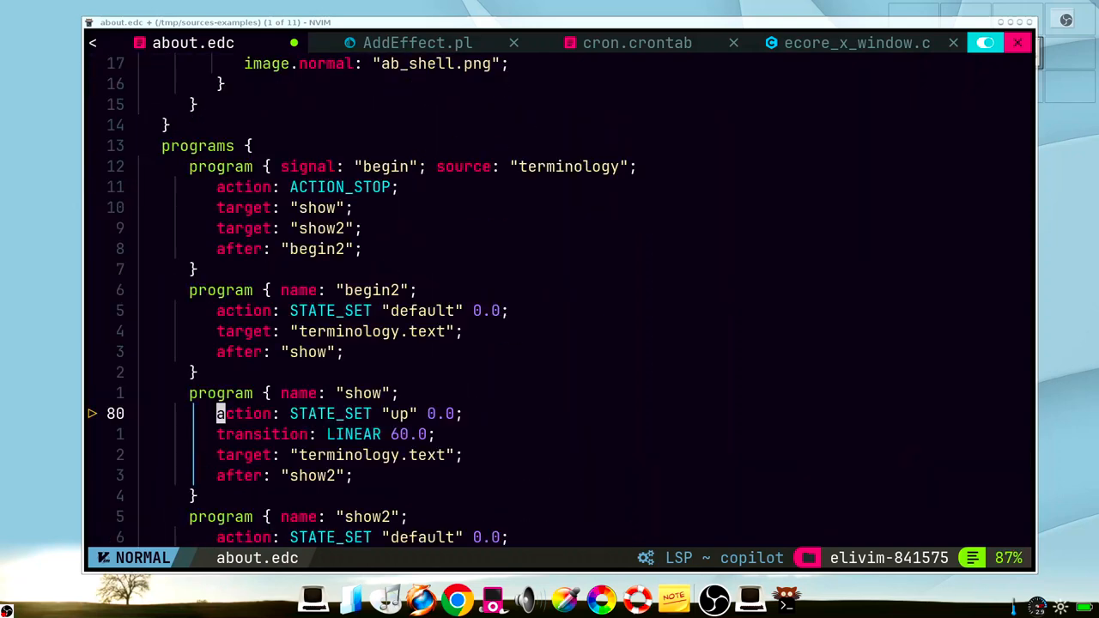
{"action": "type", "text": "par"}
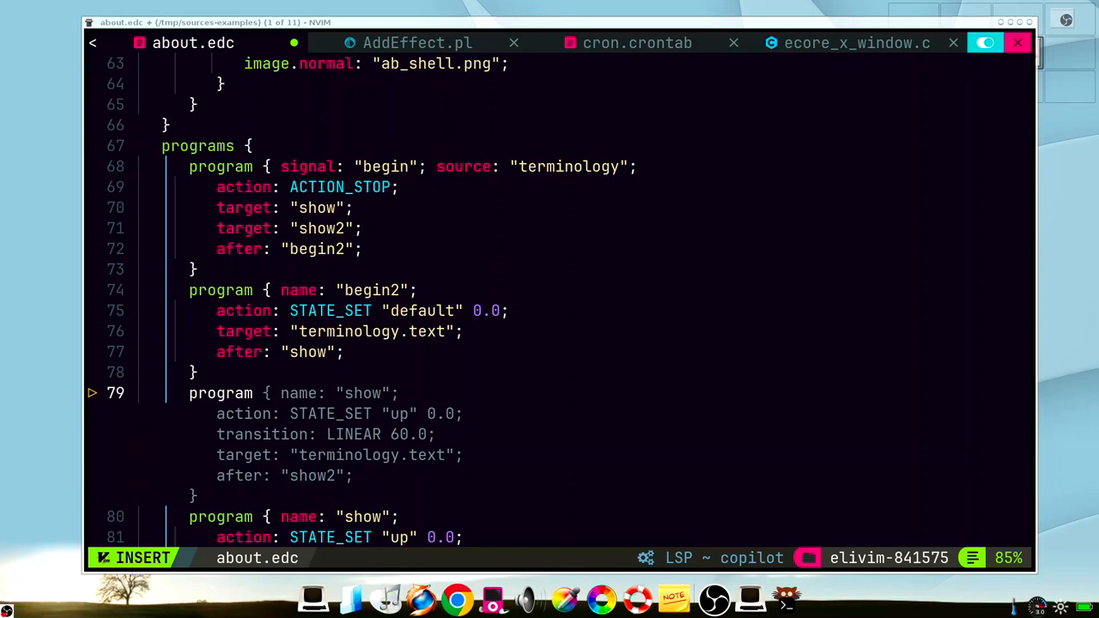
{"action": "key", "text": "Escape"}
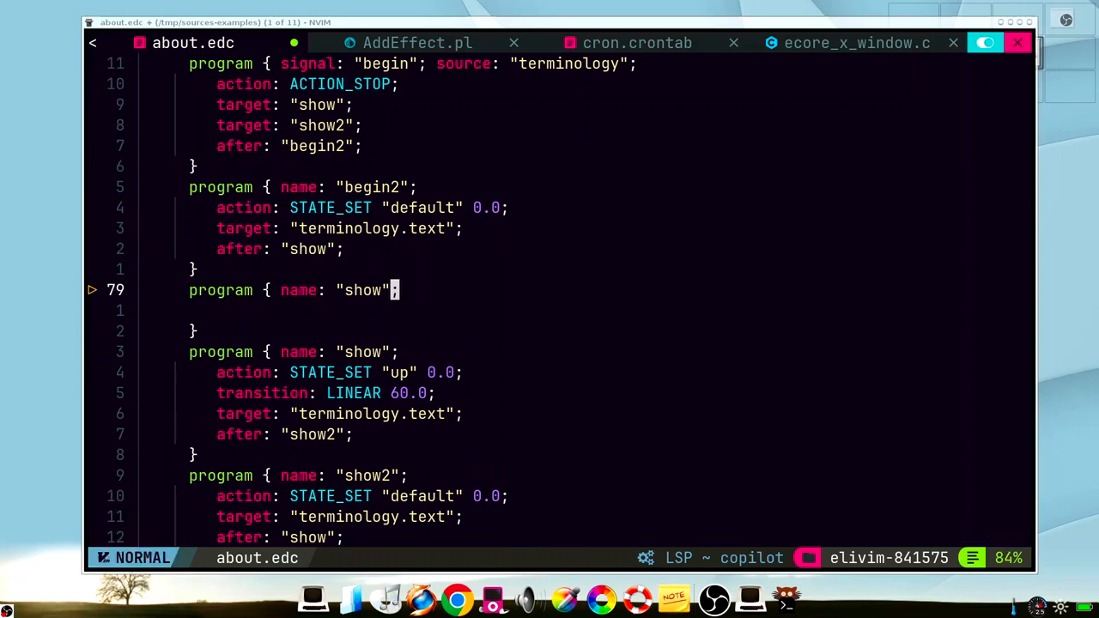
{"action": "type", "text": "myprogram"}
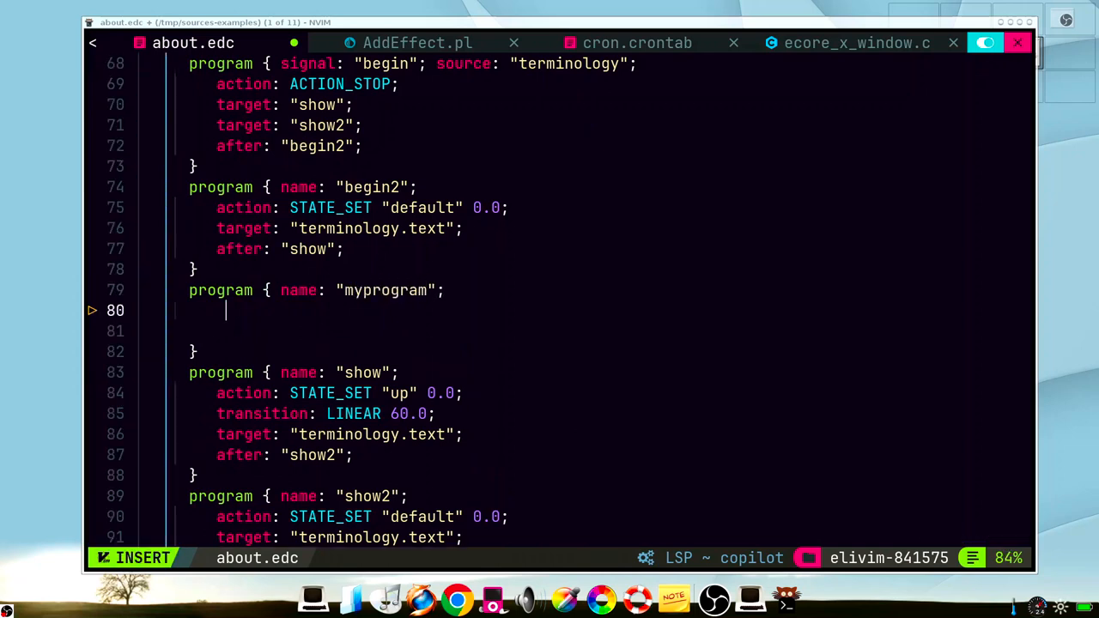
{"action": "type", "text": "action"}
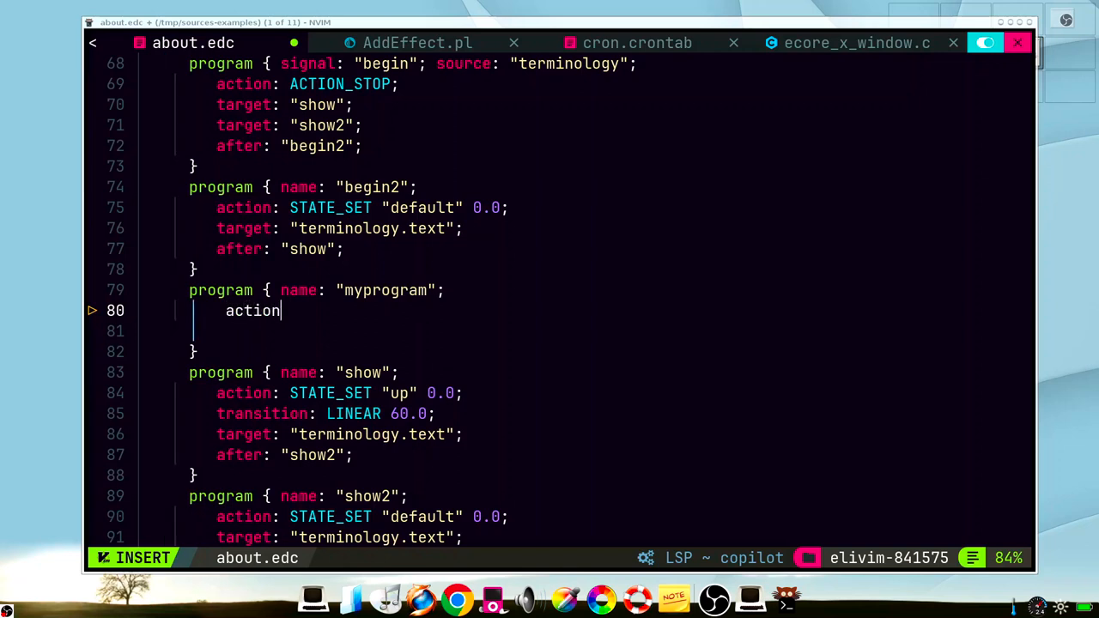
{"action": "type", "text": ": STA"}
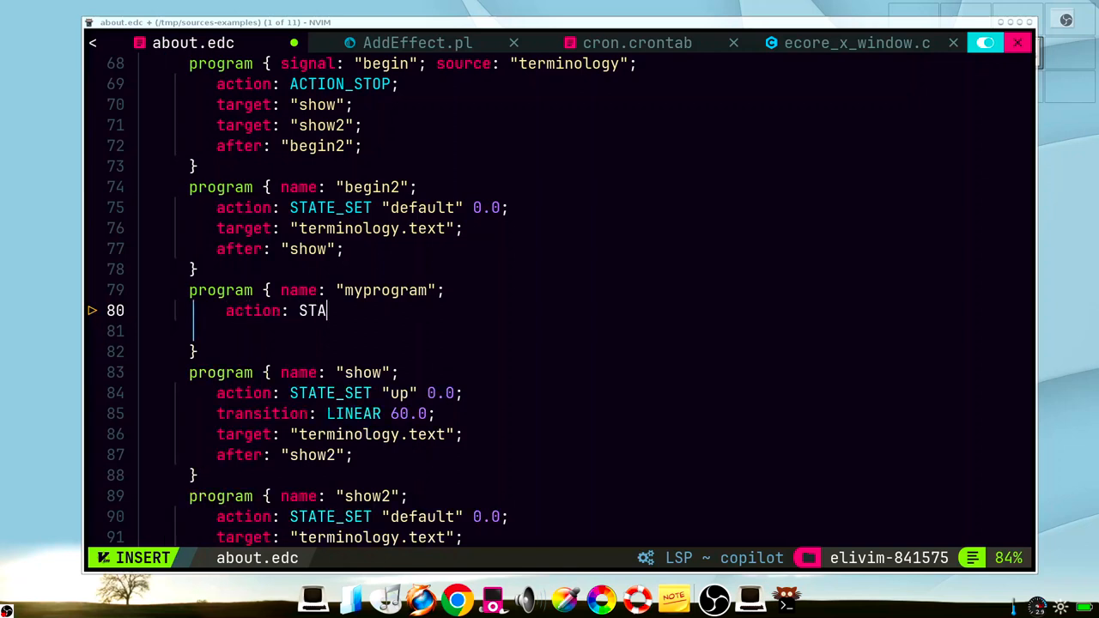
{"action": "type", "text": "TE_SET \"default\" 0.0;"}
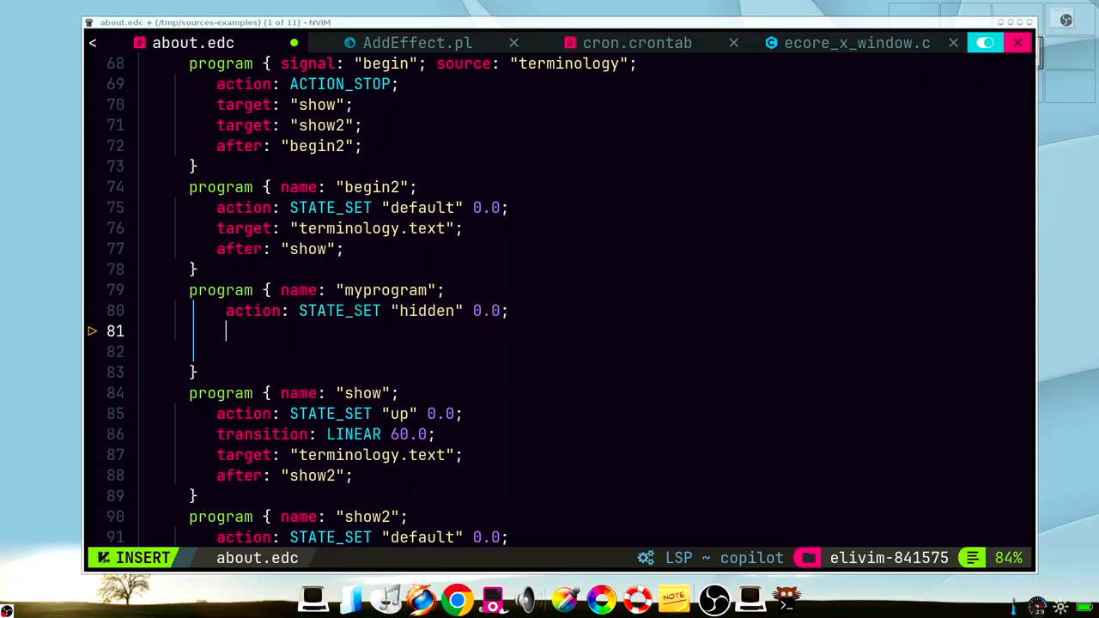
Target the moon part and chain the program after universe_collapse
{"action": "type", "text": "target: \"moo"}
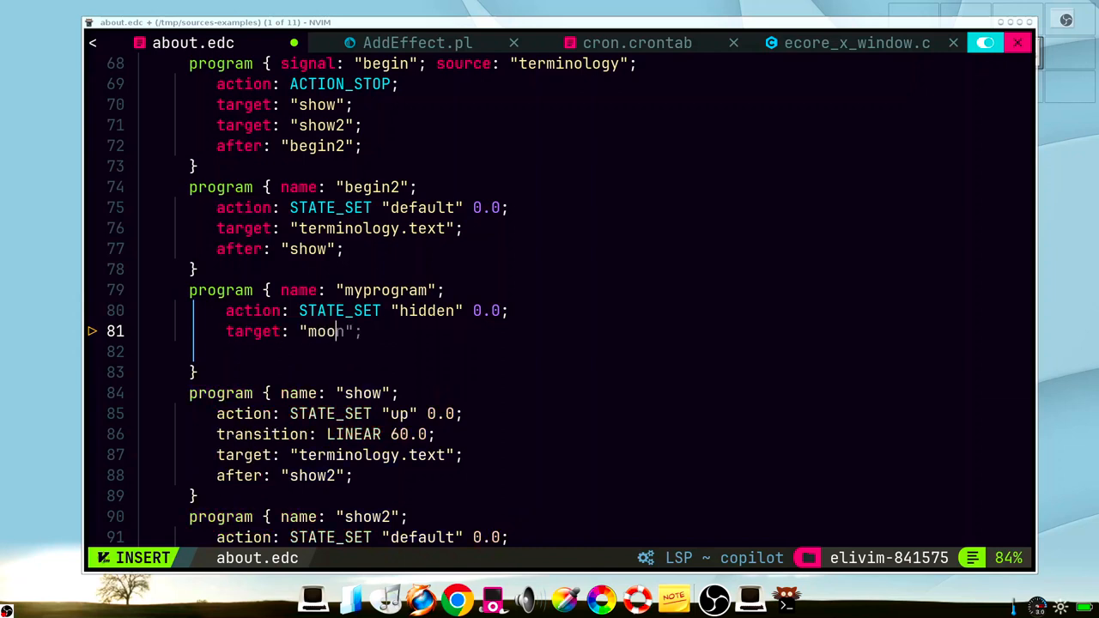
{"action": "type", "text": "aft"}
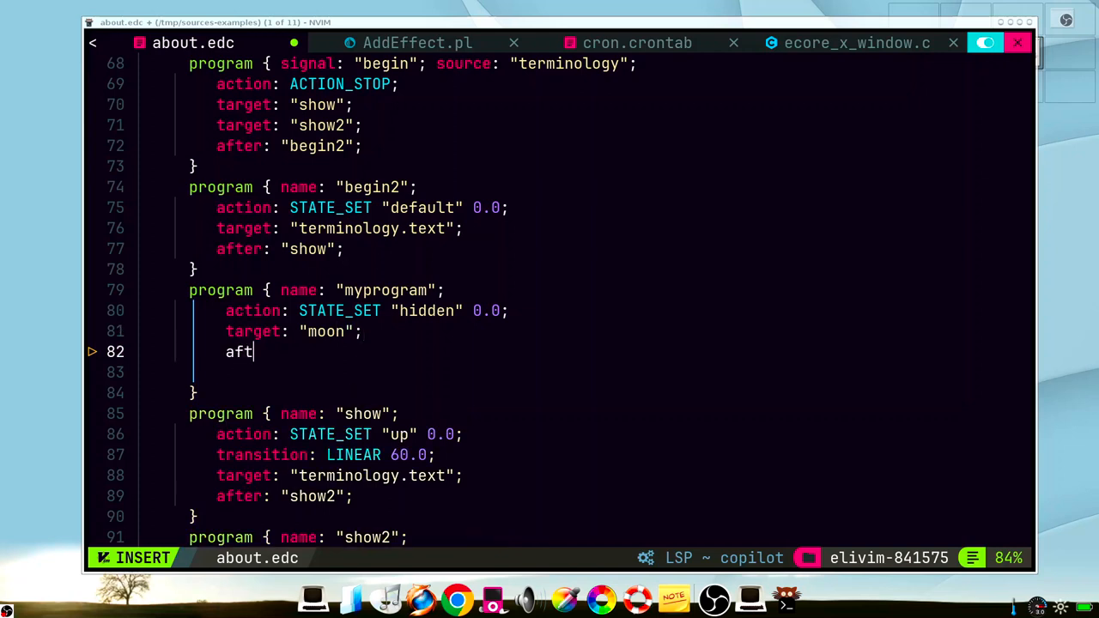
{"action": "type", "text": "er: \"myprogram2\";"}
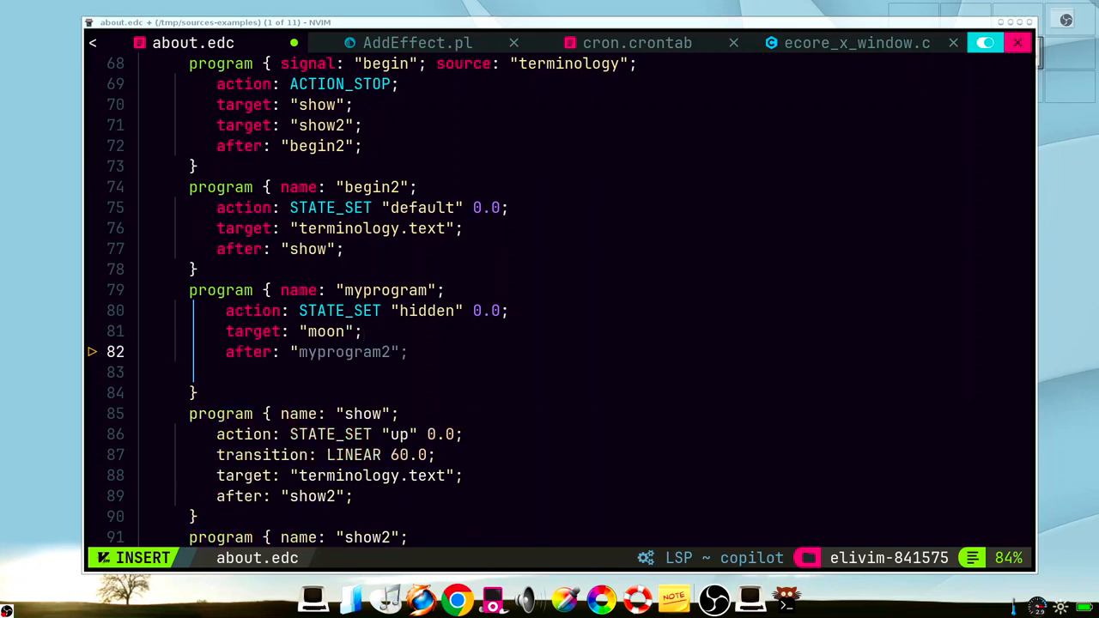
{"action": "type", "text": "universal"}
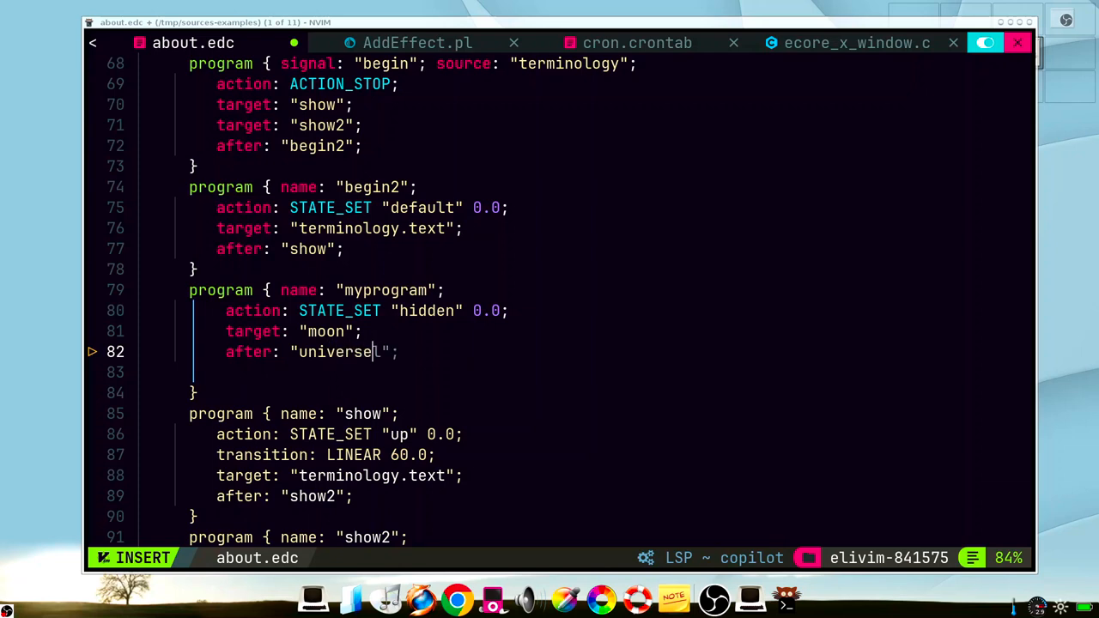
{"action": "type", "text": "_collapse"}
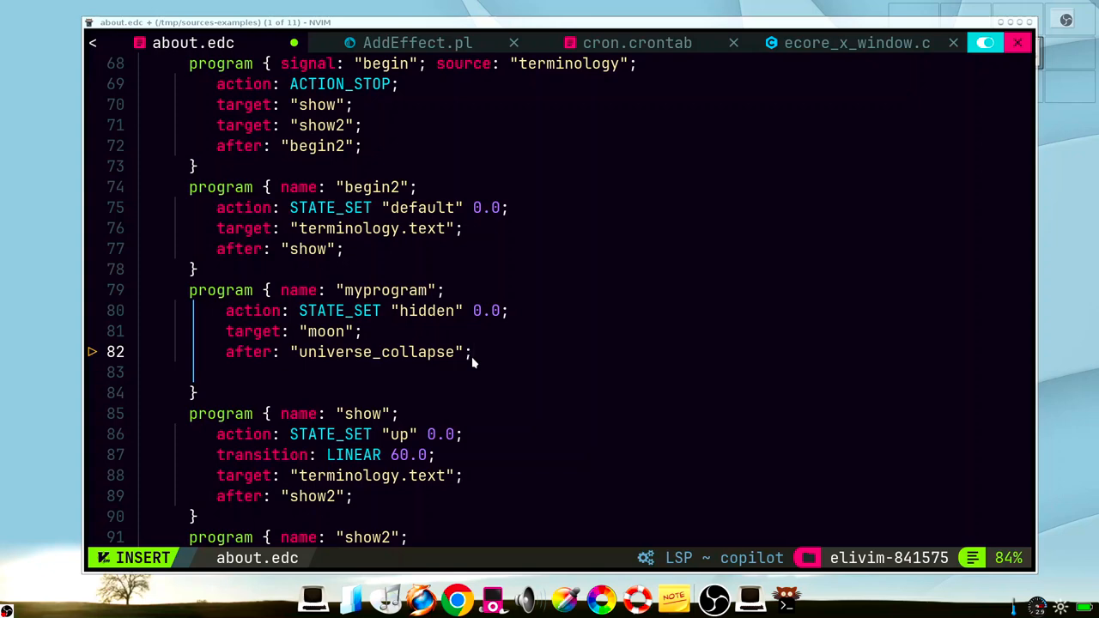
{"action": "key", "text": "Escape"}
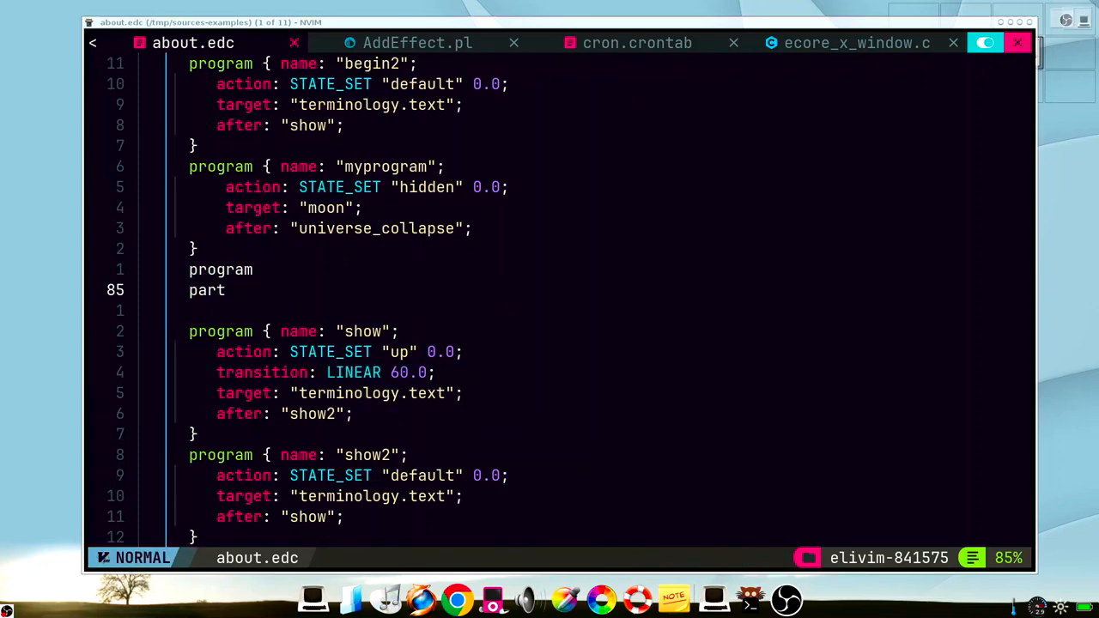
In AddEffect.pl's else branch, add the line $template = $ARGV[2];
{"action": "left_click", "coordinate": [417, 43]}
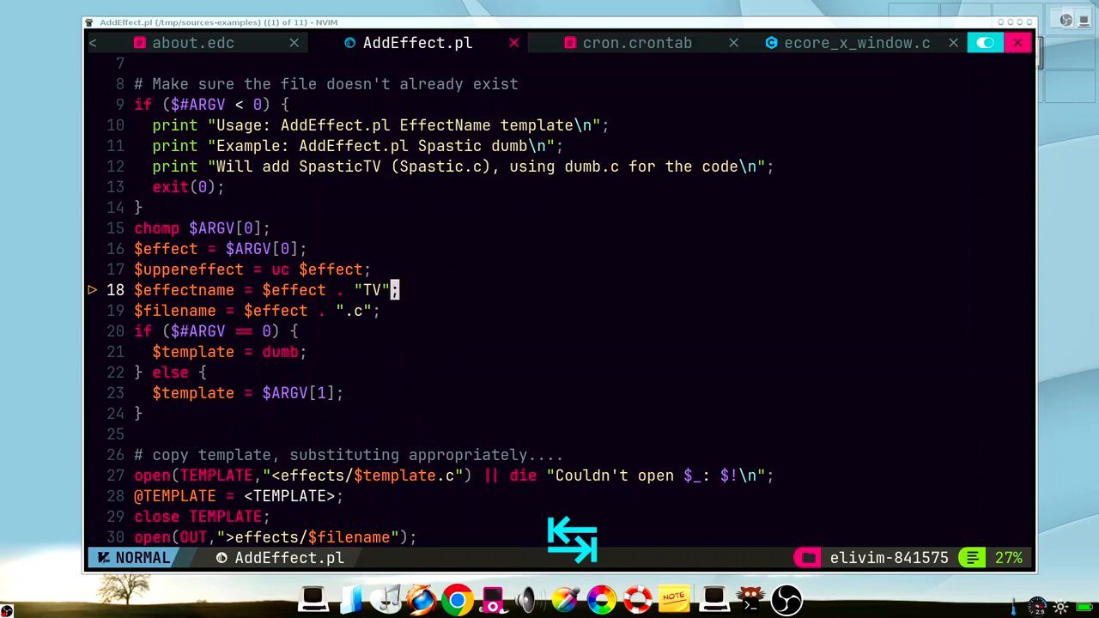
{"action": "key", "text": "j"}
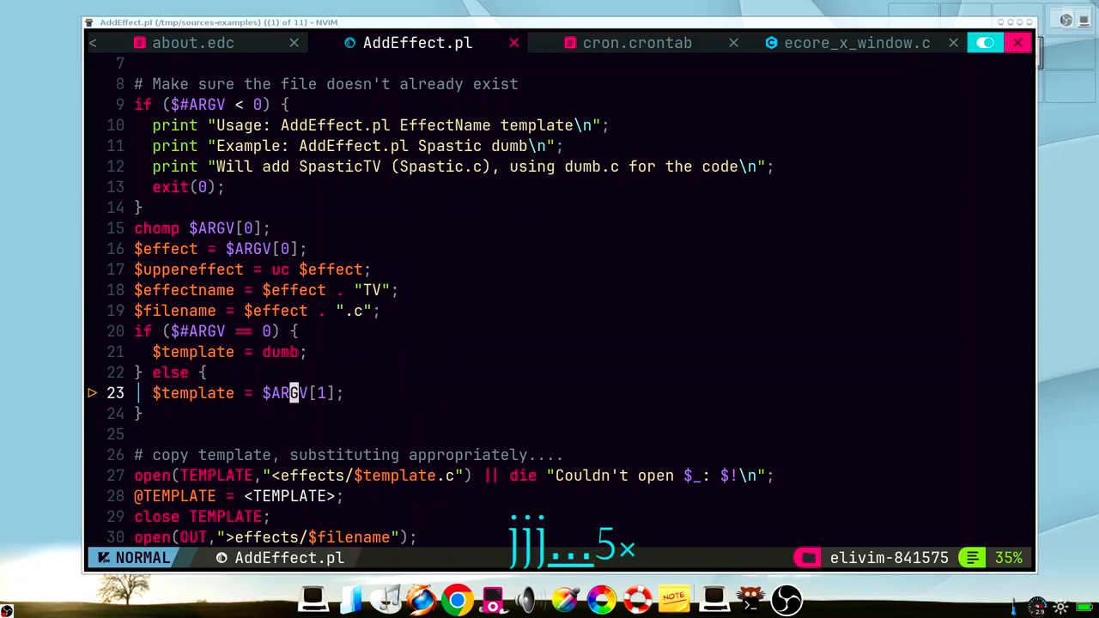
{"action": "key", "text": "j"}
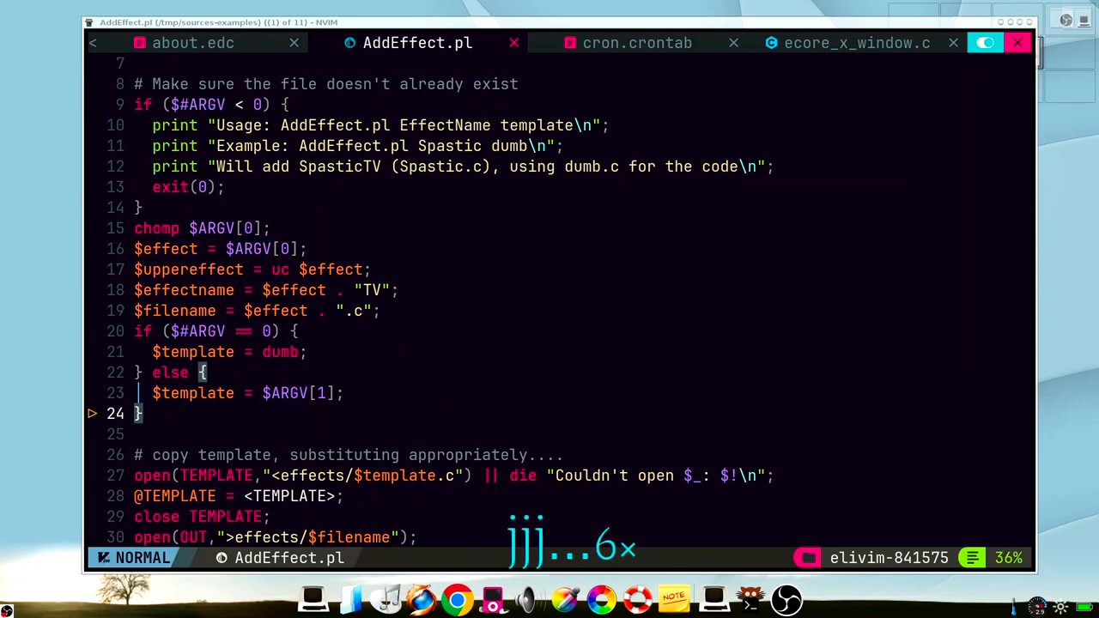
{"action": "key", "text": "o"}
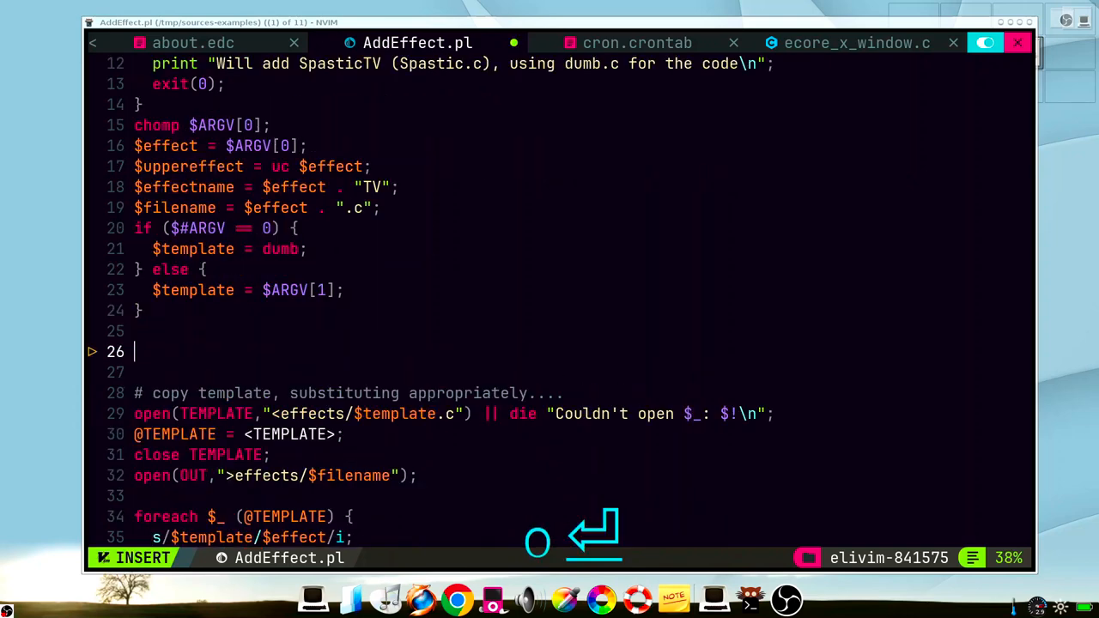
{"action": "type", "text": "if ($effect =~ m/^[A-Z]/) {"}
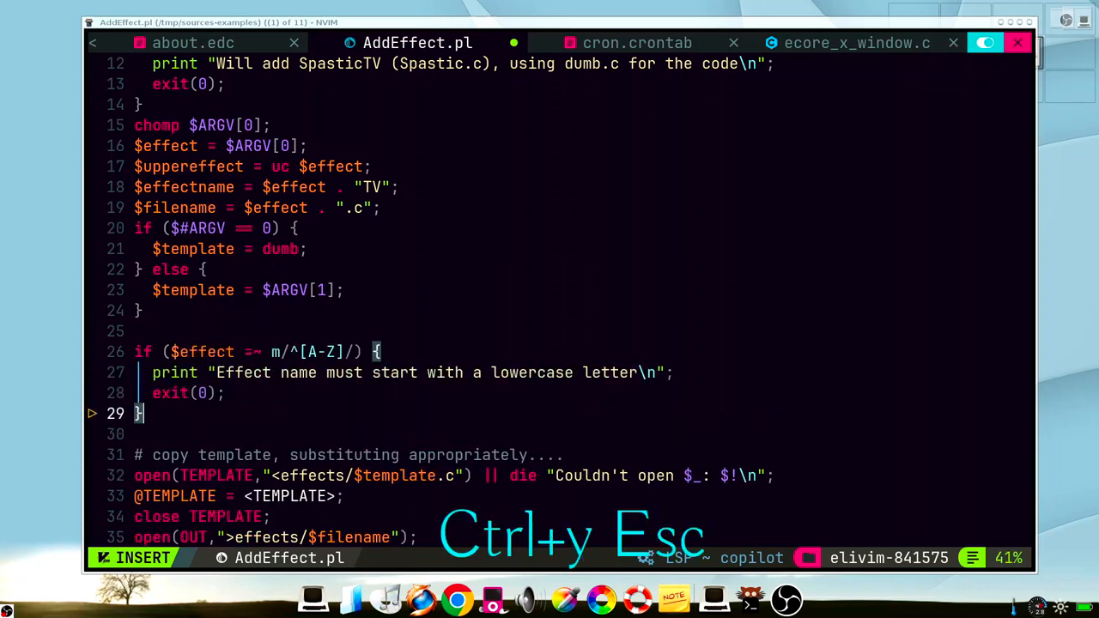
{"action": "key", "text": "Escape"}
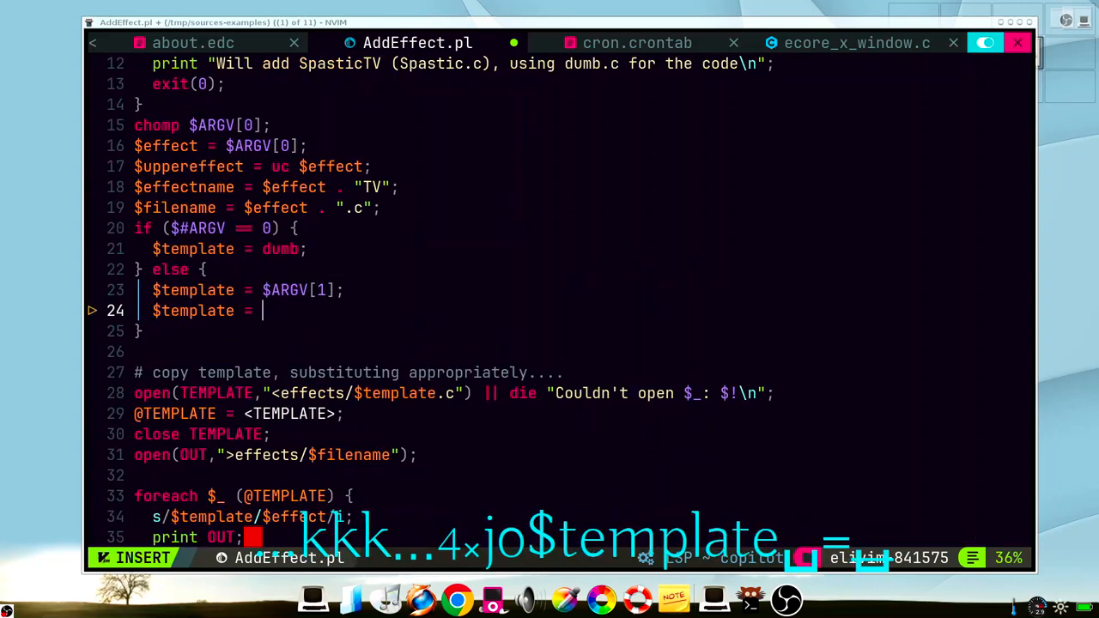
{"action": "type", "text": "$template . \".c\";"}
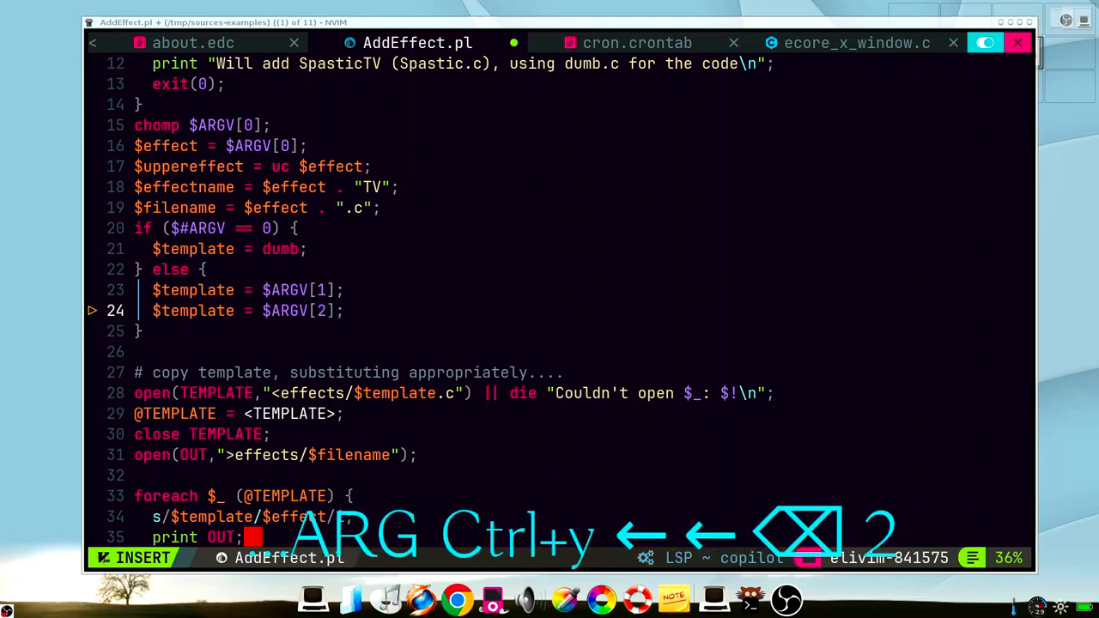
{"action": "left_click", "coordinate": [636, 43]}
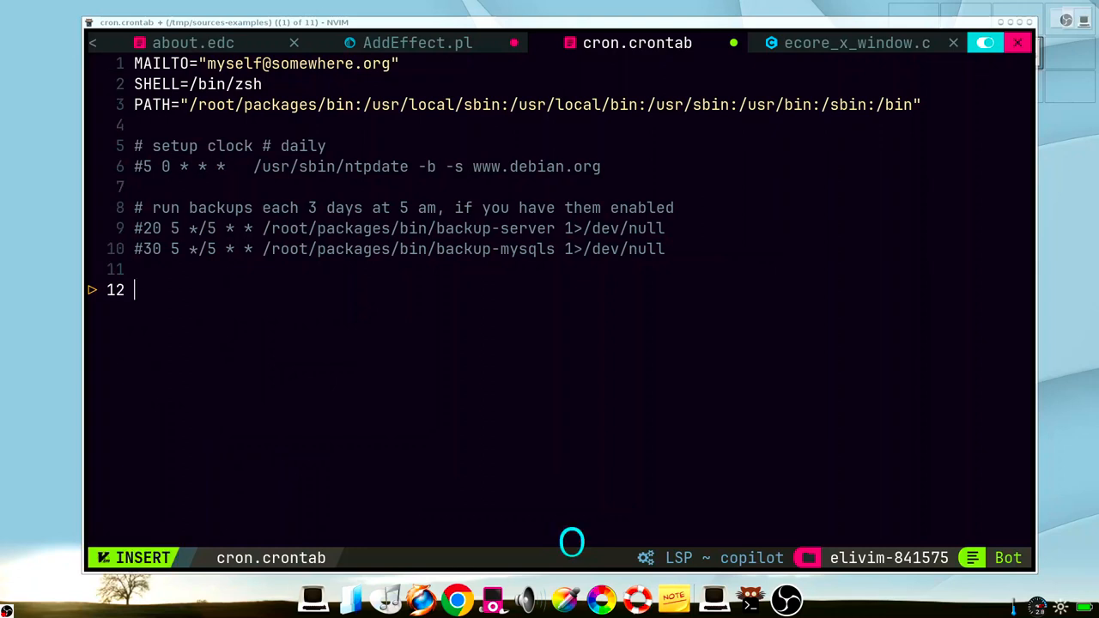
Add the '# setup logrotate # every 3 minutes' comment and its */3 logrotate cron line
{"action": "type", "text": "# run backups each 3 days at 5 am, if you have them enabled"}
{"action": "type", "text": "# setup logrotate # every 2"}
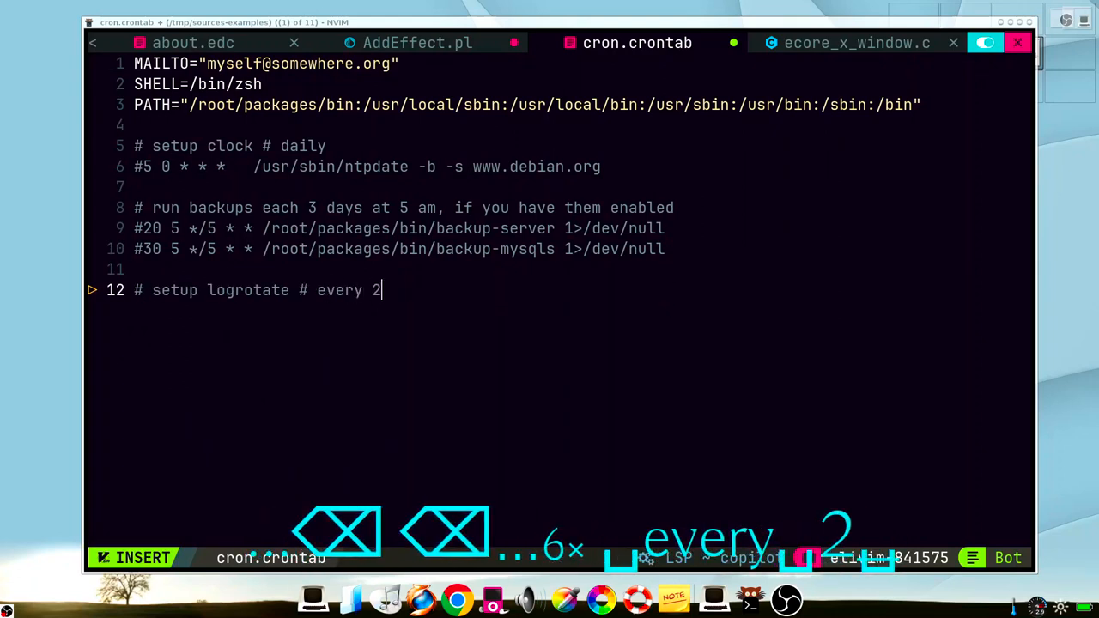
{"action": "type", "text": "3 minutes"}
{"action": "type", "text": "*/3 * * * *   /usr/bin/backup -f /etc/logrotate.conf 1>/dev/null"}
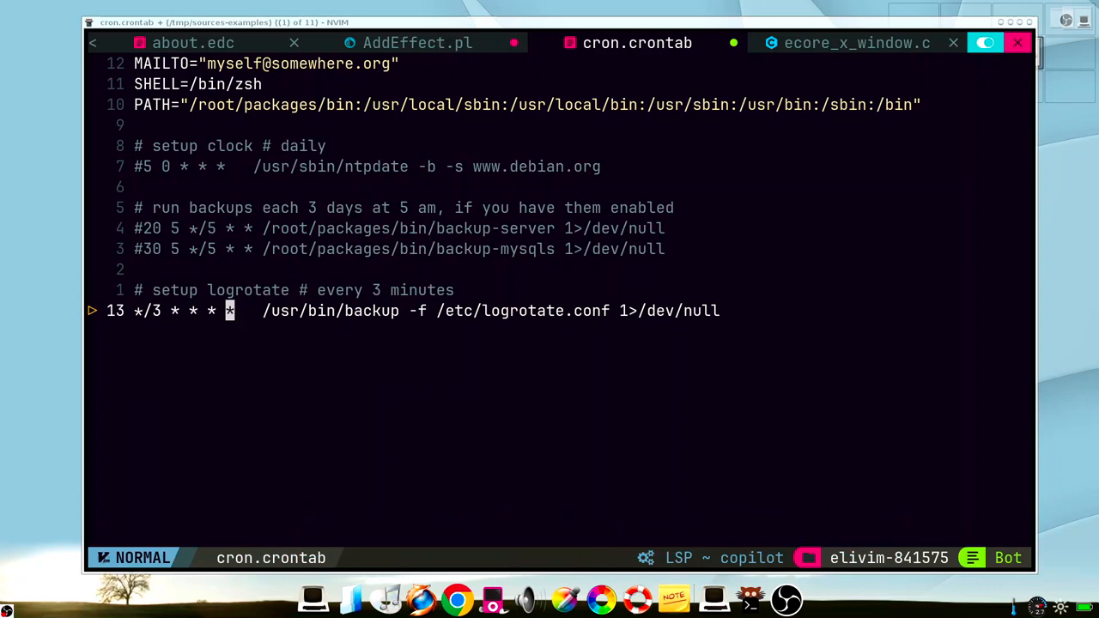
Write the comment '# backup mysql every 3 hours from 6 am to 9 pm'
{"action": "type", "text": "#"}
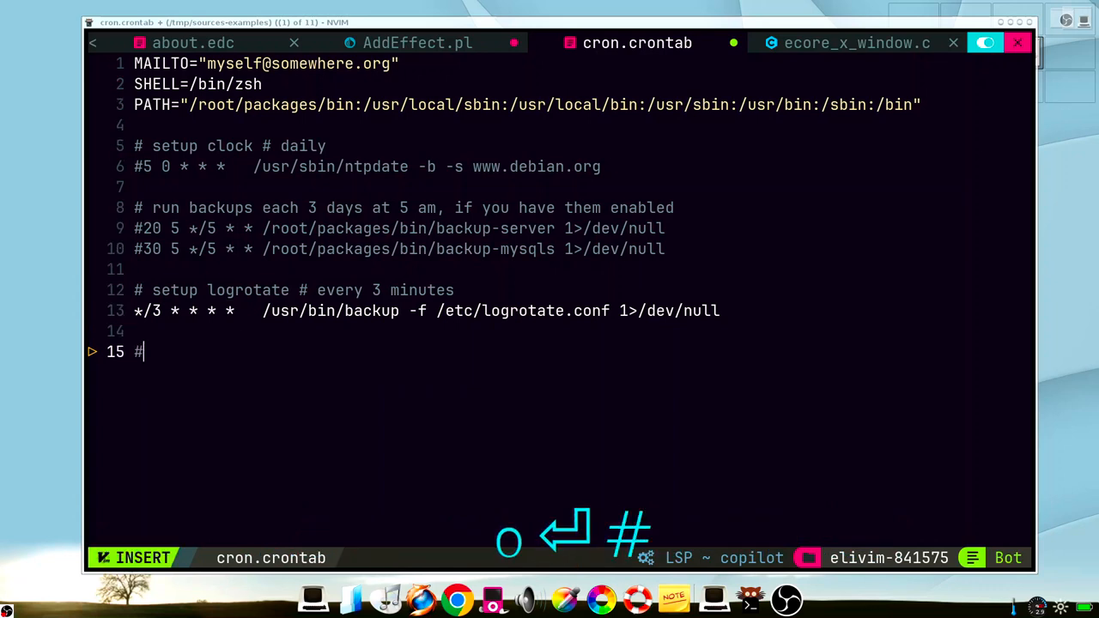
{"action": "type", "text": "backup mysql every 3 hours"}
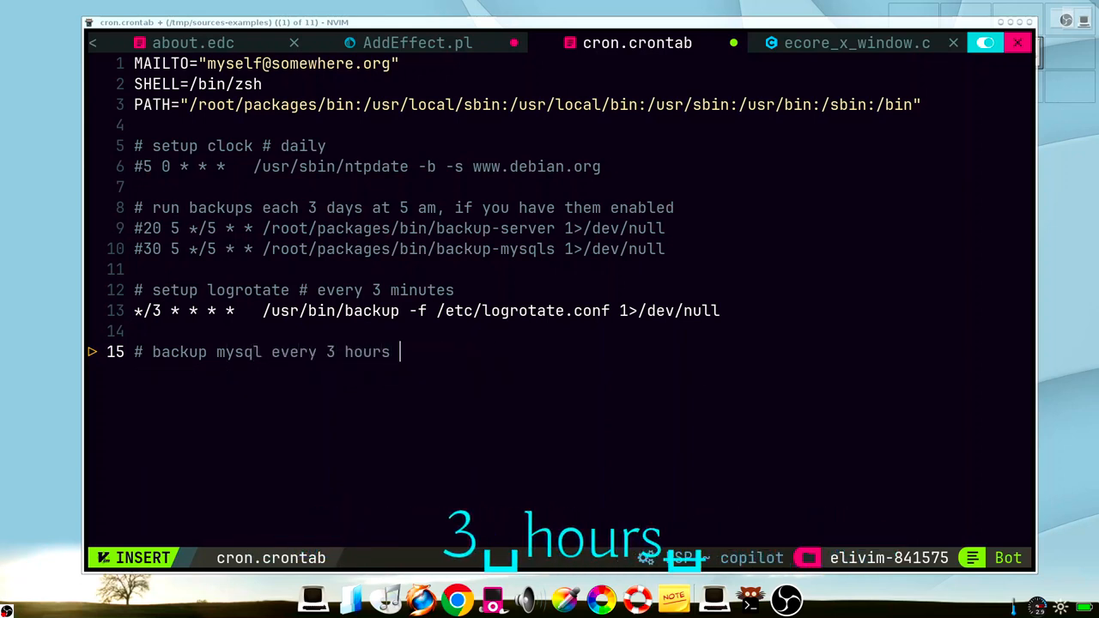
{"action": "type", "text": "from 6 am to 9 pm"}
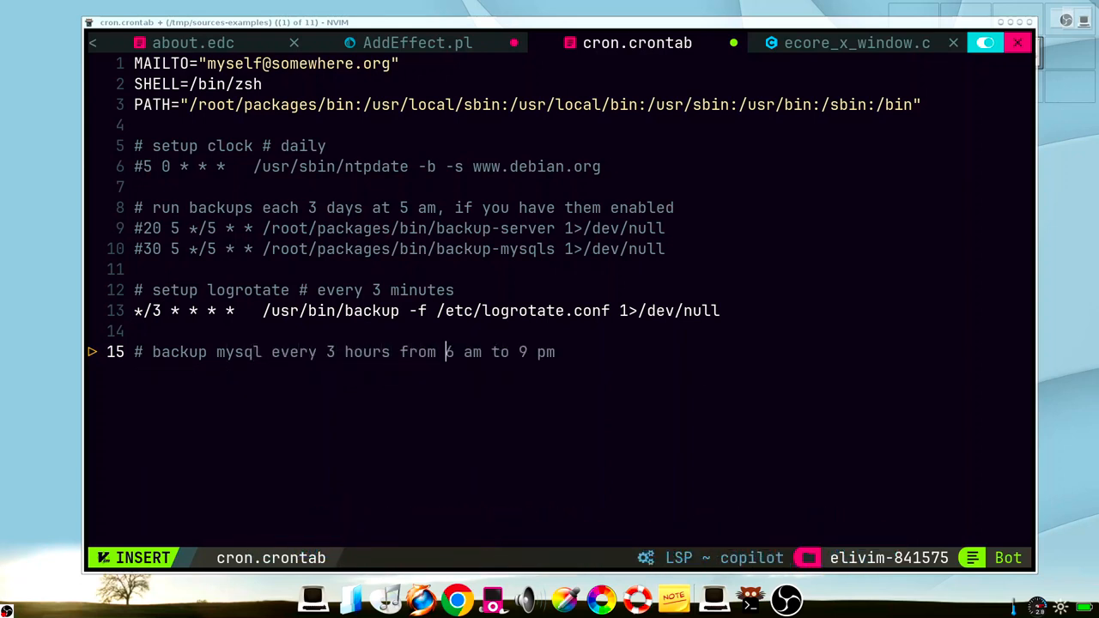
{"action": "key", "text": "ctrl+y"}
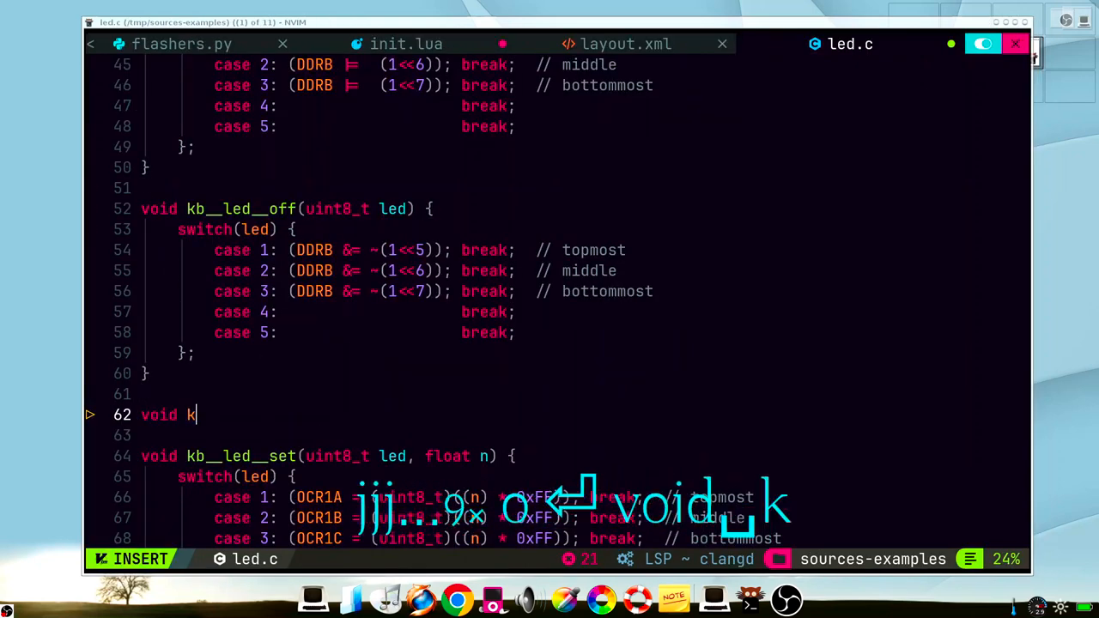
Write void kb__led__toggle( in led.c and accept Copilot's PINB toggle body
{"action": "type", "text": "b__led_"}
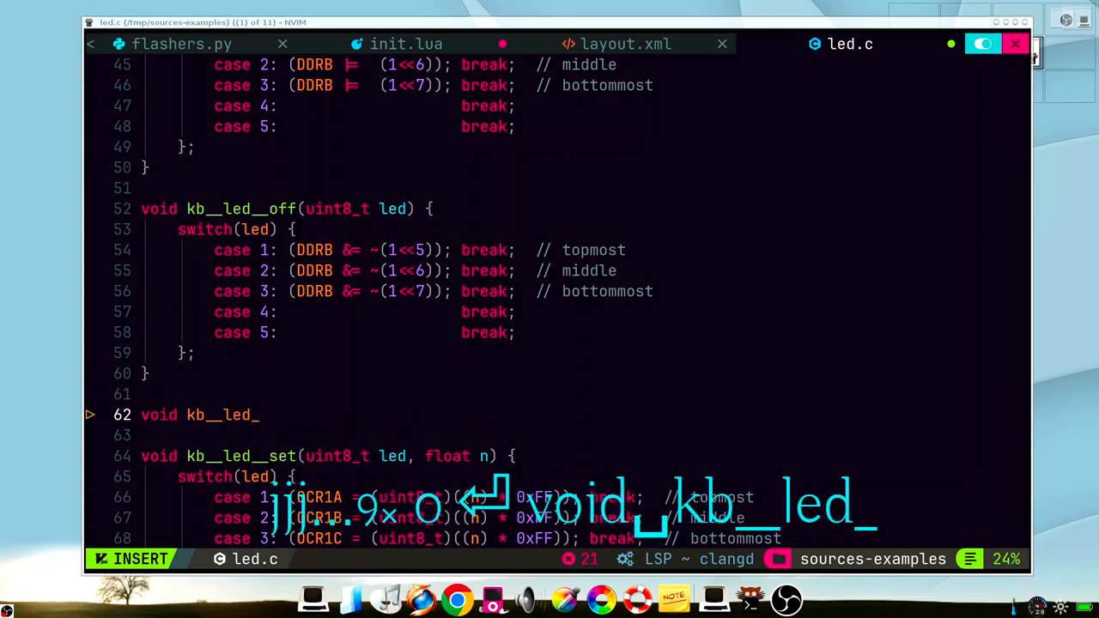
{"action": "type", "text": "toggle("}
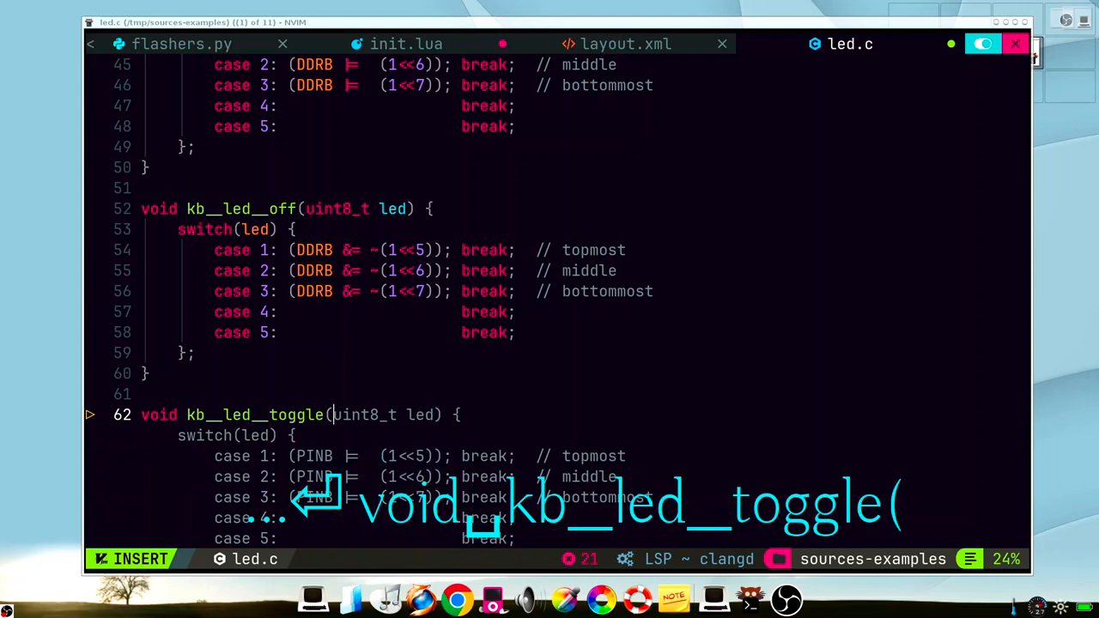
{"action": "key", "text": "Escape"}
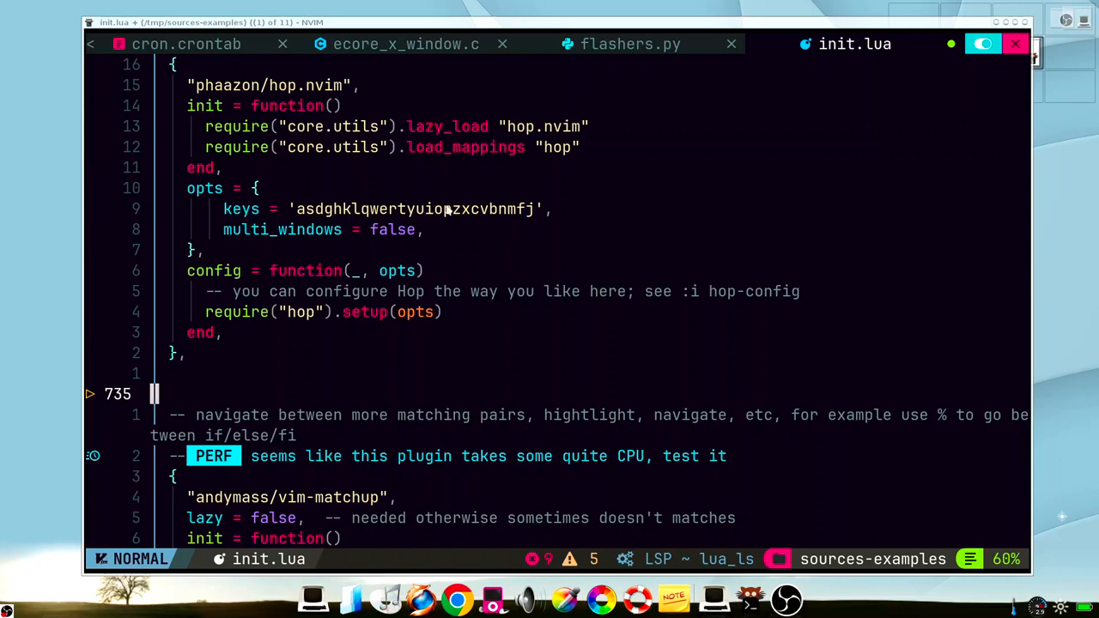
{"action": "mouse_move", "coordinate": [217, 110]}
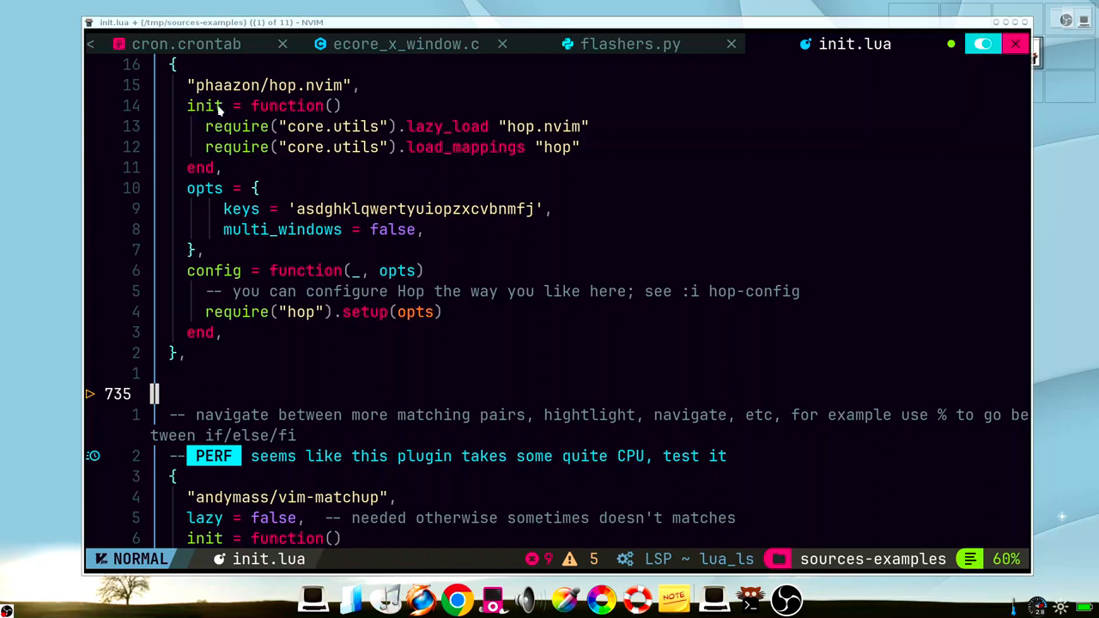
{"action": "mouse_move", "coordinate": [206, 277]}
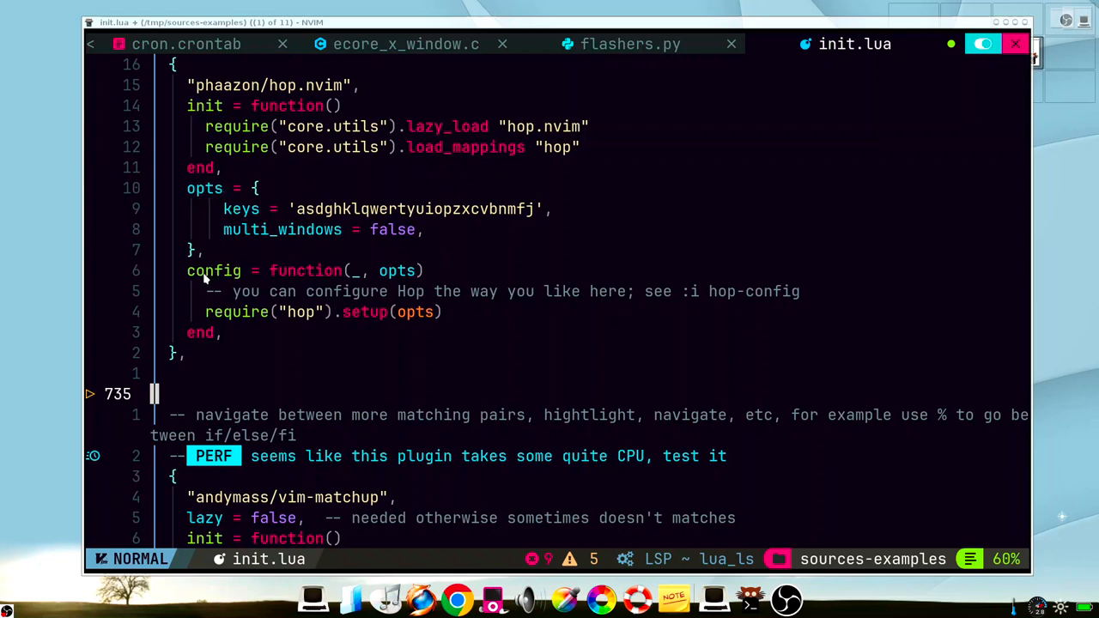
{"action": "mouse_move", "coordinate": [229, 372]}
{"action": "type", "text": "\"folke/which-key.nvim\","}
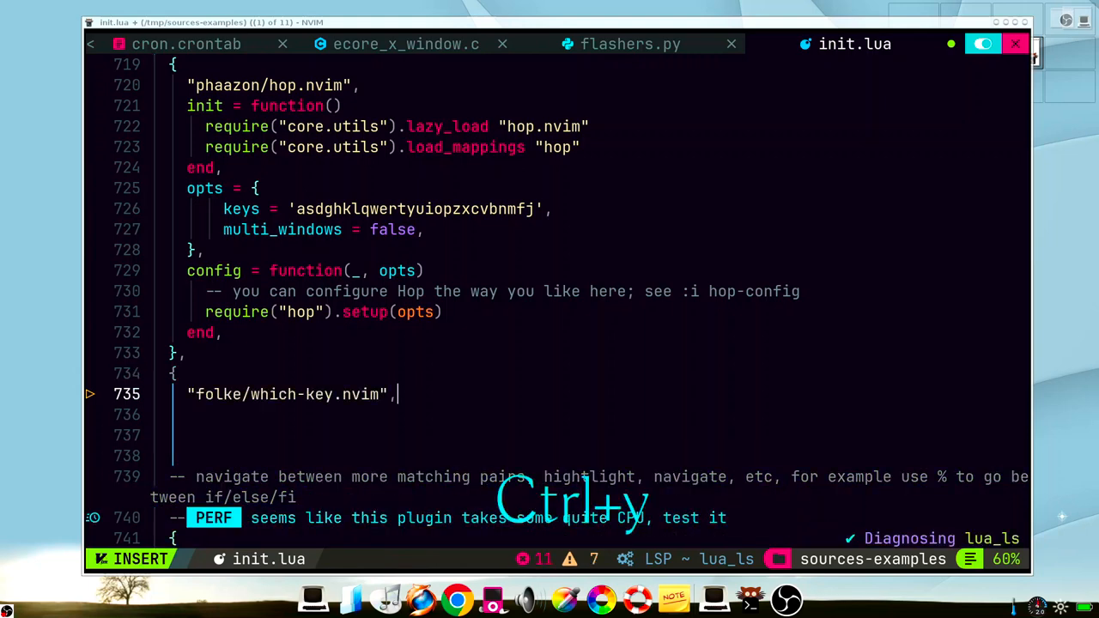
Rename the suggested plugin to folke/myplugin.nvim and add its init function
{"action": "key", "text": "ctrl+w"}
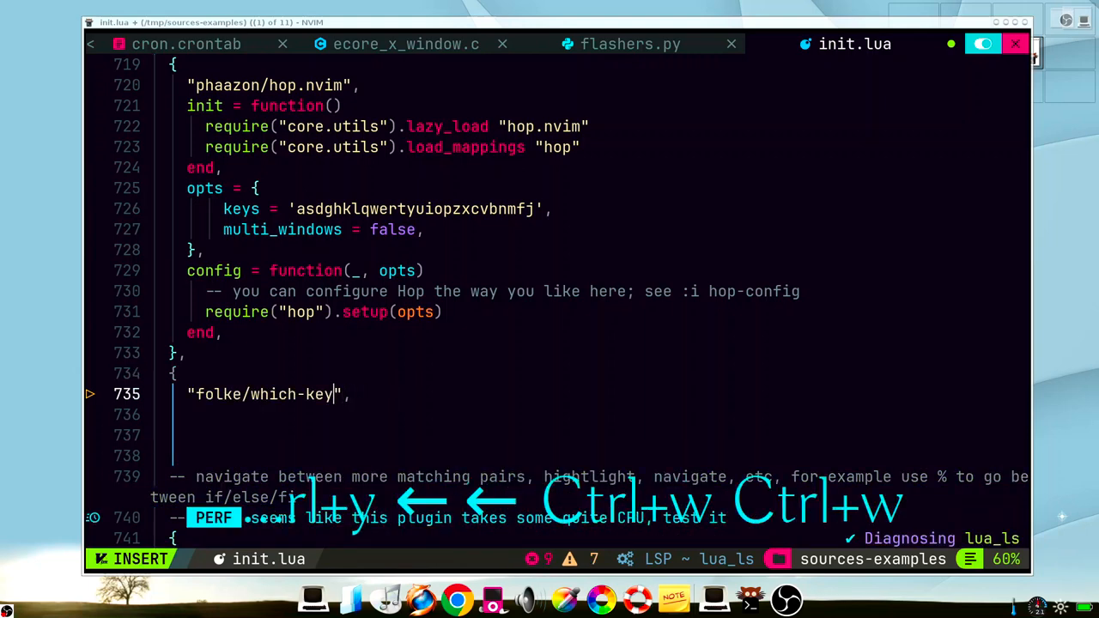
{"action": "type", "text": "myp"}
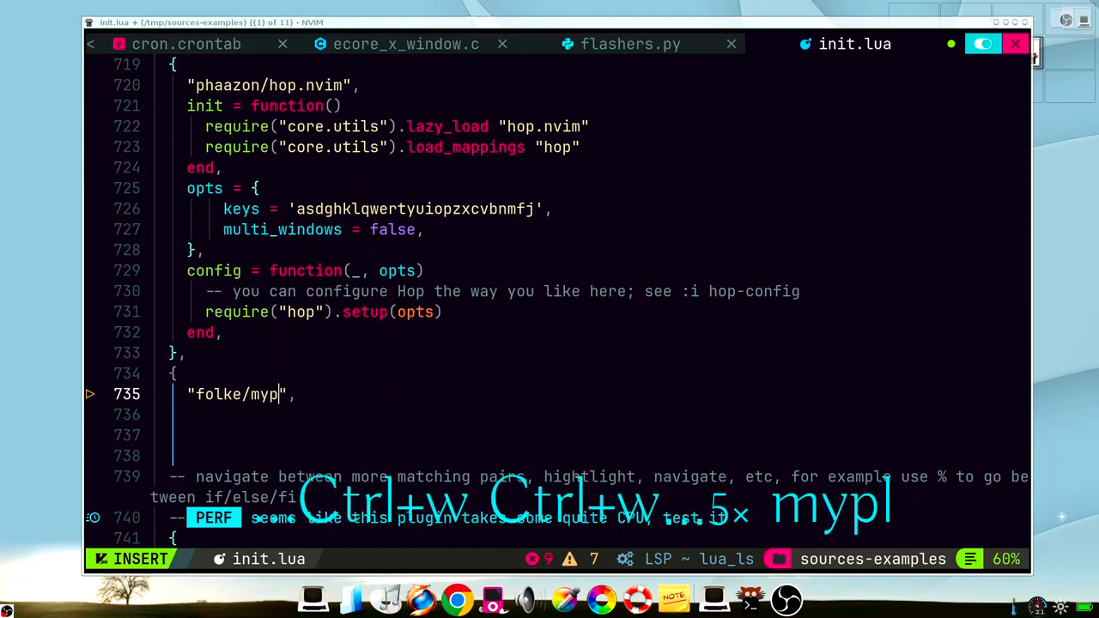
{"action": "type", "text": "luginnvim"}
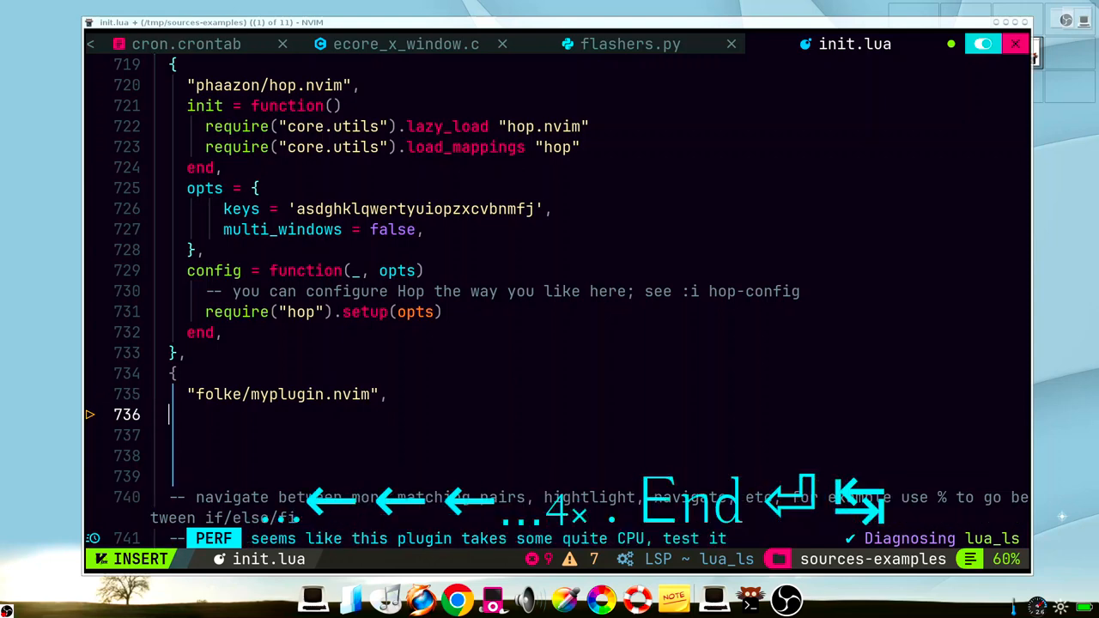
{"action": "type", "text": "init = function("}
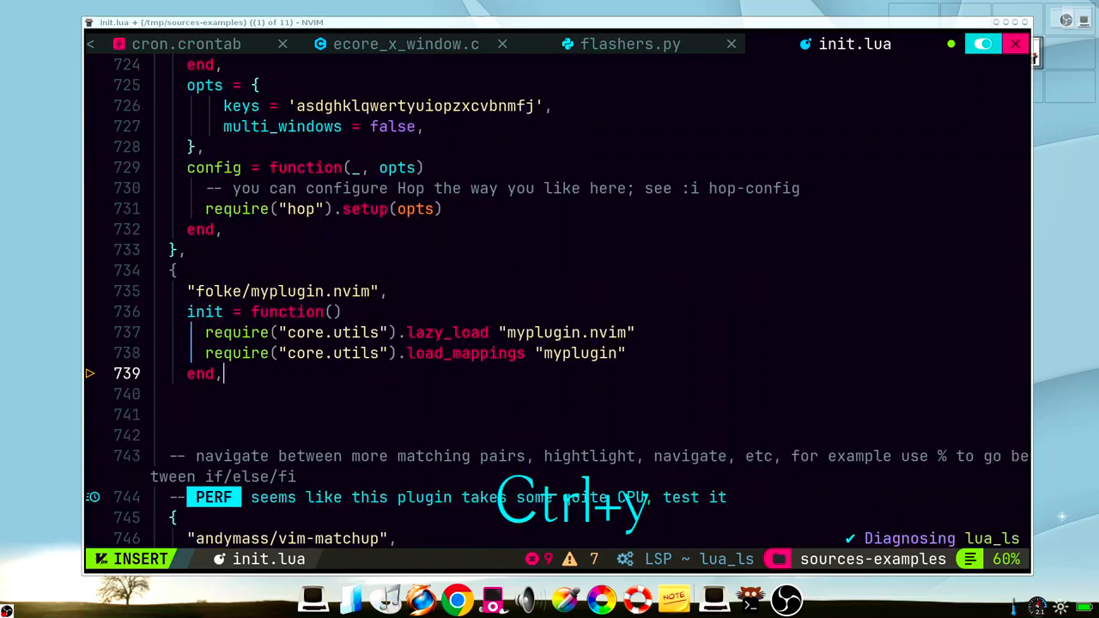
Drop the keys line, keep multi_windows = false, and add config calling require("myplugin").setup(opts)
{"action": "key", "text": "Escape"}
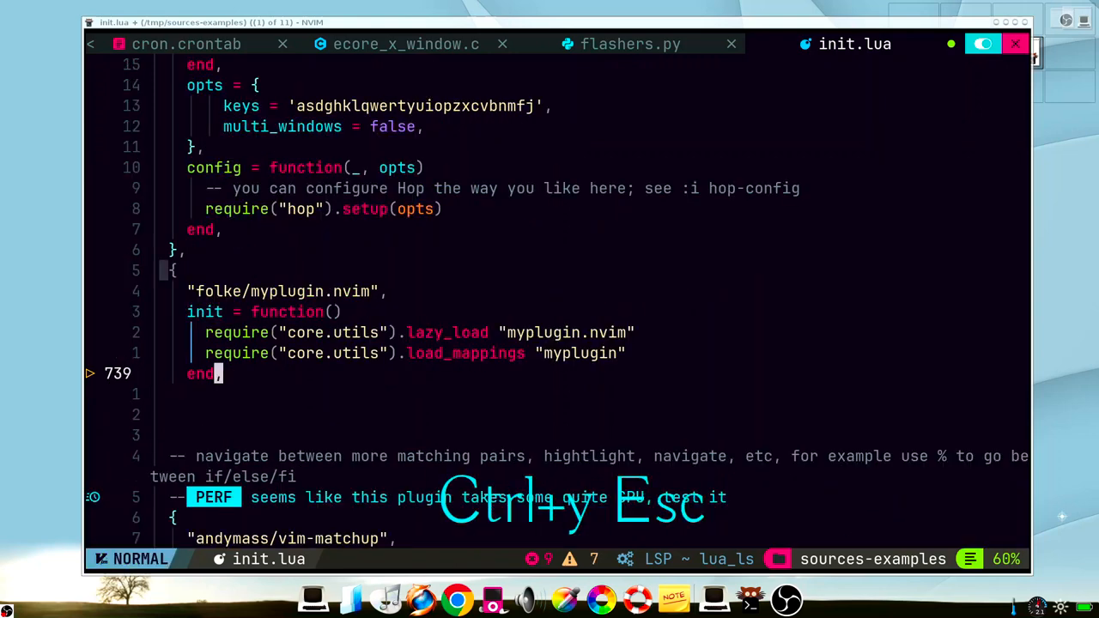
{"action": "key", "text": "ctrl+p"}
{"action": "type", "text": "opts = {"}
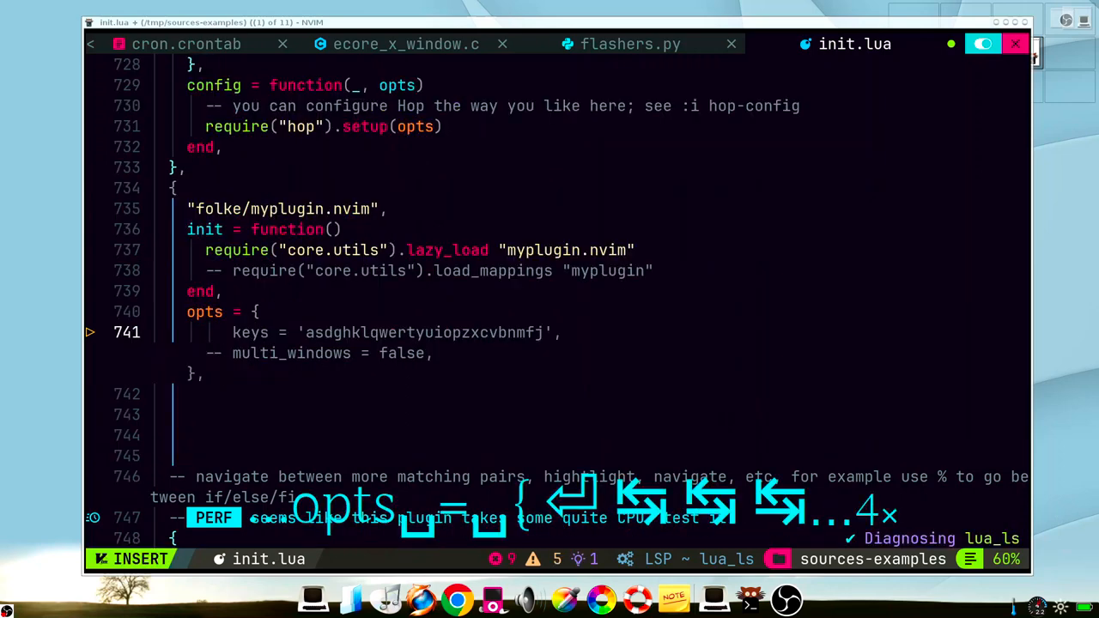
{"action": "key", "text": "Escape"}
{"action": "type", "text": "config = function(_, opts"}
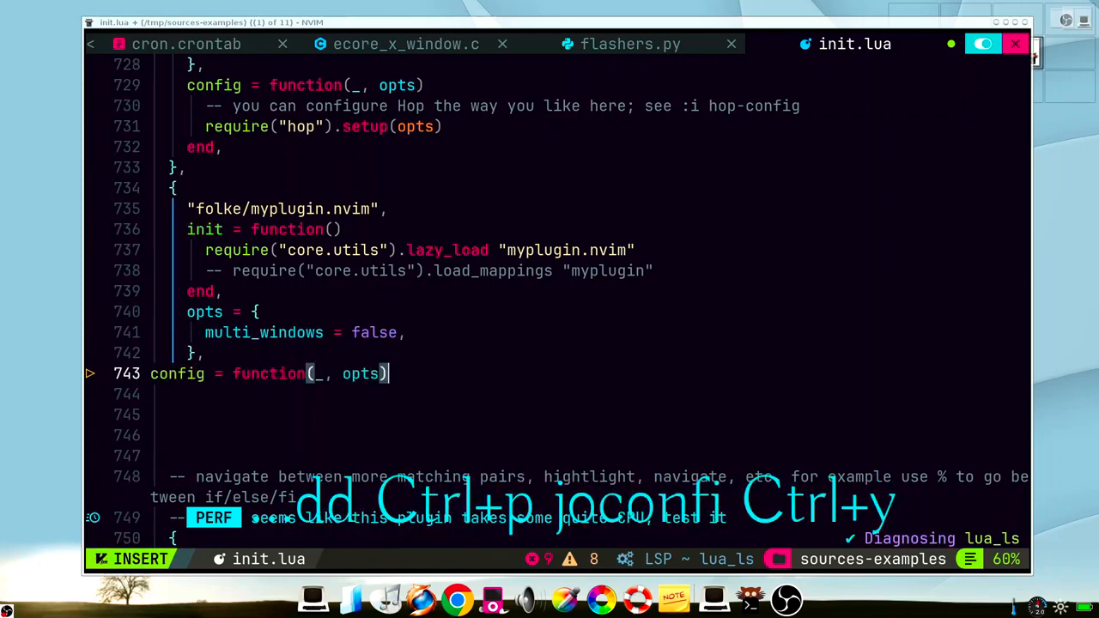
{"action": "type", "text": "require(\"myplugin\").setup(opts"}
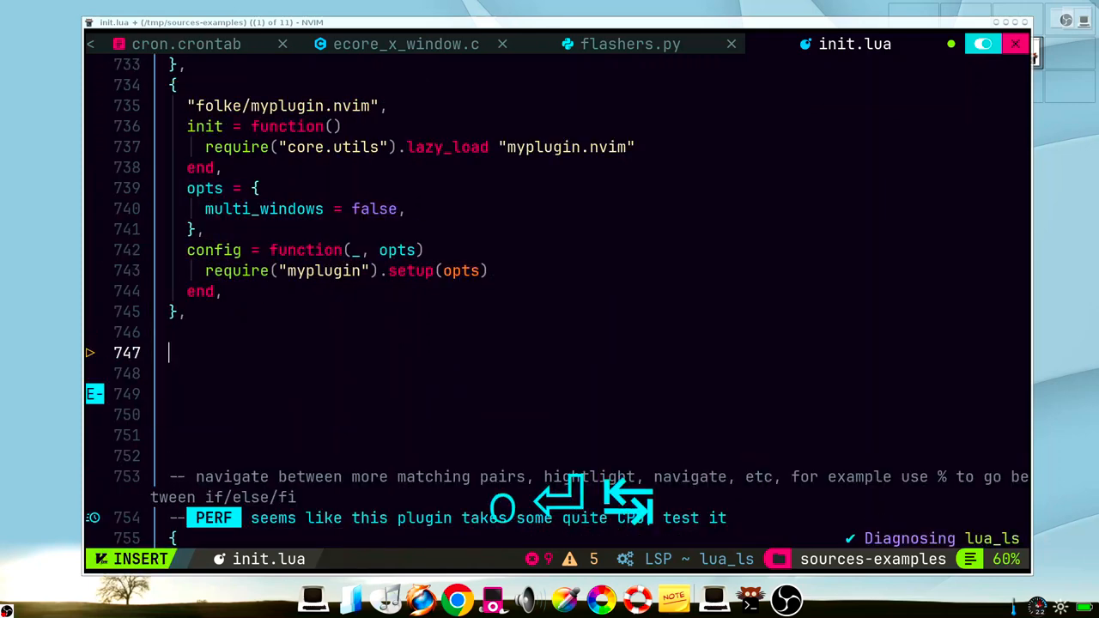
Add a '-- syntastic plugin' comment followed by "vim-syntastic/syntastic",
{"action": "type", "text": "syntastic plugin"}
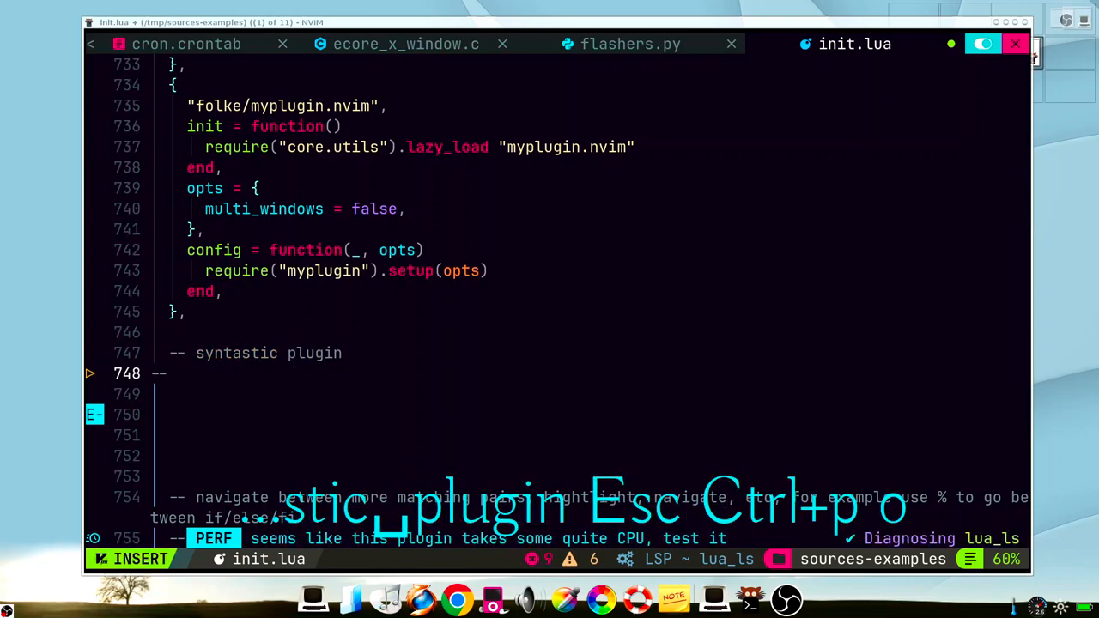
{"action": "type", "text": "\"vim-syntastic/syntastic\","}
{"action": "type", "text": "nvim supermarket-list.md"}
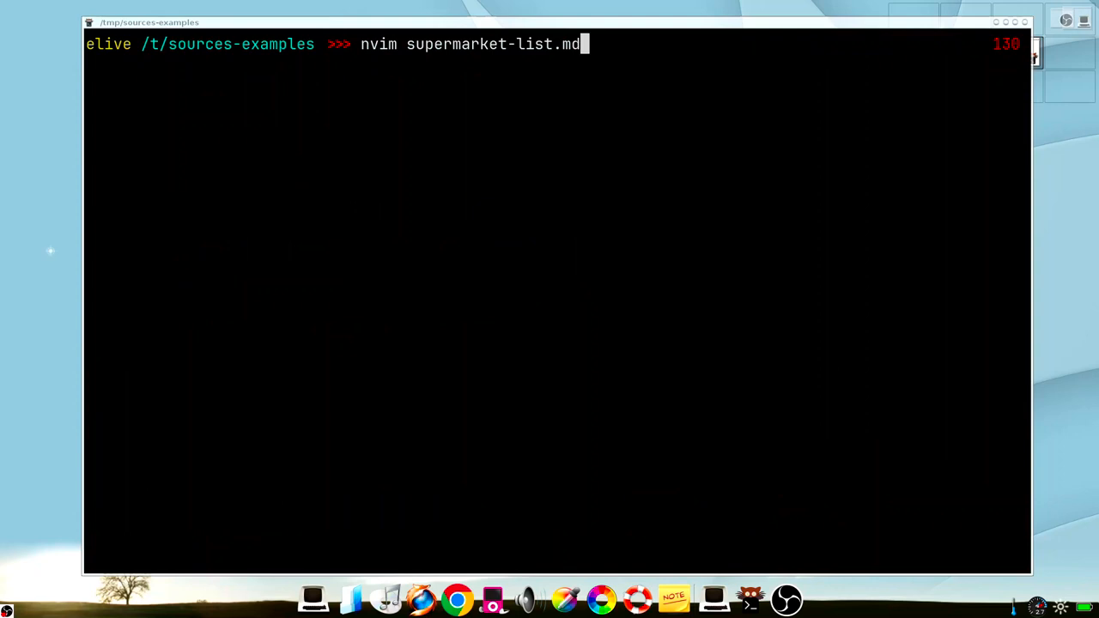
Open supermarket-list.md in Neovim and write the heading '# Supermarket list to buy'
{"action": "key", "text": "Return"}
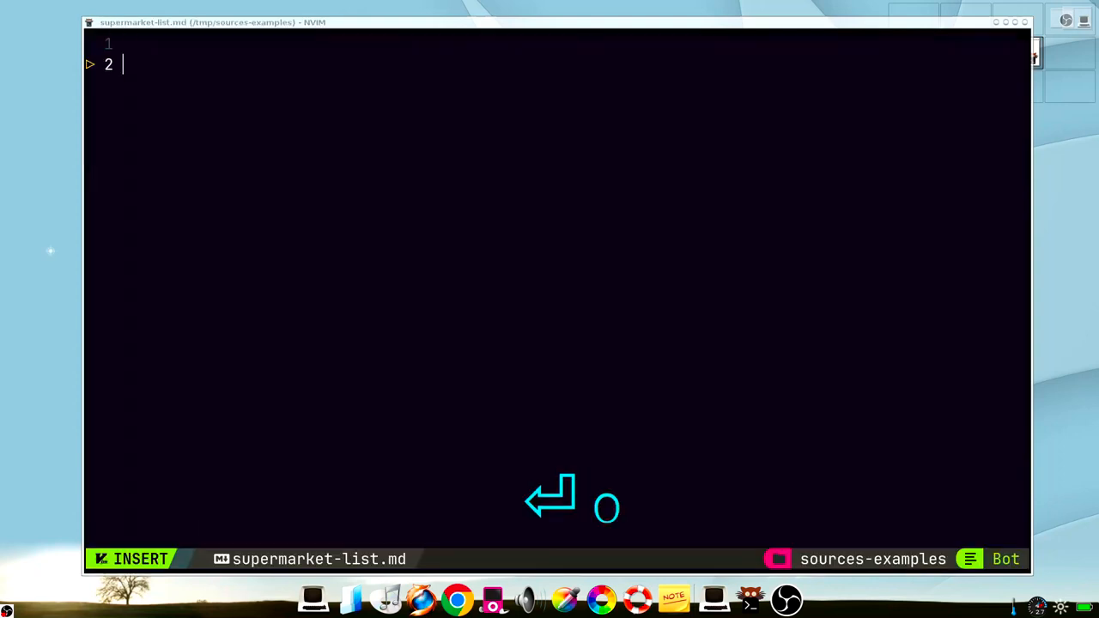
{"action": "type", "text": "# Supermar"}
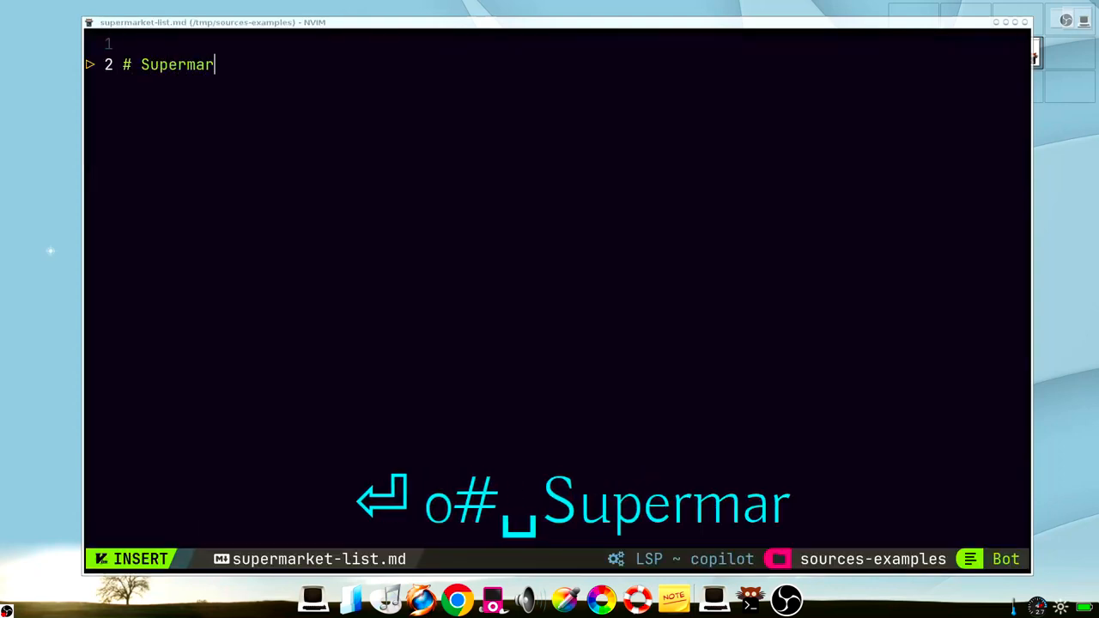
{"action": "type", "text": "ket list to bu"}
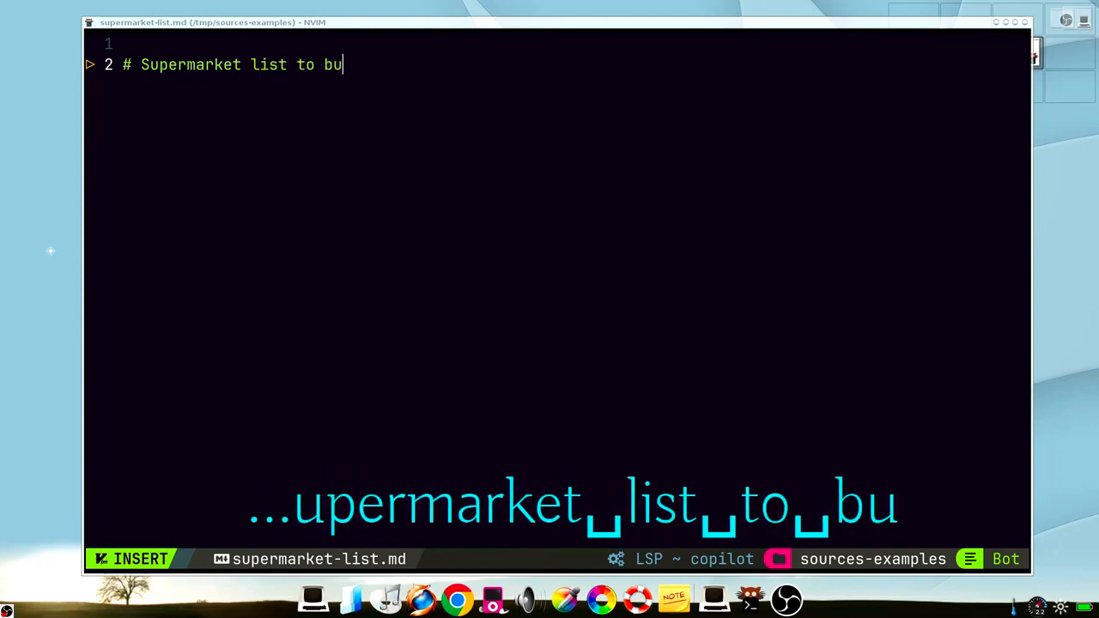
{"action": "key", "text": "Return"}
{"action": "type", "text": "- [ -"}
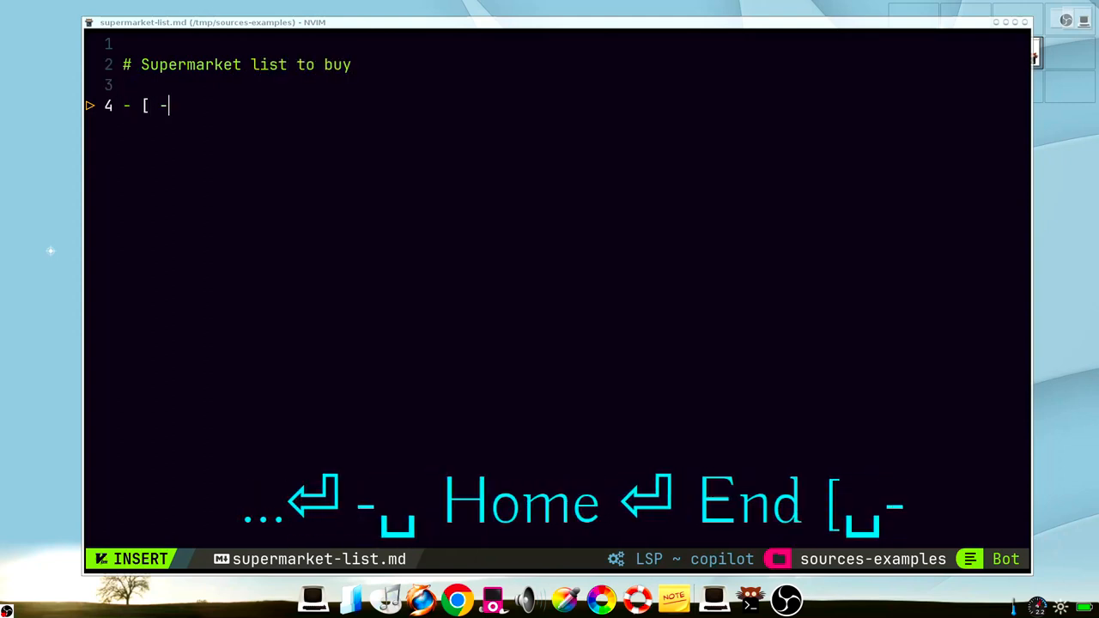
Add unchecked checklist items milk, eggs, bread and butter, accepting Copilot suggestions
{"action": "type", "text": "] milk"}
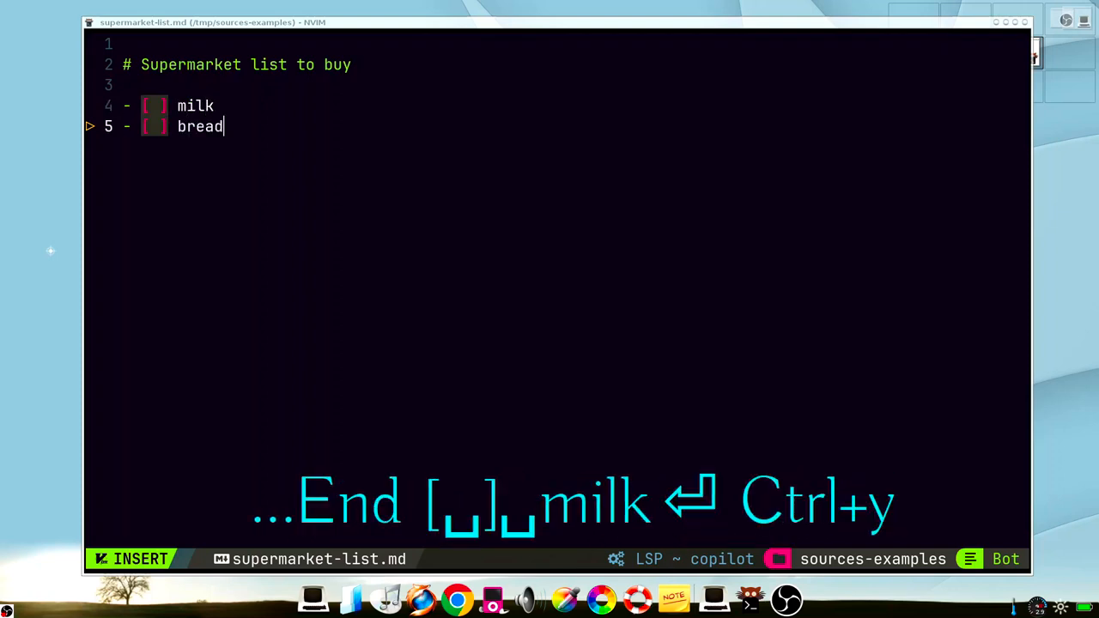
{"action": "type", "text": "eggs"}
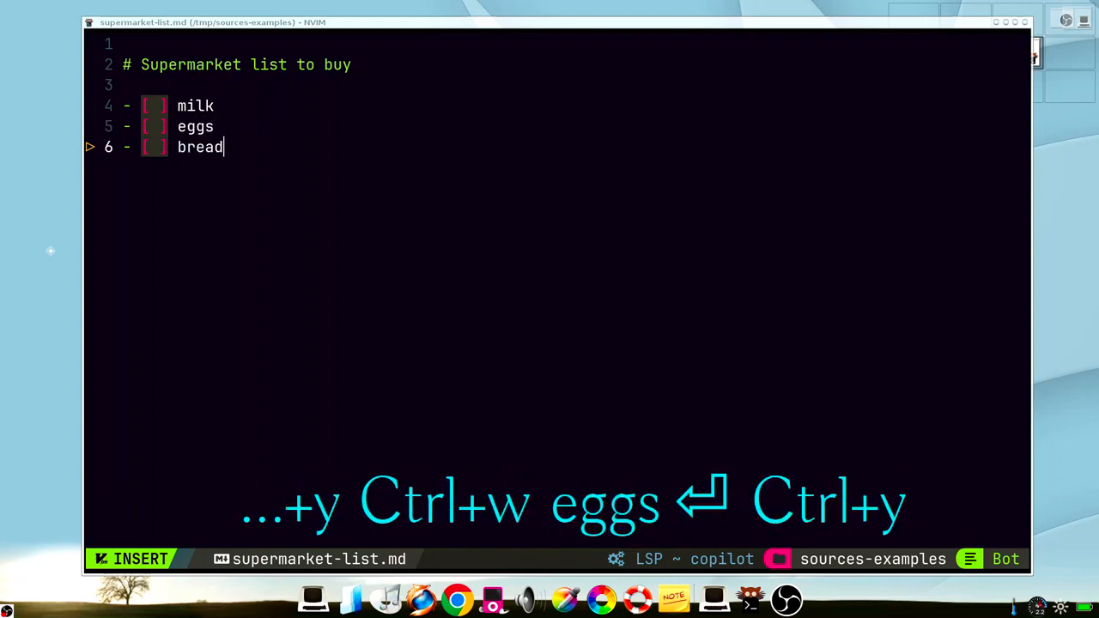
{"action": "type", "text": "butter"}
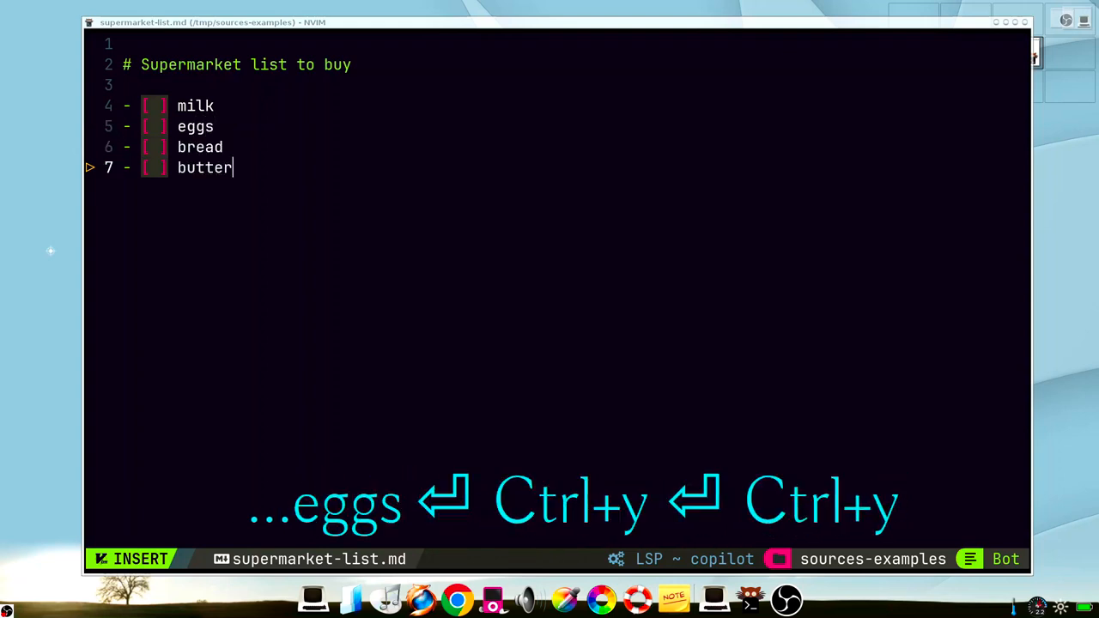
{"action": "key", "text": "Enter"}
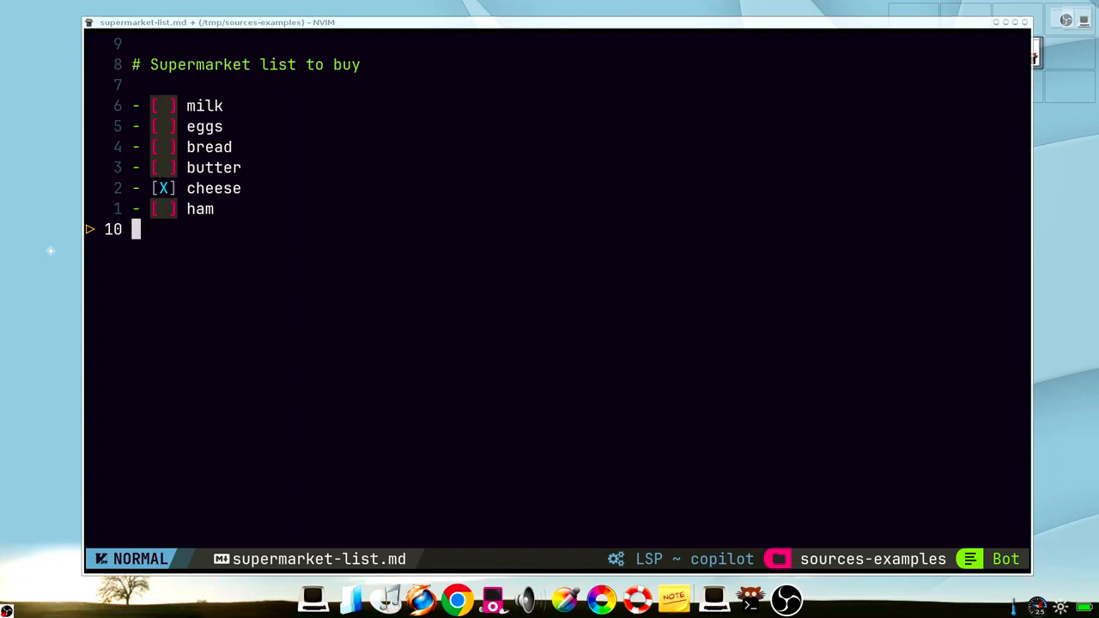
Write the 'After to go supermarket I need…' sentence, accepting Copilot's ending
{"action": "type", "text": "After to"}
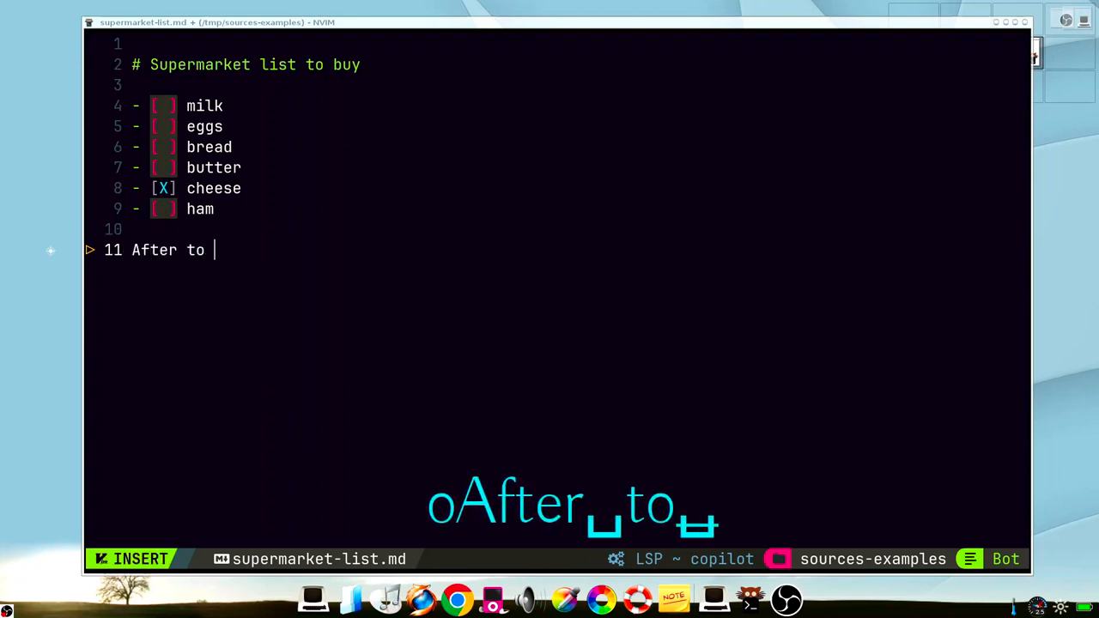
{"action": "type", "text": "go supermak"}
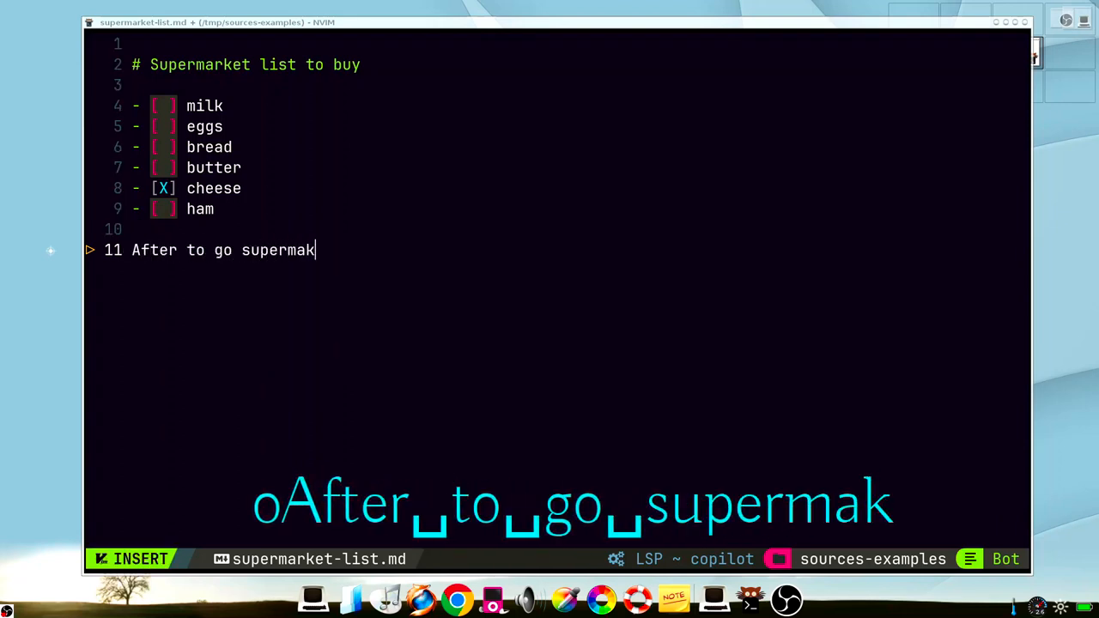
{"action": "type", "text": "et i"}
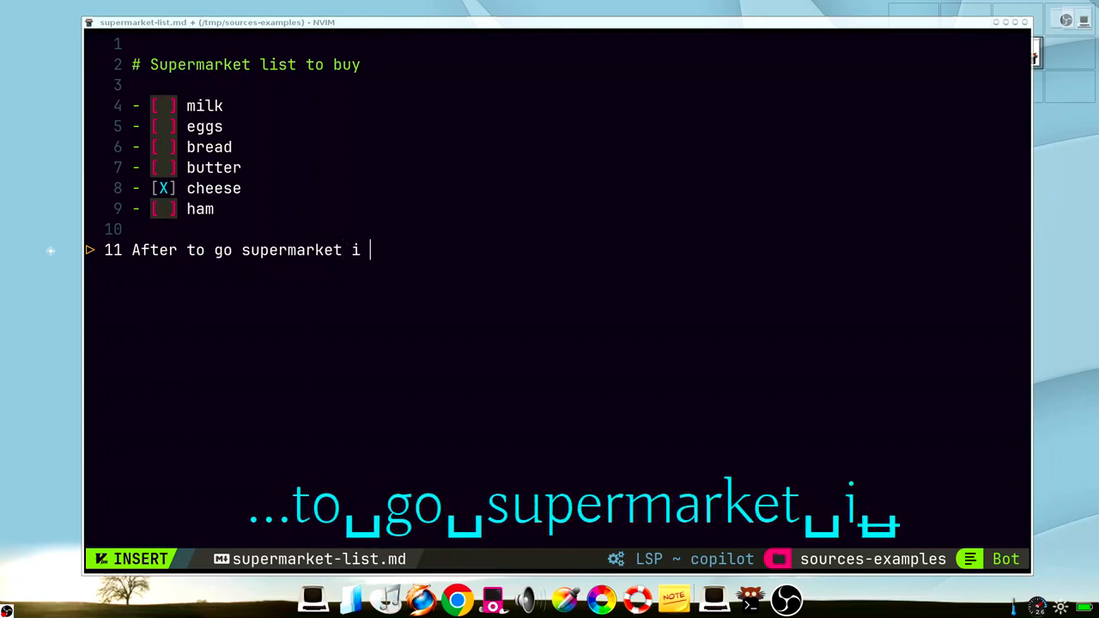
{"action": "type", "text": "ne"}
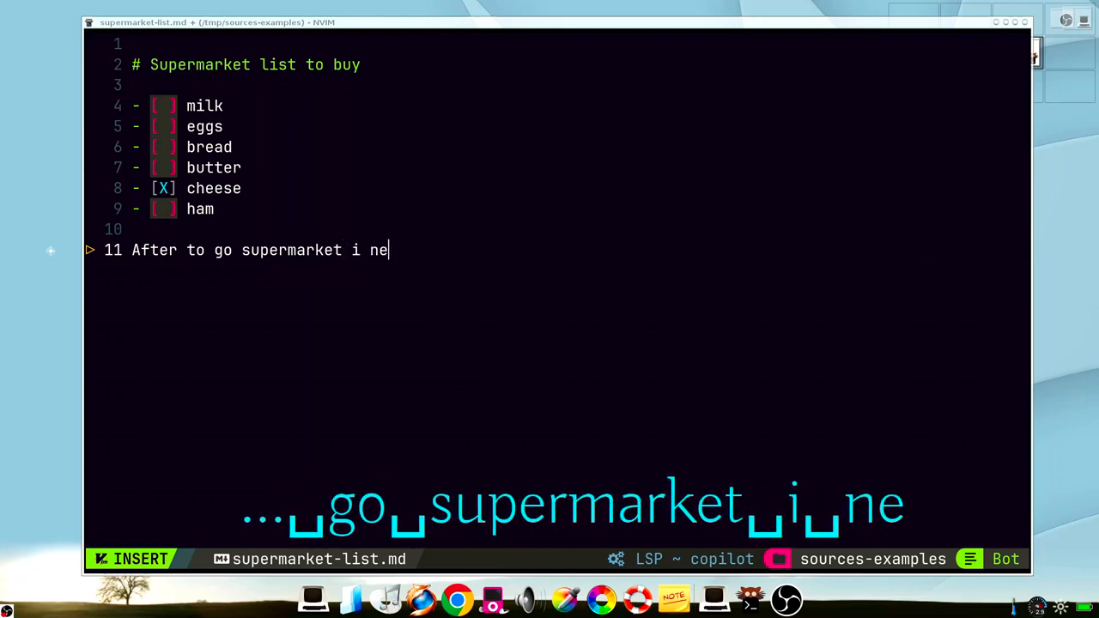
{"action": "type", "text": "ed"}
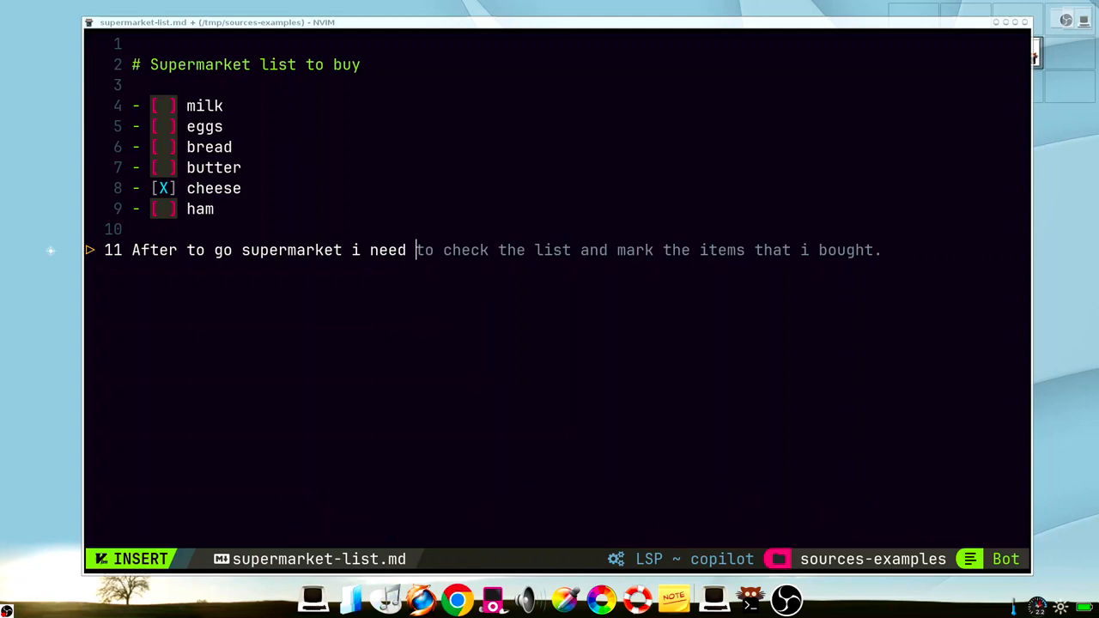
{"action": "key", "text": "ctrl+y"}
{"action": "type", "text": "Cook"}
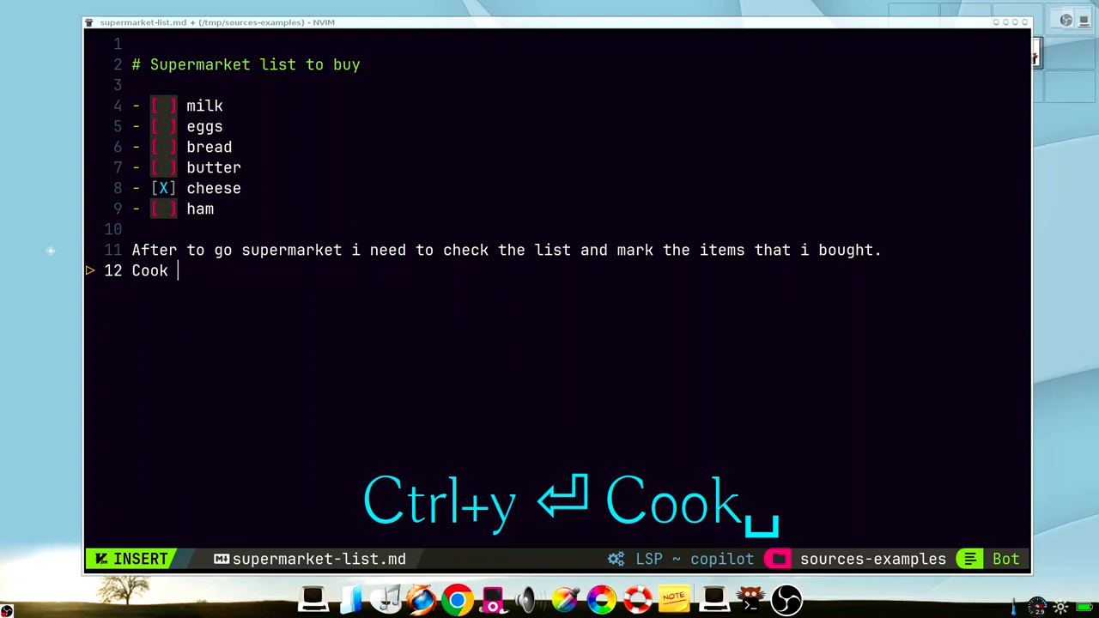
Add the sentences about cooking dinner, eating, and calling afterwards with Copilot completions
{"action": "key", "text": "ctrl+y"}
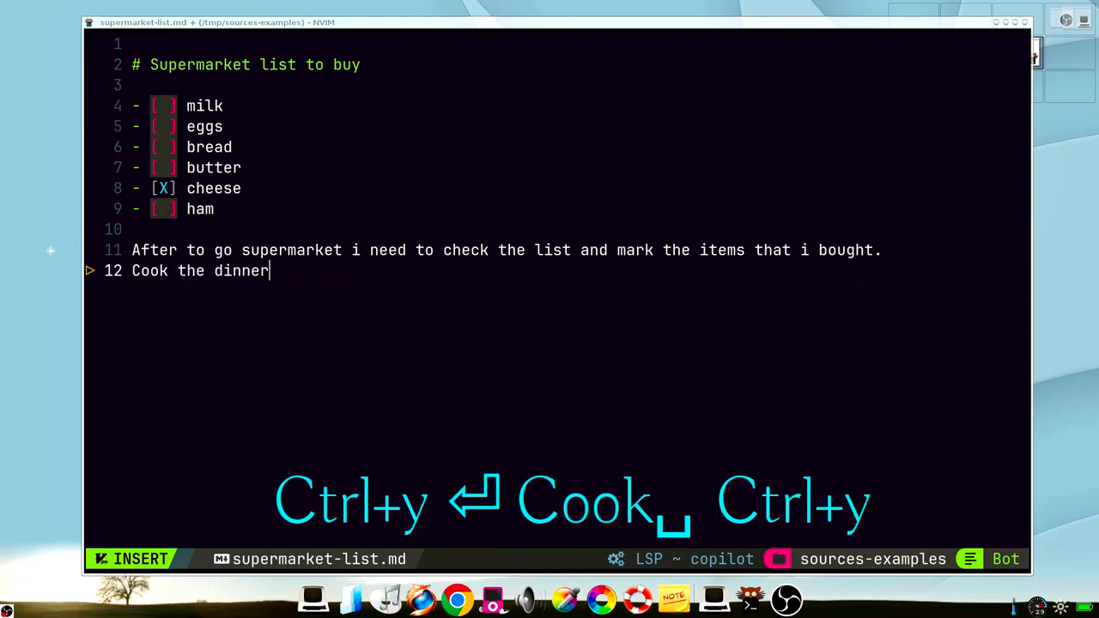
{"action": "type", "text": ", and eat."}
{"action": "type", "text": "Then call"}
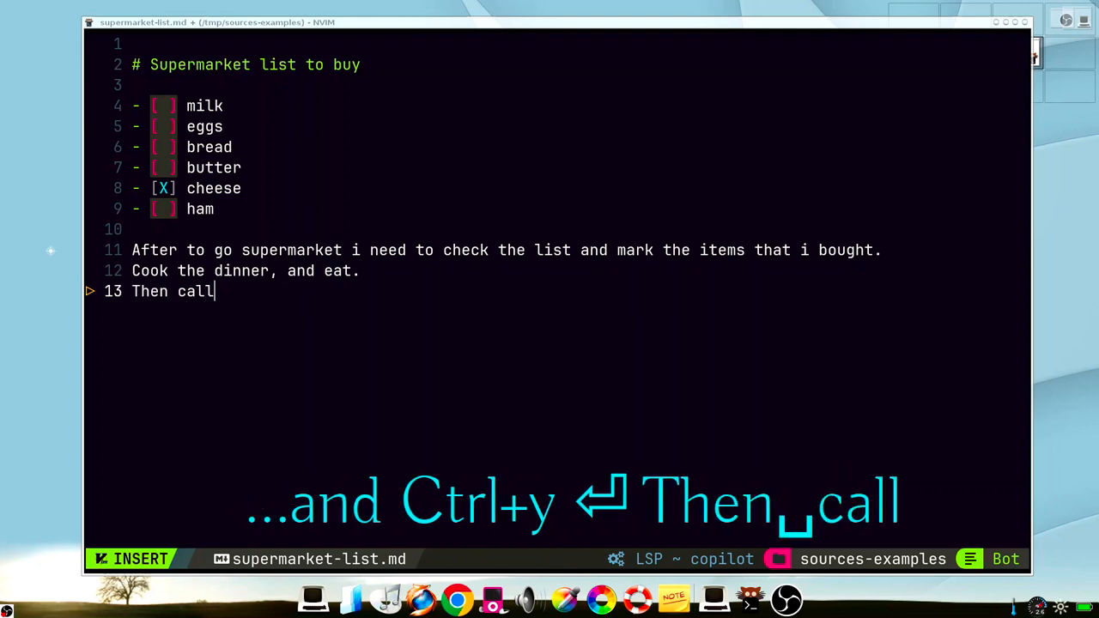
{"action": "key", "text": "ctrl+y"}
{"action": "type", "text": " my girlfriend and talk about the day."}
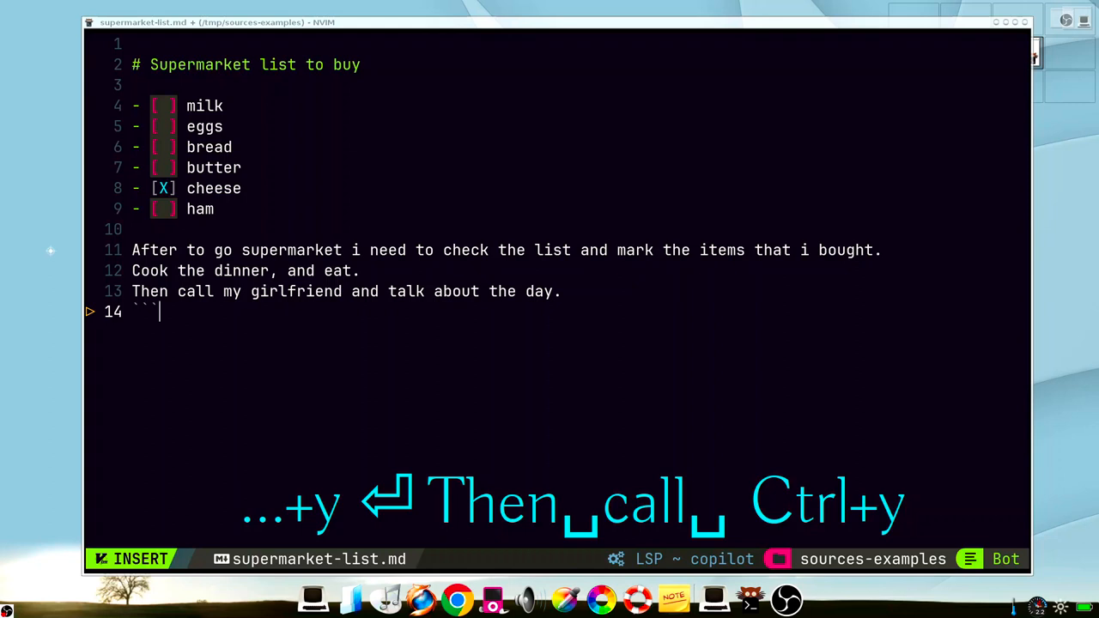
{"action": "key", "text": "ctrl+alt+a"}
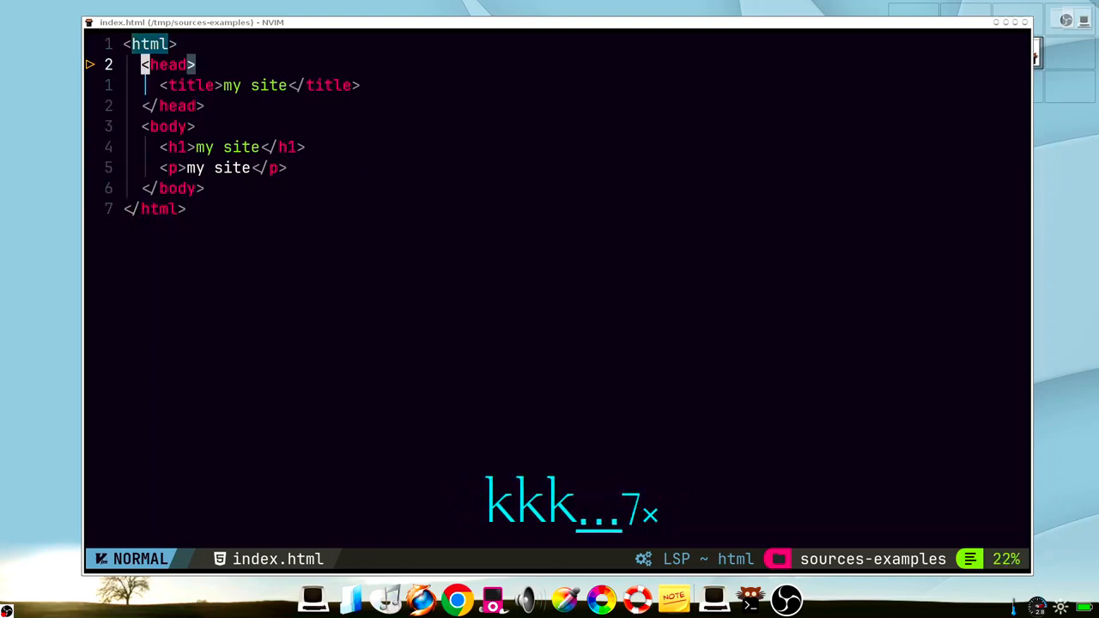
Set the h1 to 'My Super Website' and the paragraph to 'Welcome to my super website'
{"action": "key", "text": "j"}
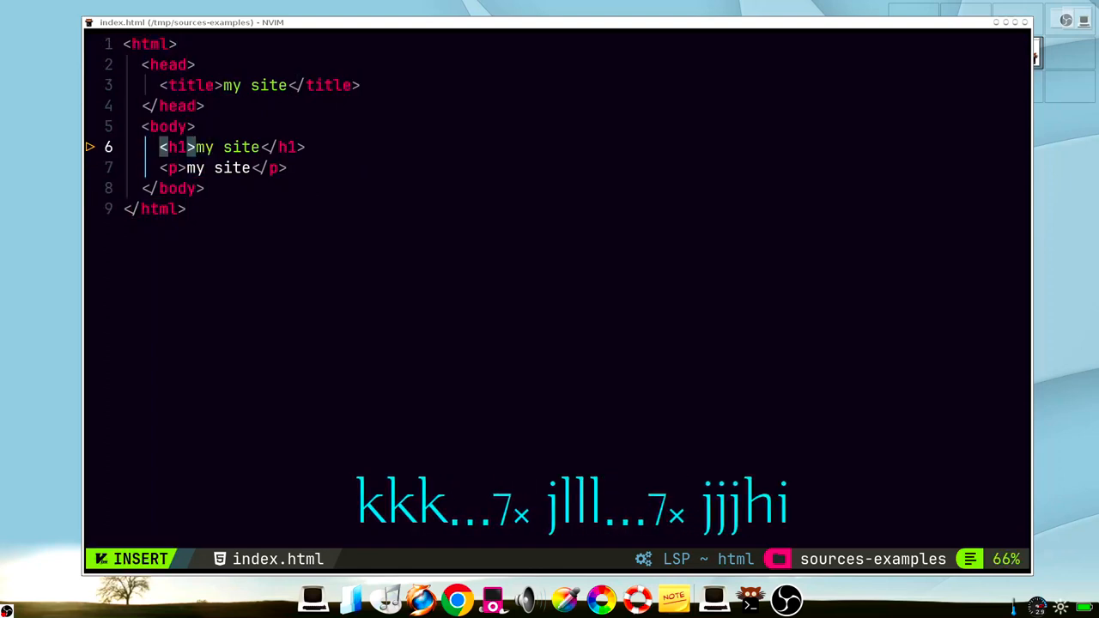
{"action": "type", "text": "My"}
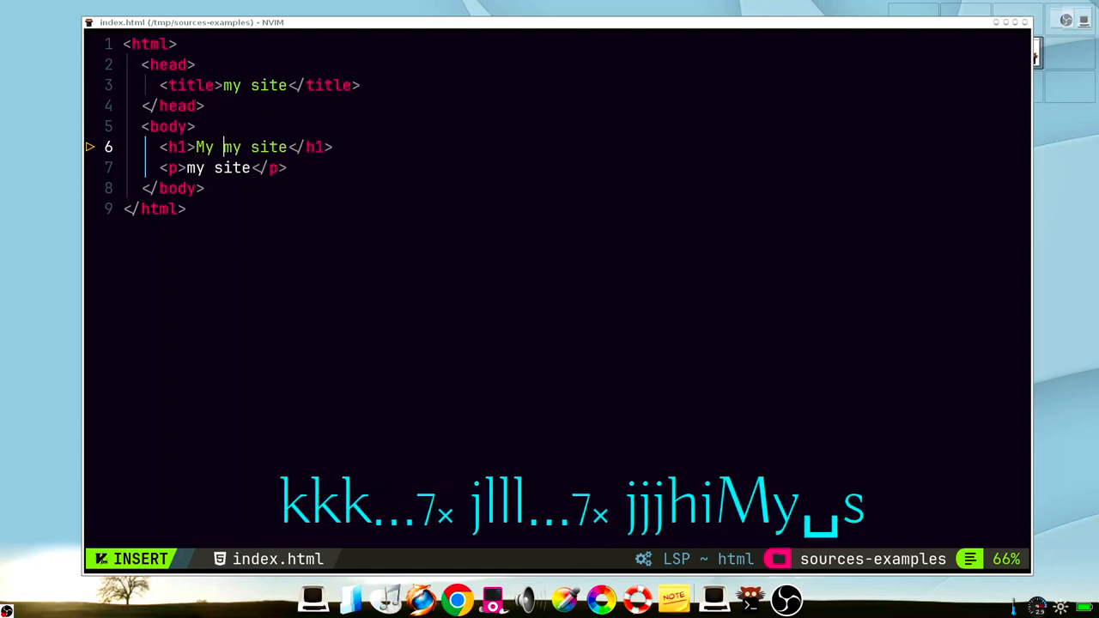
{"action": "type", "text": "super Website"}
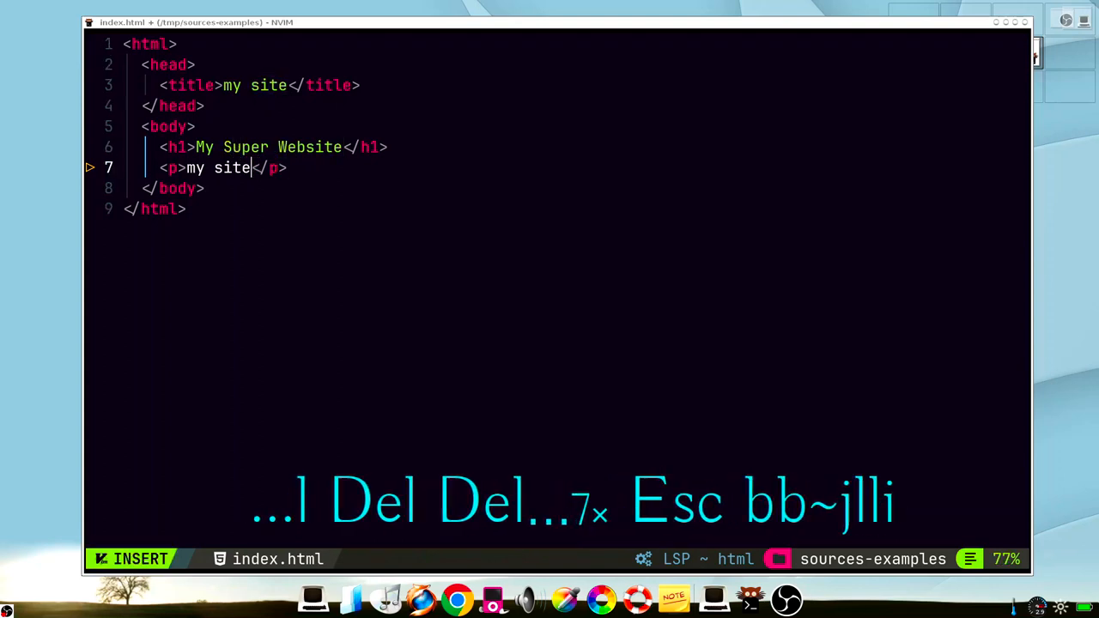
{"action": "type", "text": "Welcome"}
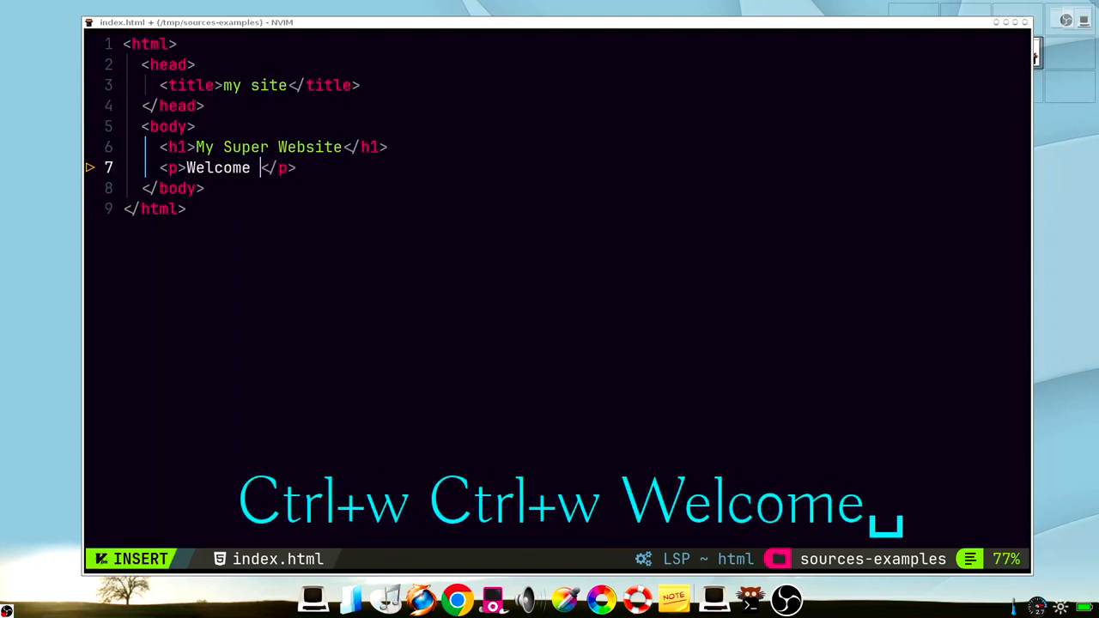
{"action": "type", "text": "to my super"}
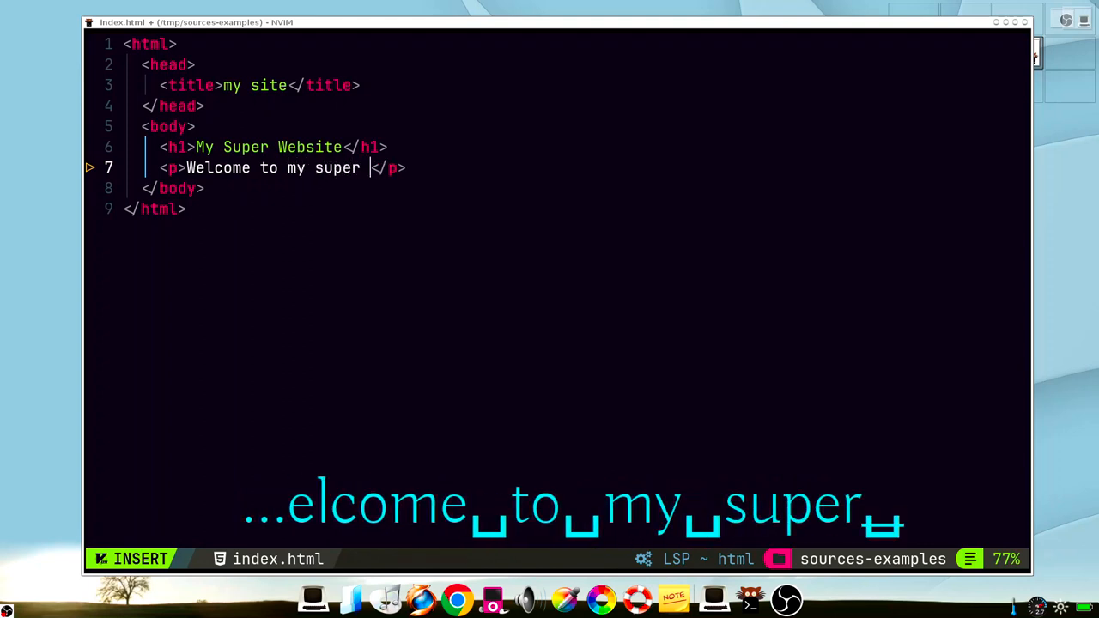
{"action": "type", "text": "website"}
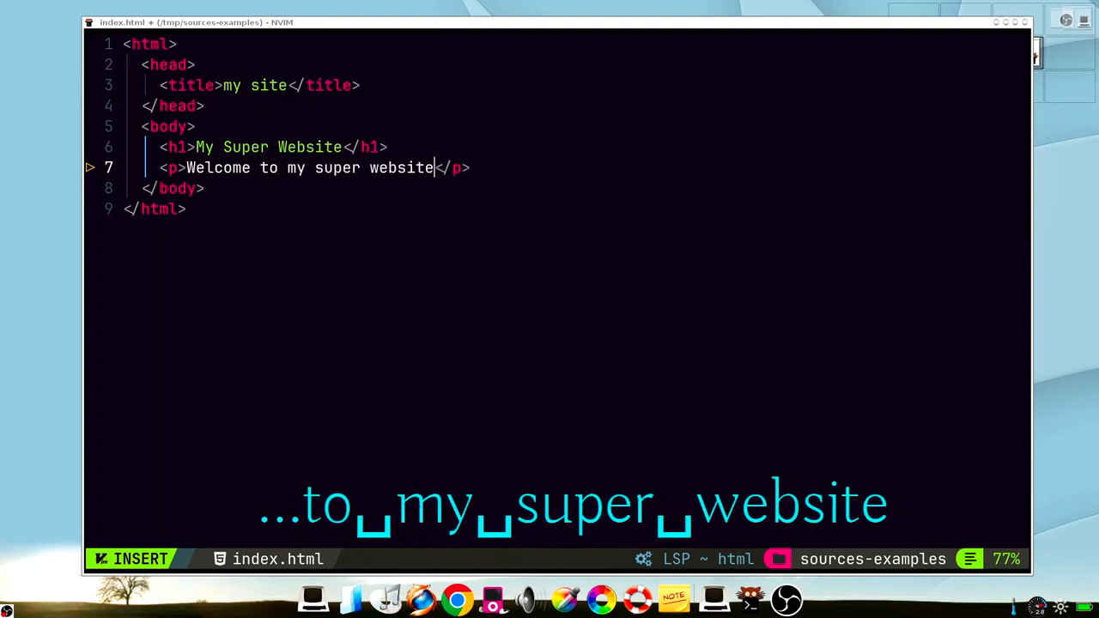
{"action": "key", "text": "Alt+Tab"}
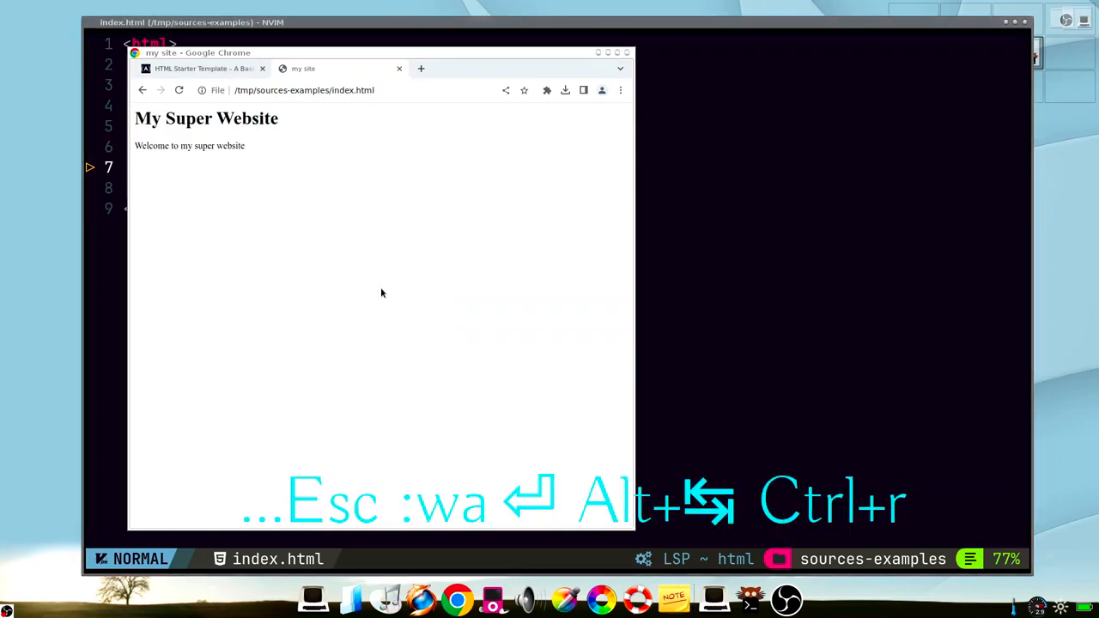
{"action": "mouse_move", "coordinate": [360, 250]}
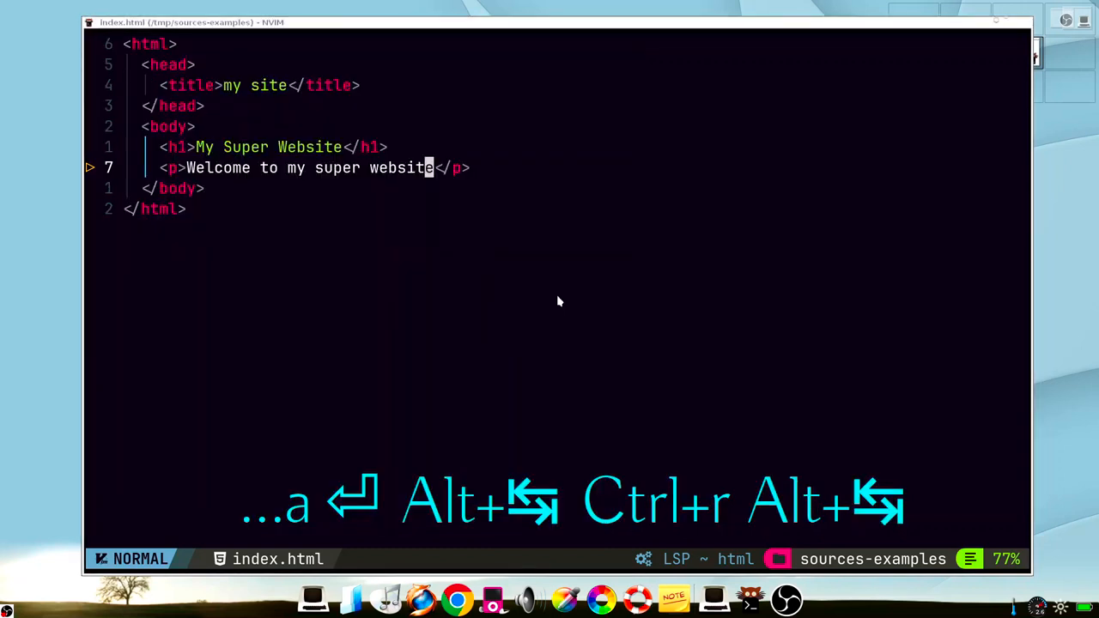
Insert Copilot's style block: #d0e4fe body, orange centred h1, 20px Verdana centred paragraph
{"action": "type", "text": "<style"}
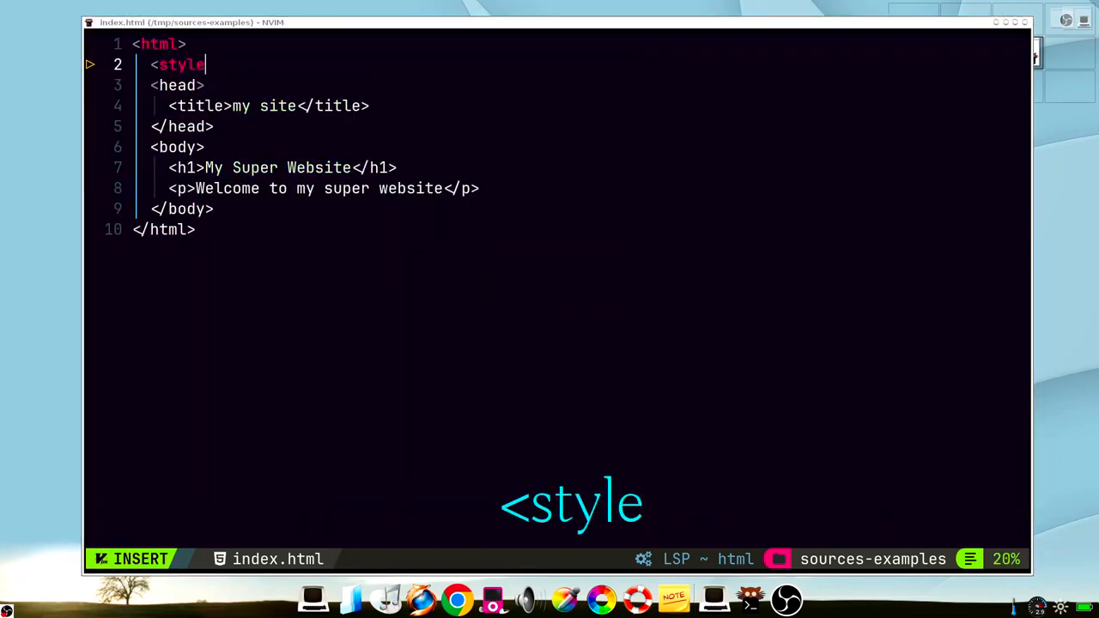
{"action": "key", "text": "ctrl+y"}
{"action": "type", "text": "</"}
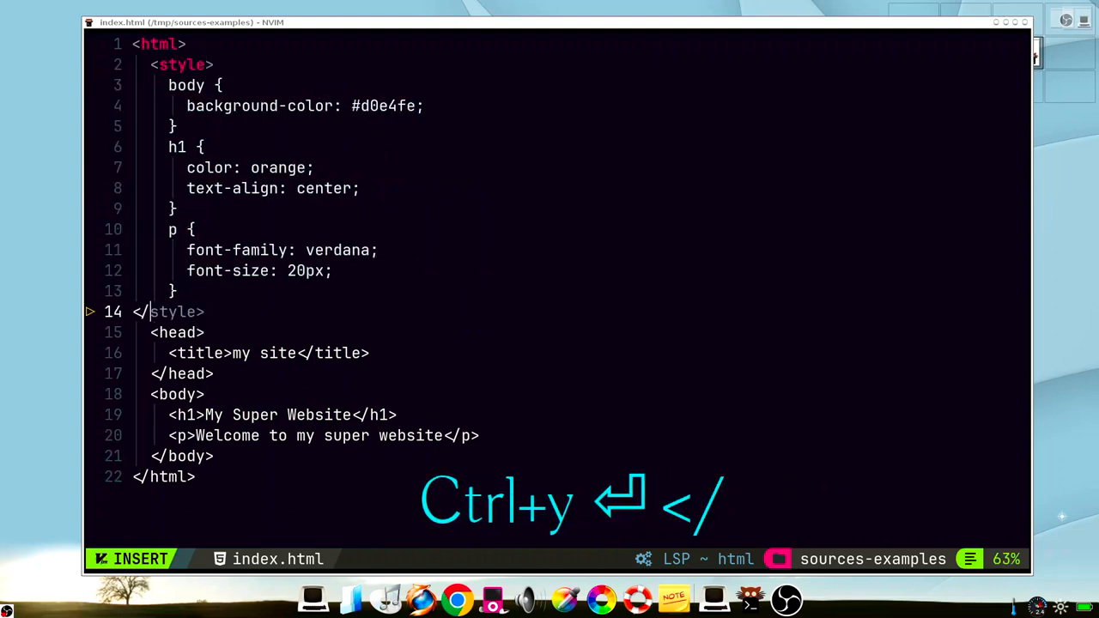
{"action": "key", "text": "Escape"}
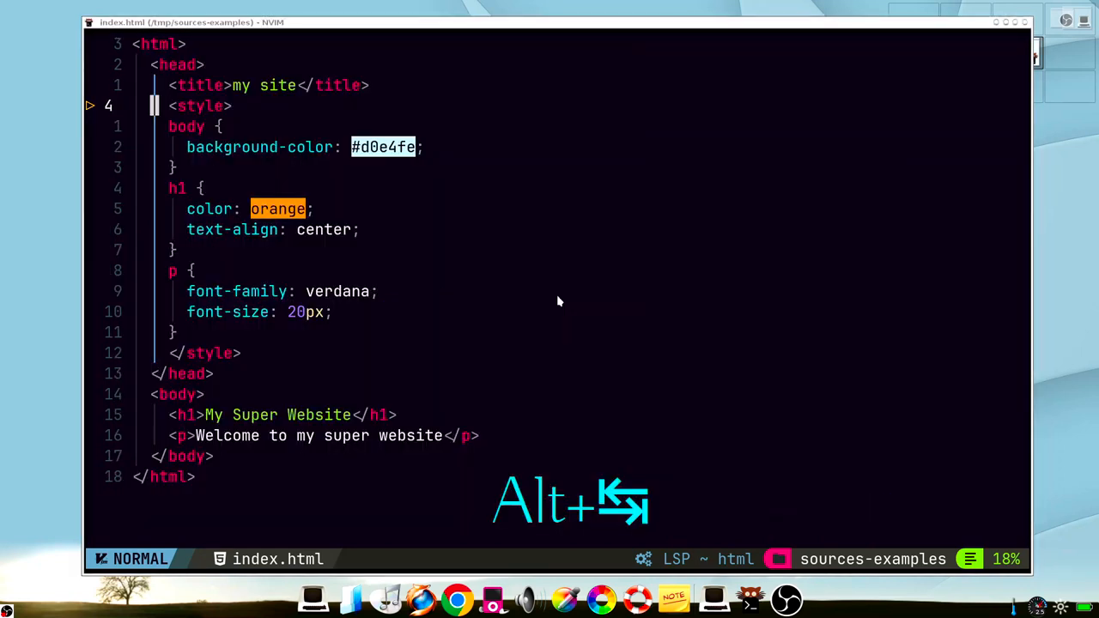
{"action": "key", "text": "o"}
{"action": "type", "text": "/* center */"}
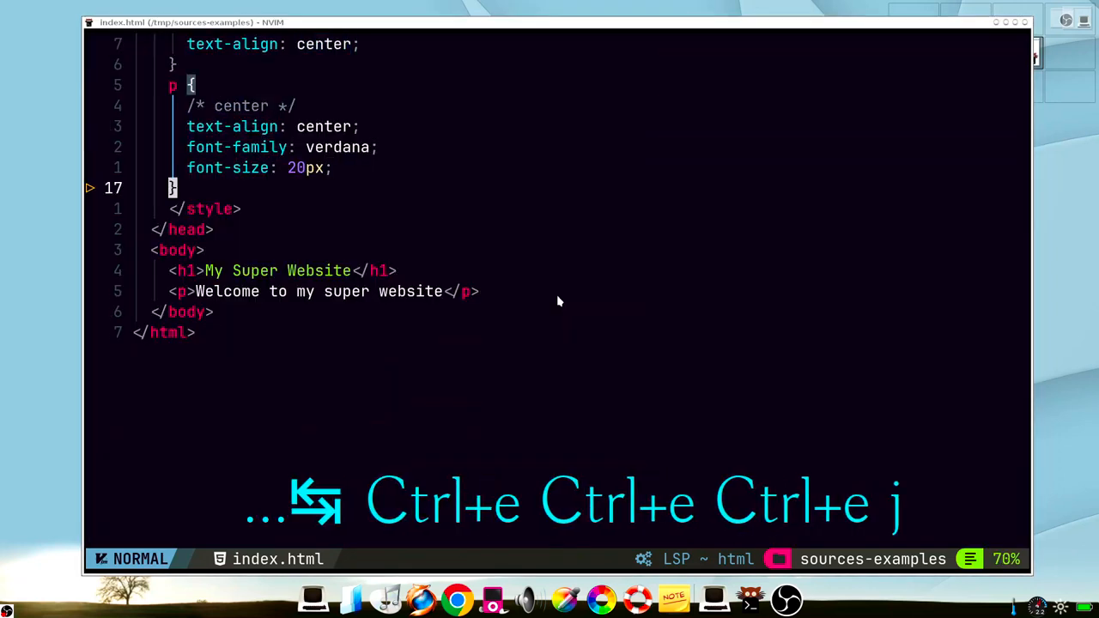
{"action": "type", "text": "add image of unicorn -->"}
{"action": "type", "text": "<img src=\"\" alt=\"unicorn\">"}
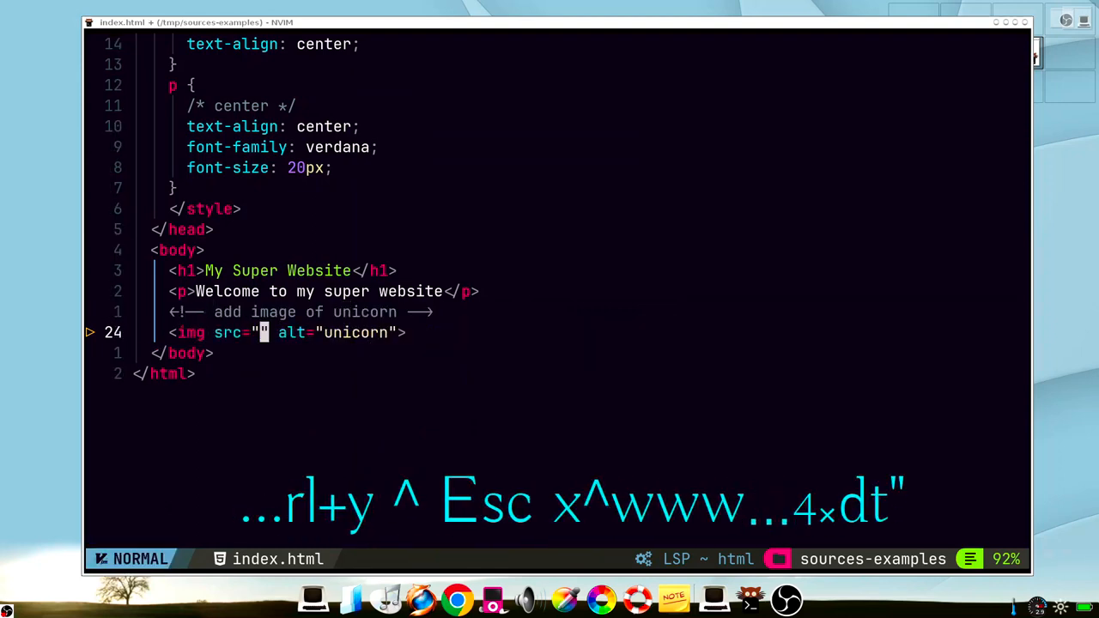
Add the unicorn image in a unicorn div styled centred, 50% wide, 0.25 opacity, circled
{"action": "type", "text": "./unicorn.png"}
{"action": "type", "text": "m"}
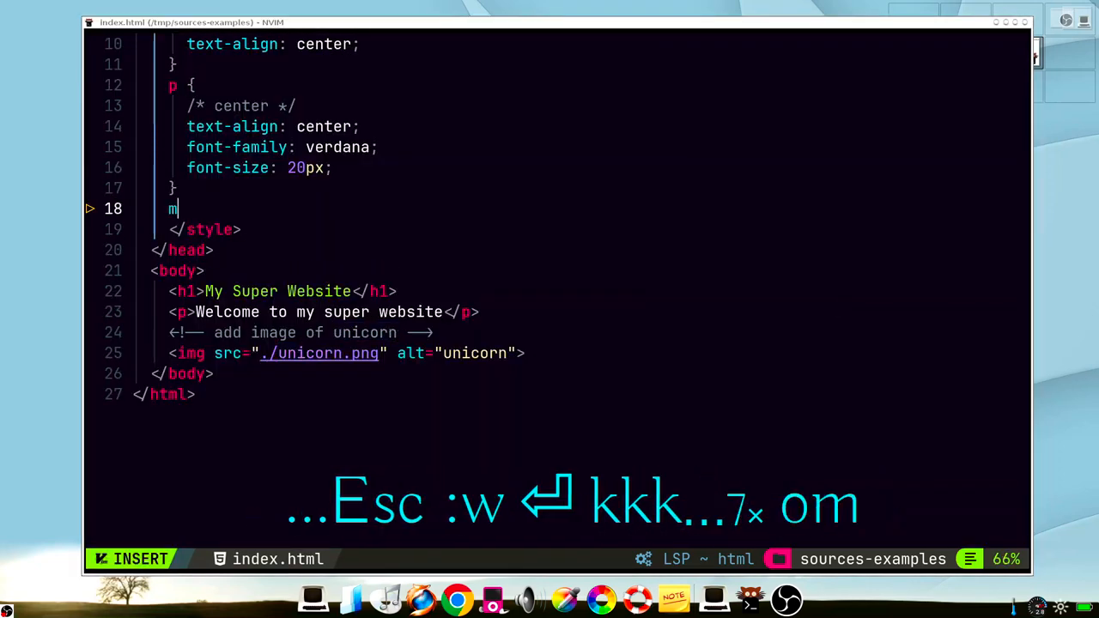
{"action": "type", "text": "ake unicorn image"}
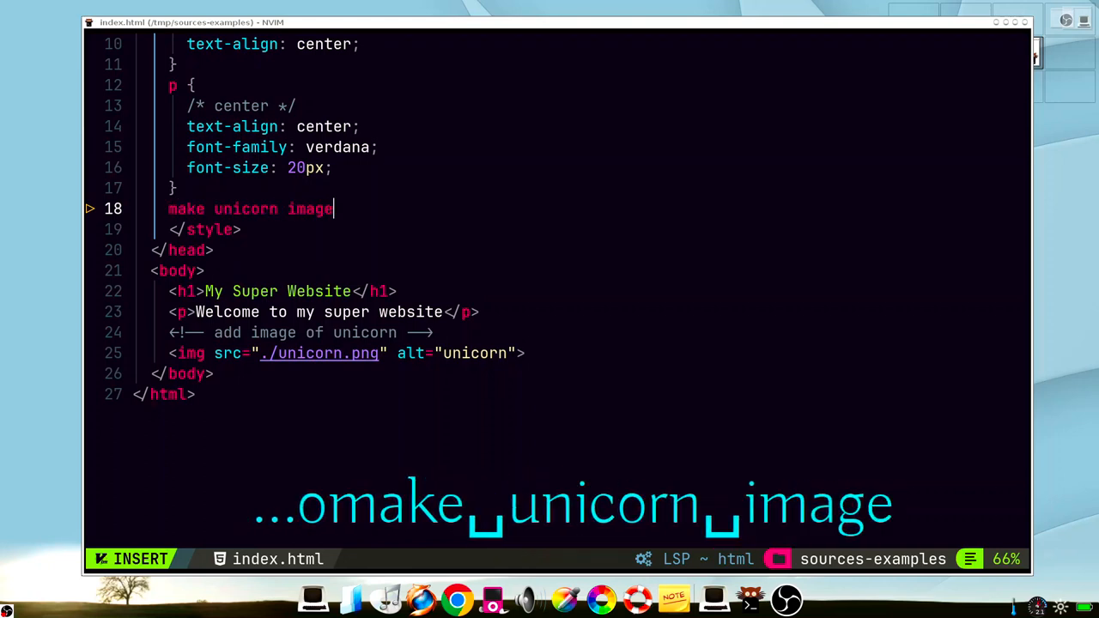
{"action": "type", "text": "0.25% transparent */"}
{"action": "type", "text": "add image of an unicorn"}
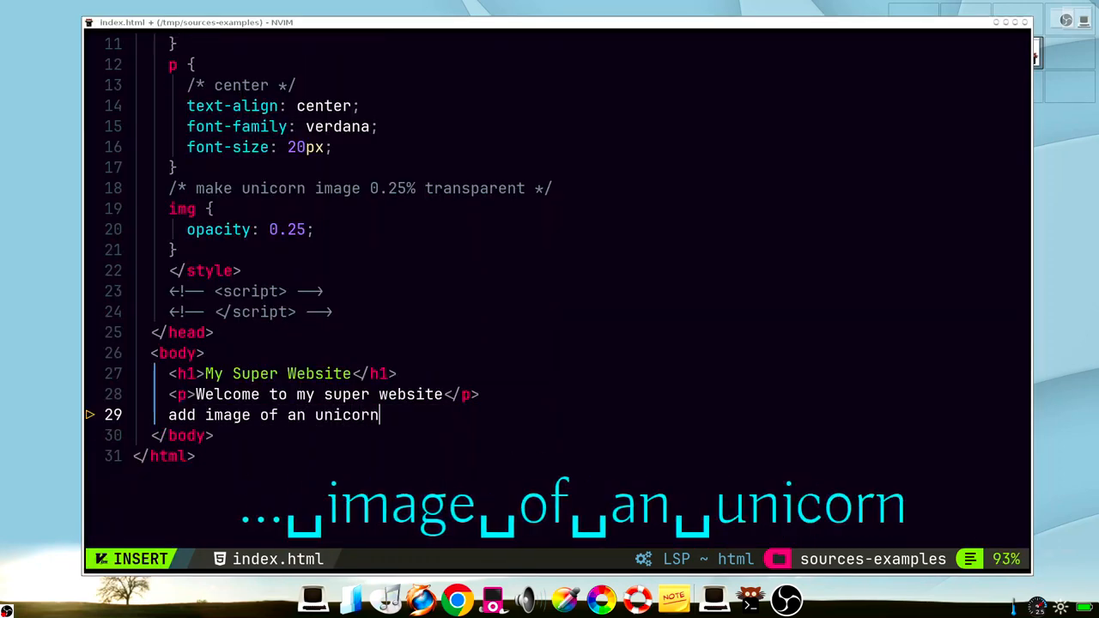
{"action": "type", "text": "inside a unicorn div -->"}
{"action": "left_click", "coordinate": [361, 188]}
{"action": "type", "text": "/* unicorn image"}
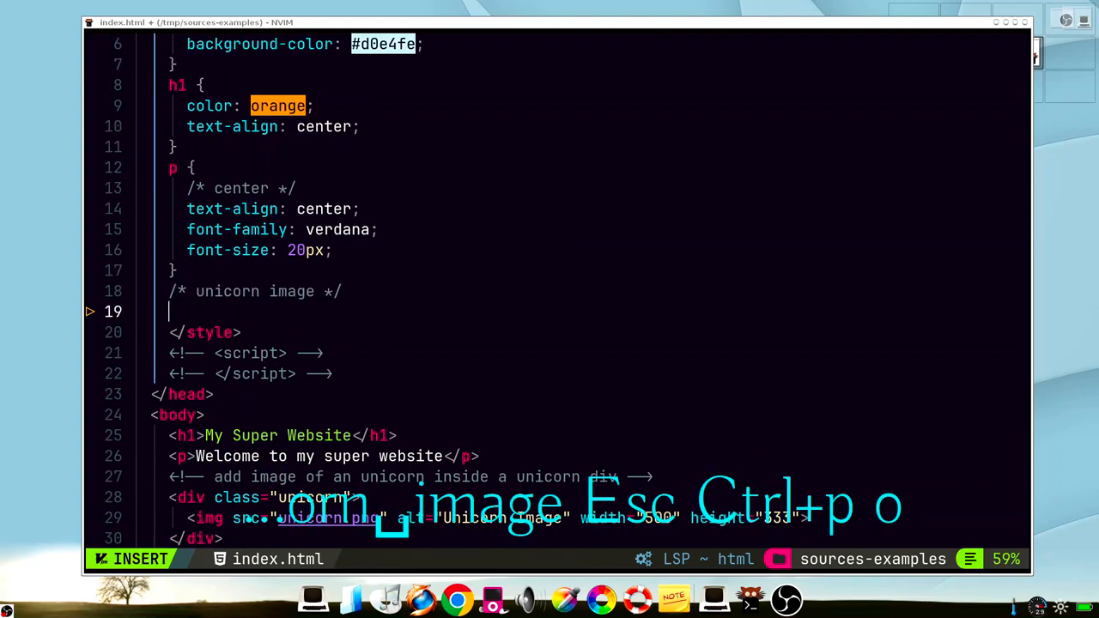
{"action": "key", "text": "ctrl+y"}
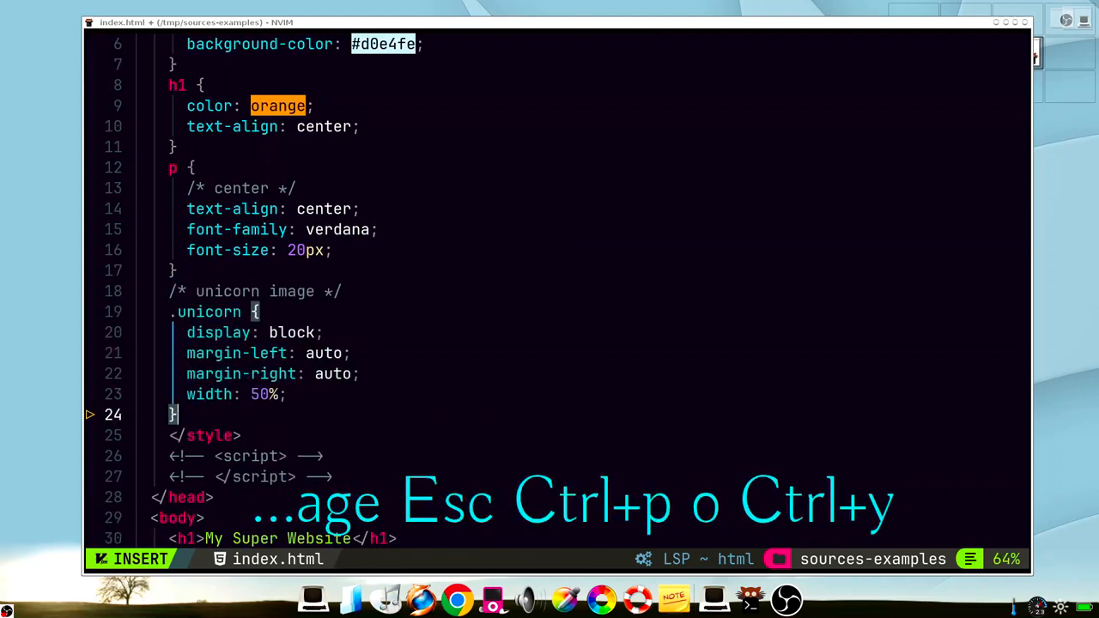
{"action": "type", "text": "inside a circle */"}
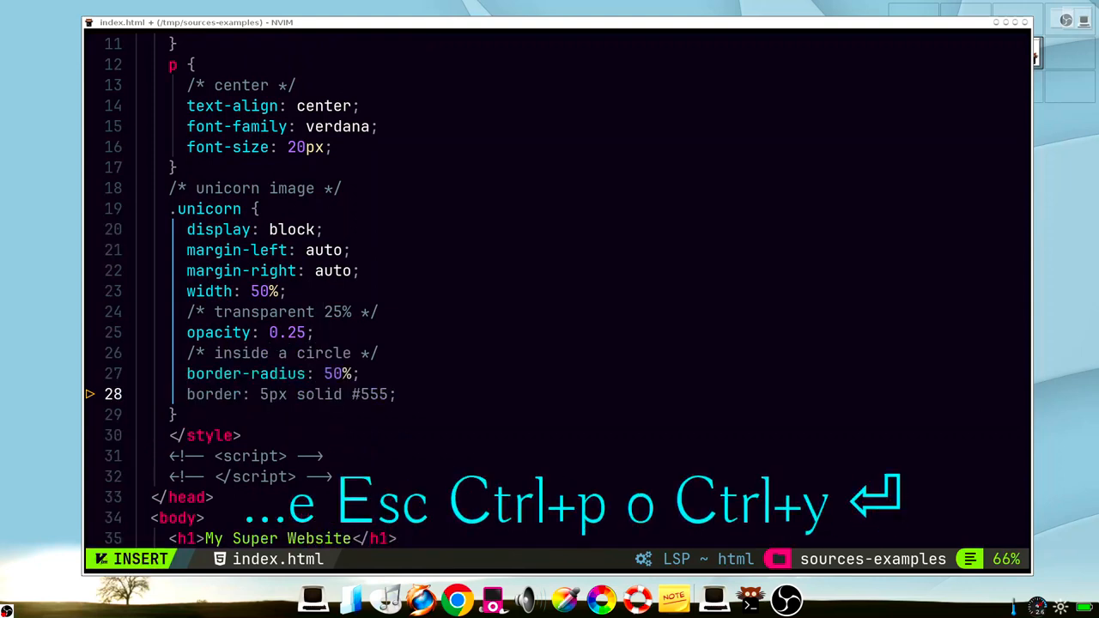
{"action": "type", "text": "padding: 15px;"}
{"action": "type", "text": "gradient backg"}
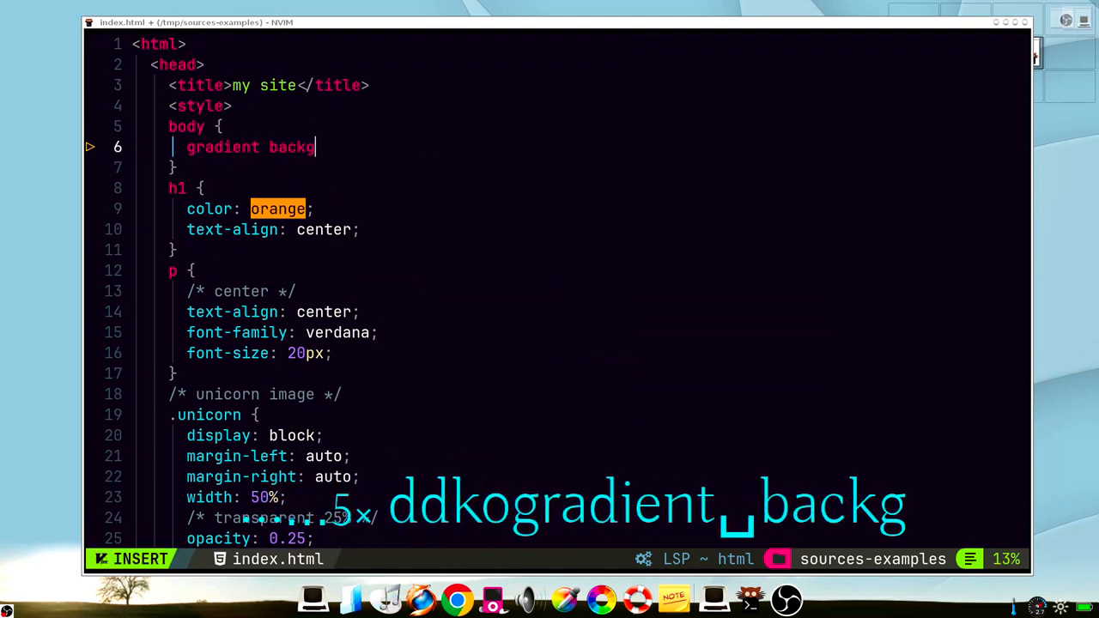
Give the body a clear-blue-to-white linear gradient and set the heading to 50px Verdana
{"action": "type", "text": "round from cyan to white; */"}
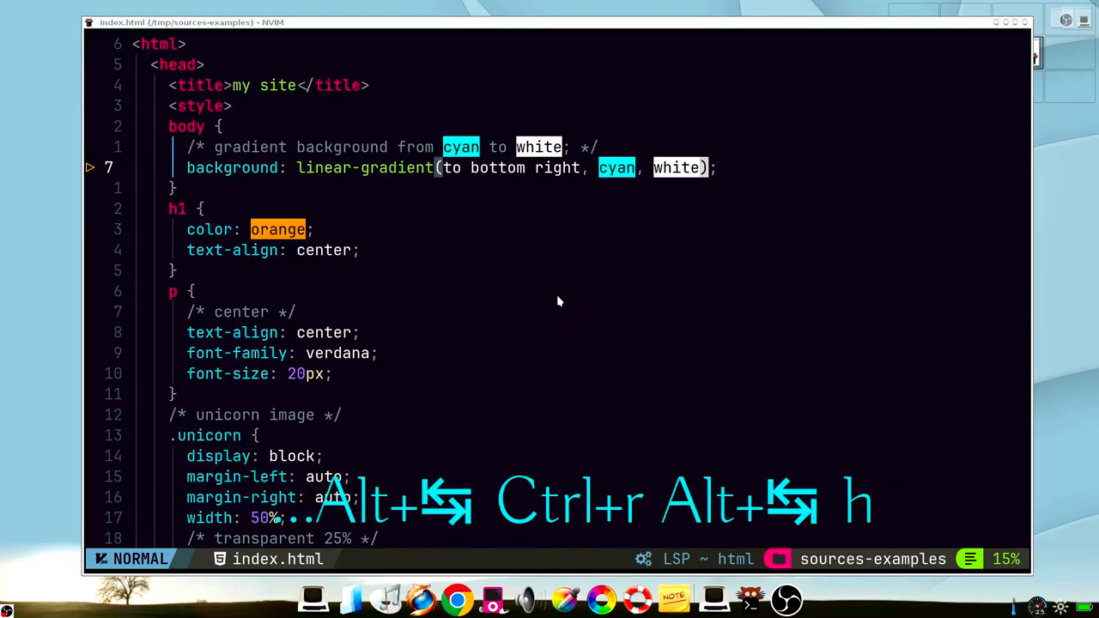
{"action": "key", "text": "i"}
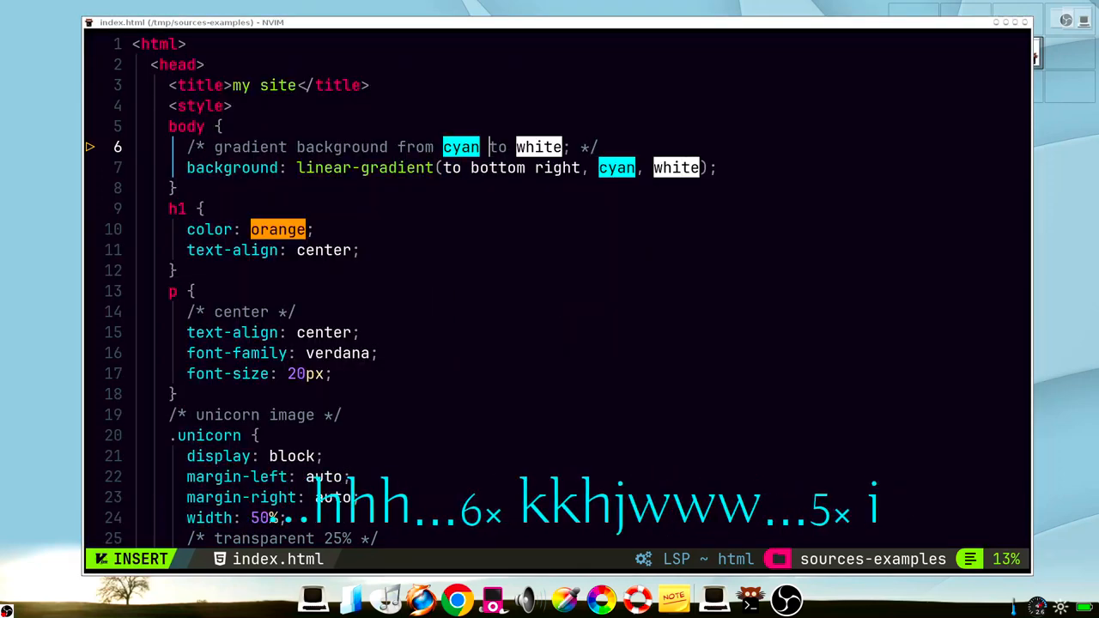
{"action": "type", "text": "clear blue"}
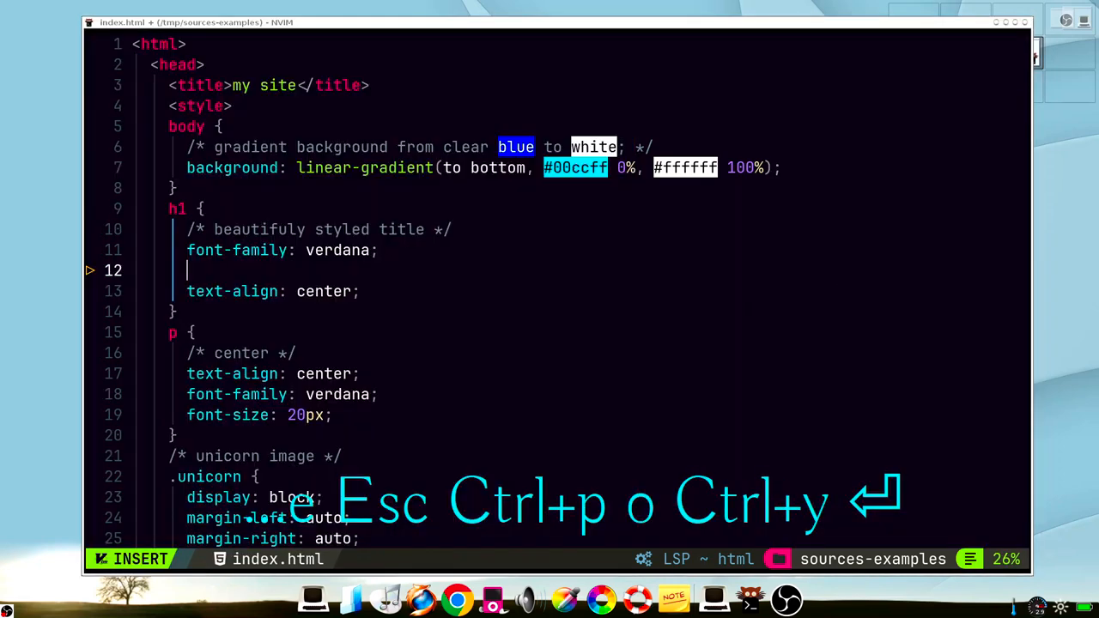
{"action": "type", "text": "font-size: 50px;"}
{"action": "type", "text": "add a button to"}
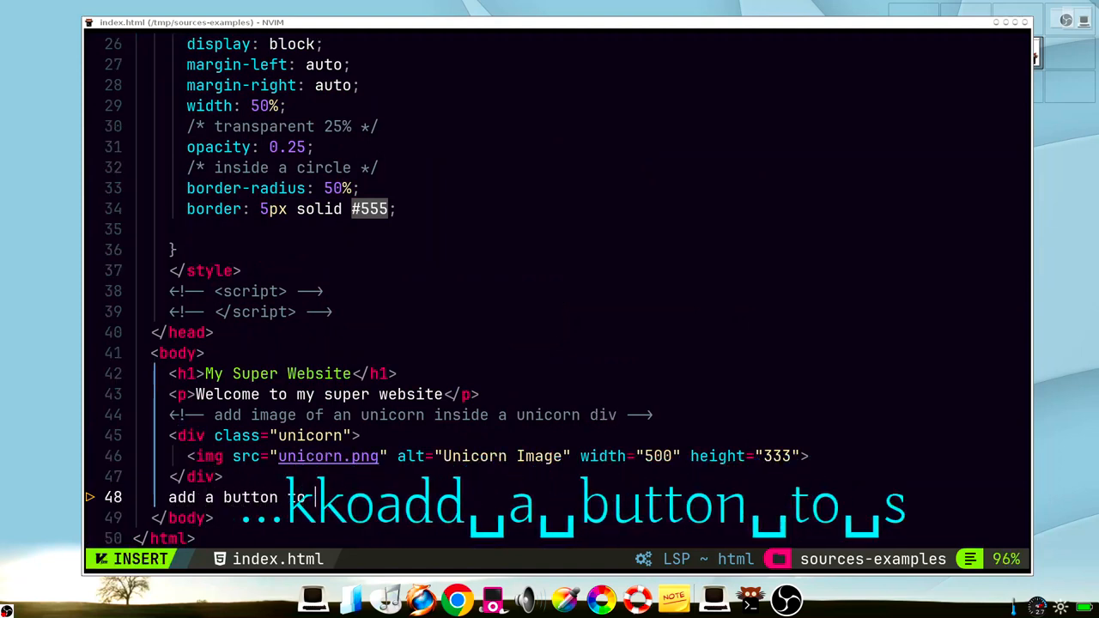
Accept Copilot's markup for a 'Send me an email' line and Send button
{"action": "key", "text": "Escape"}
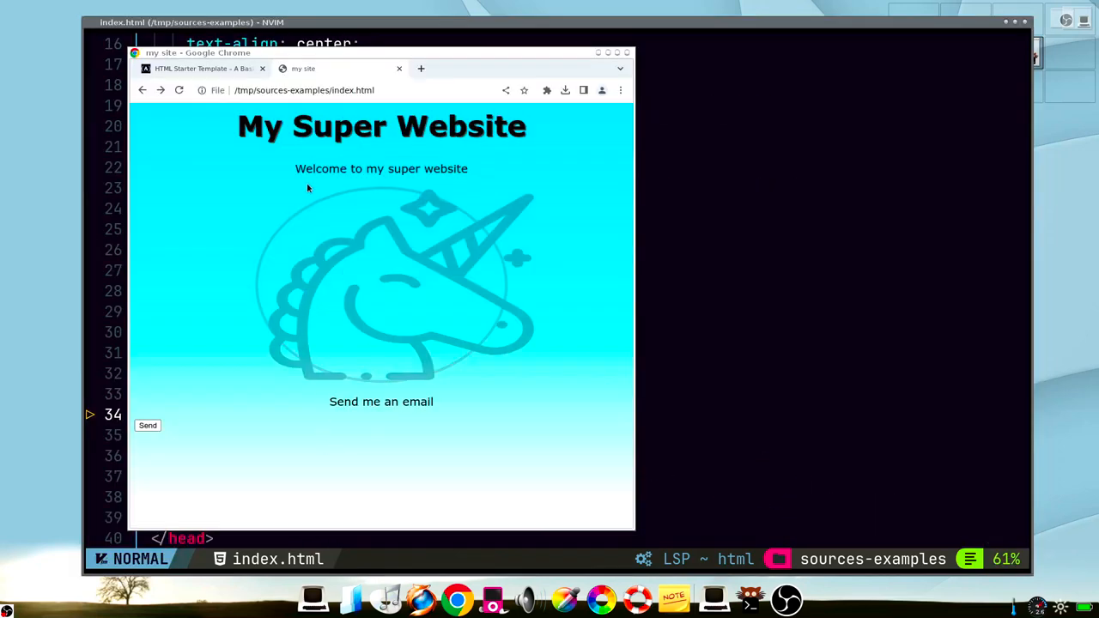
{"action": "mouse_move", "coordinate": [494, 181]}
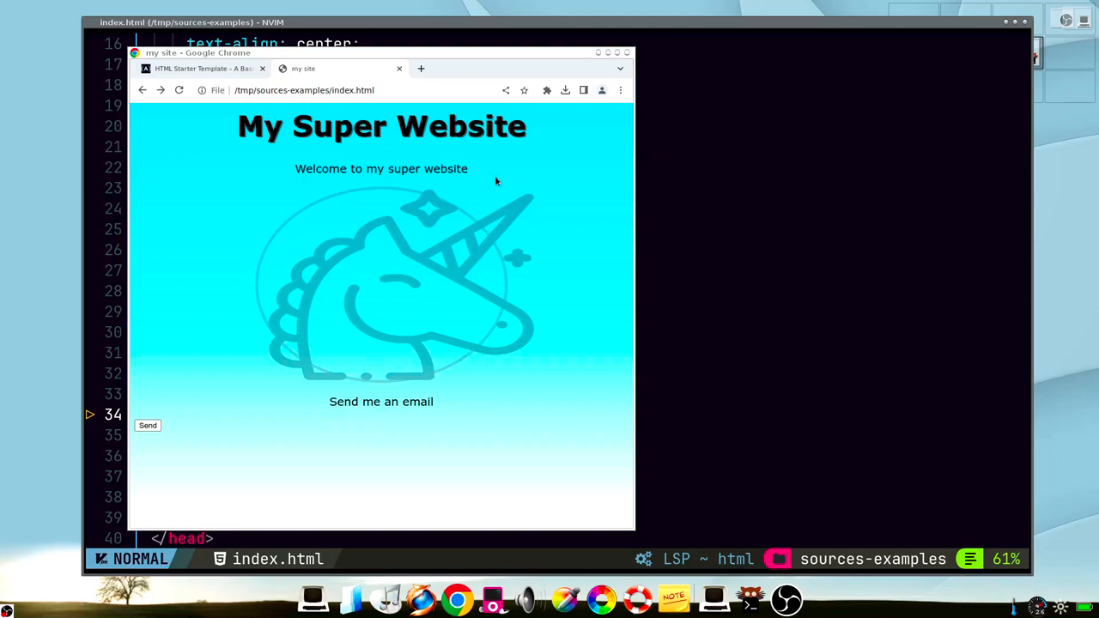